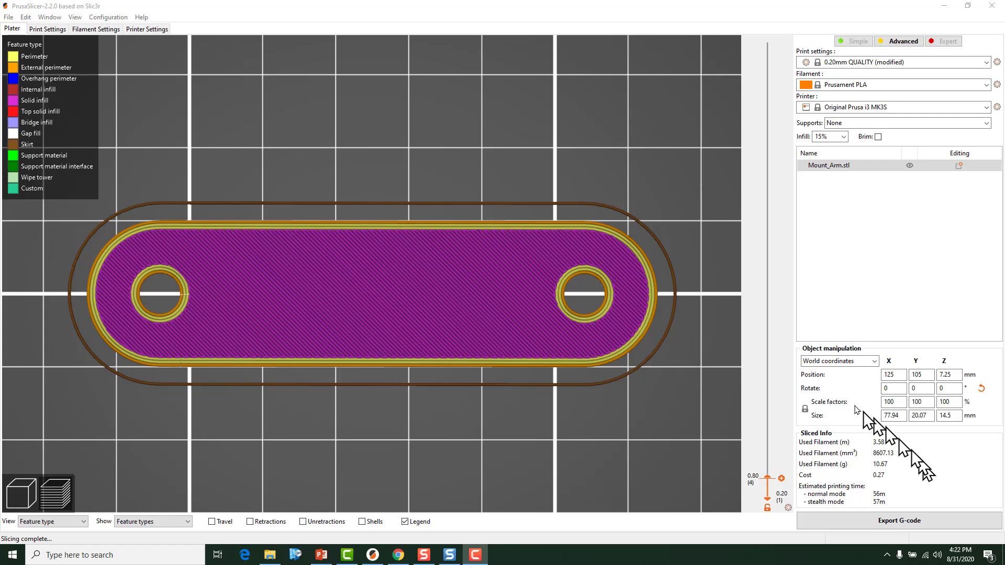
mouse_move(611, 313)
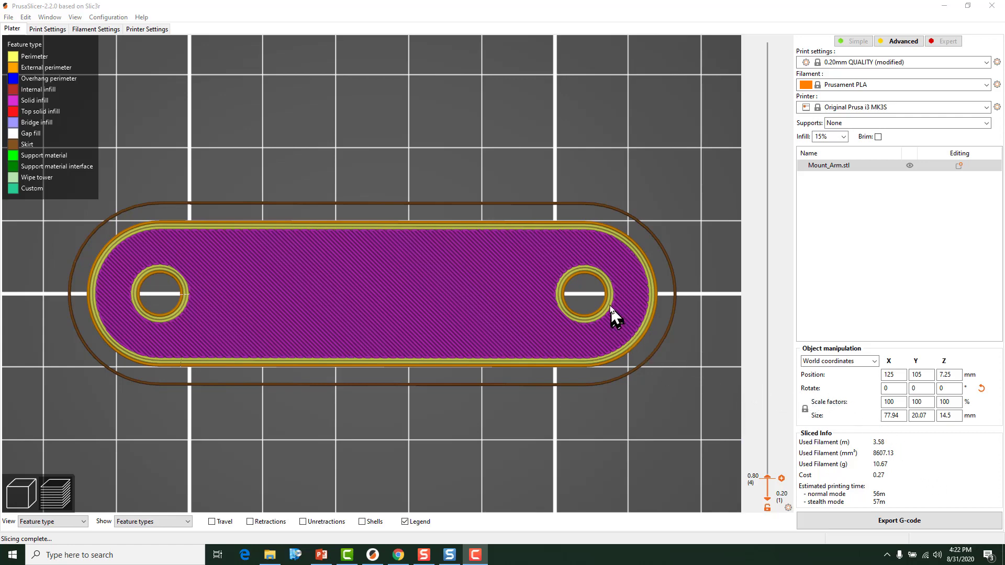
mouse_move(317, 313)
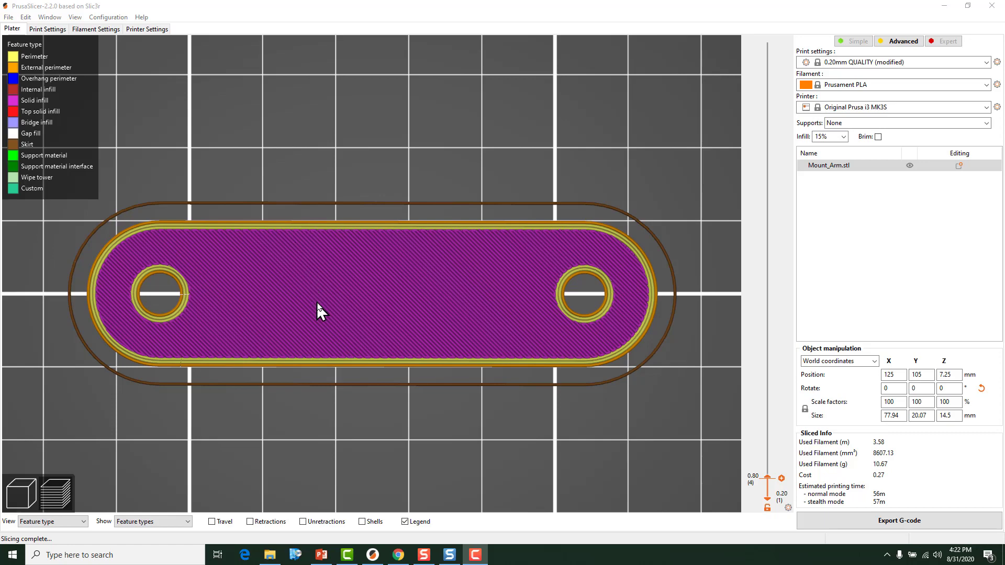
mouse_move(349, 301)
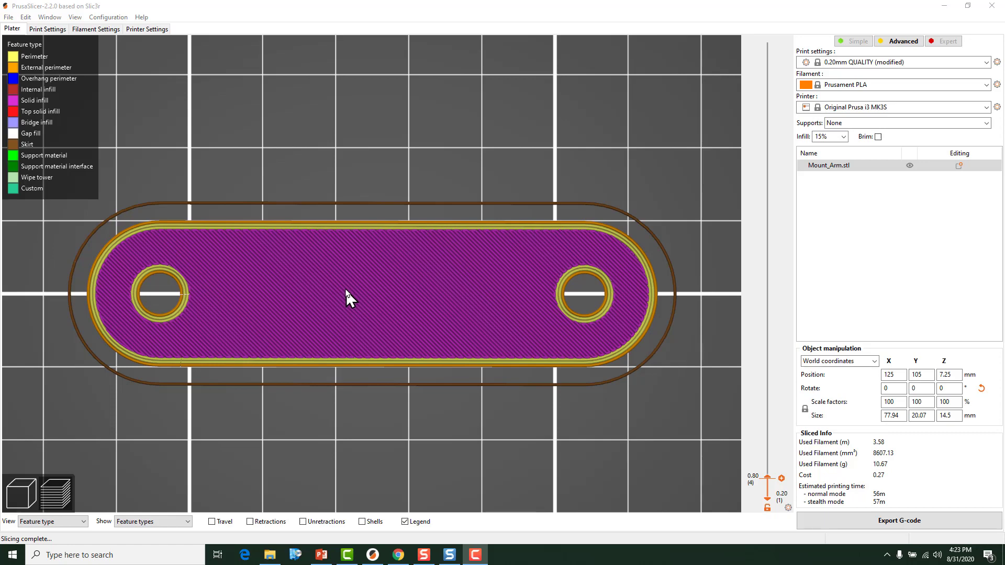
mouse_move(542, 242)
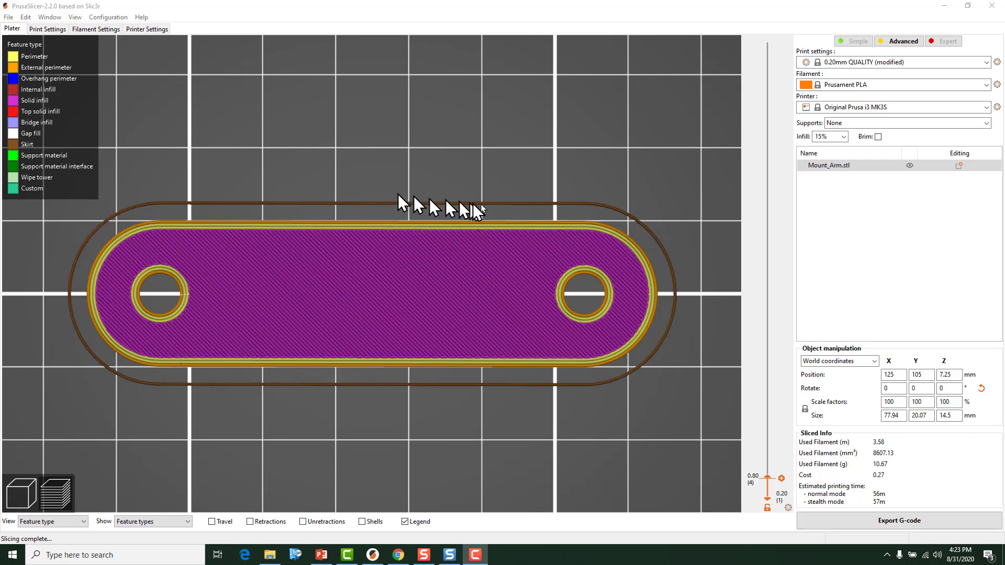
mouse_move(542, 222)
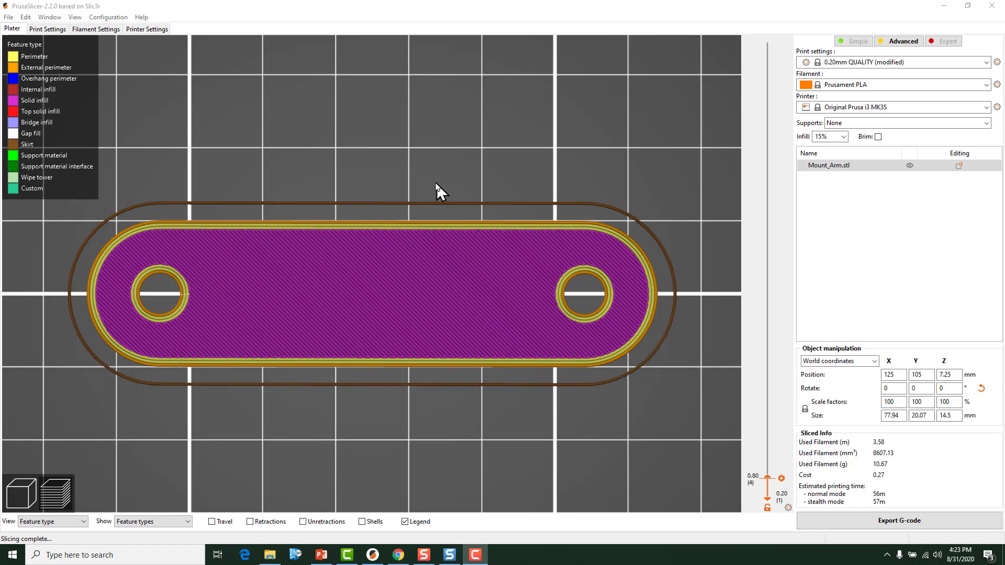
mouse_move(392, 187)
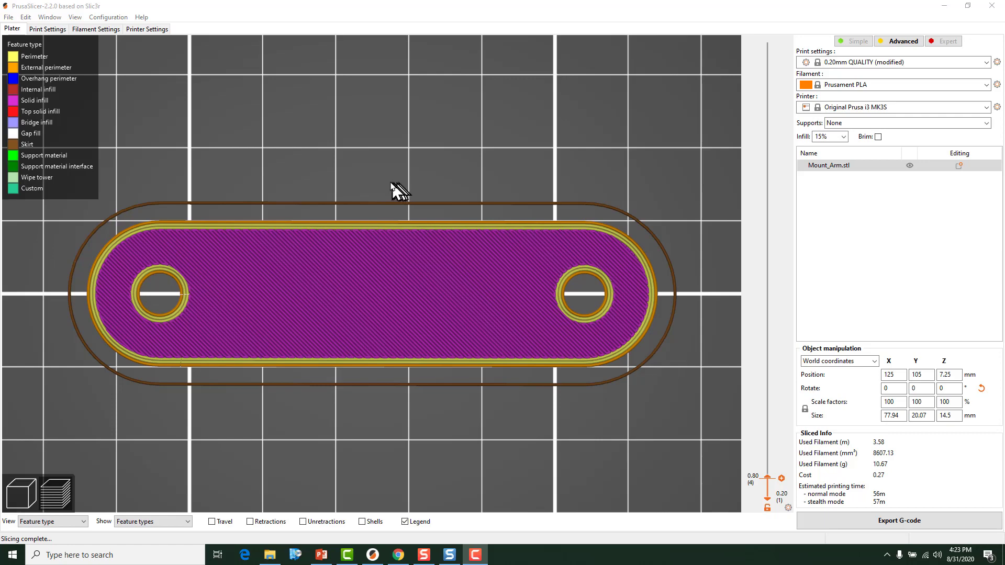
mouse_move(151, 323)
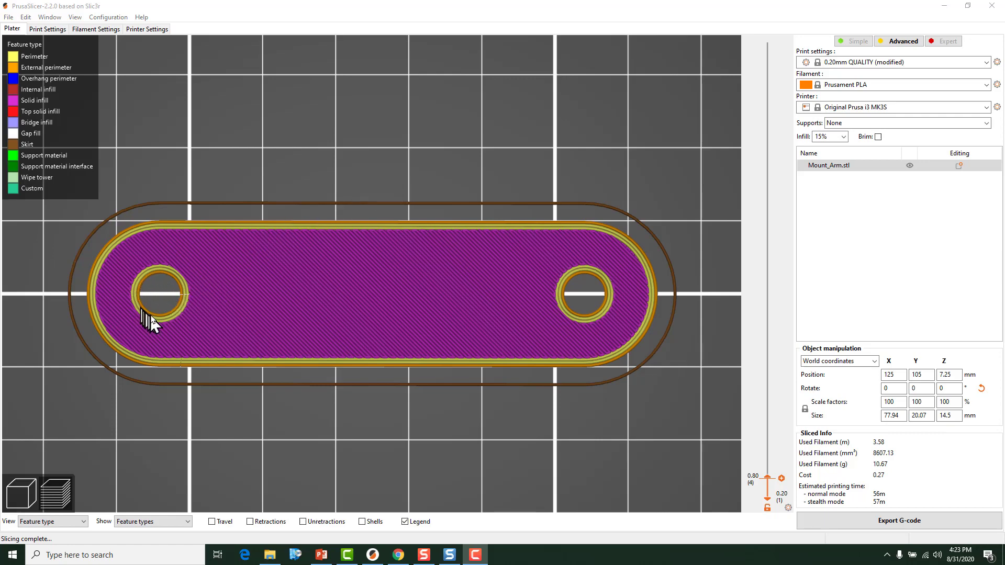
mouse_move(148, 283)
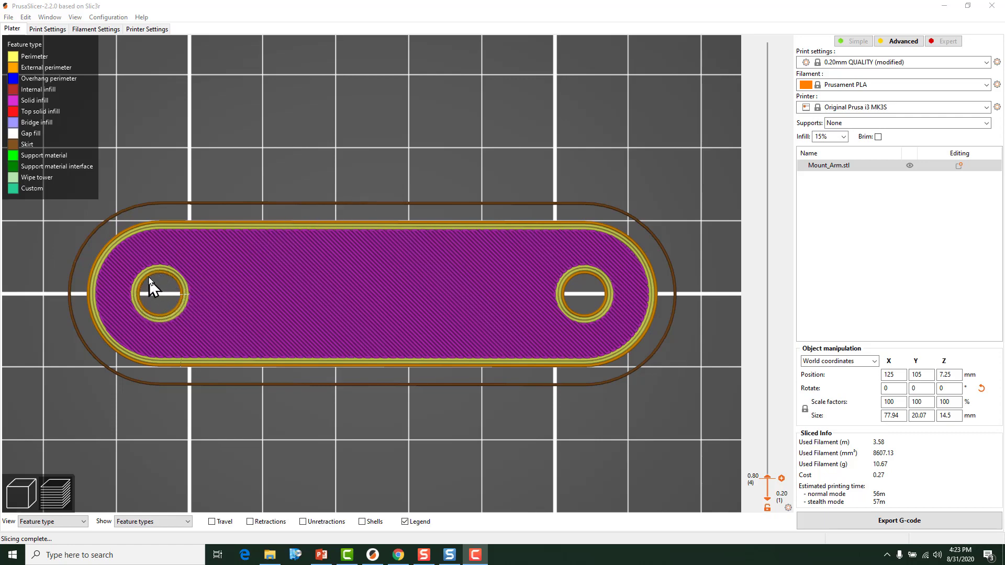
mouse_move(175, 268)
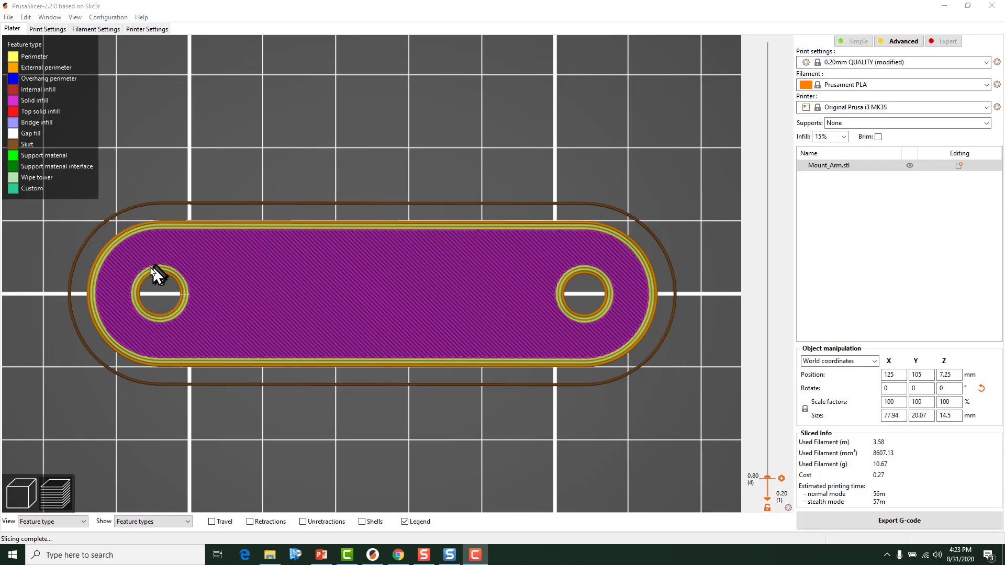
mouse_move(168, 287)
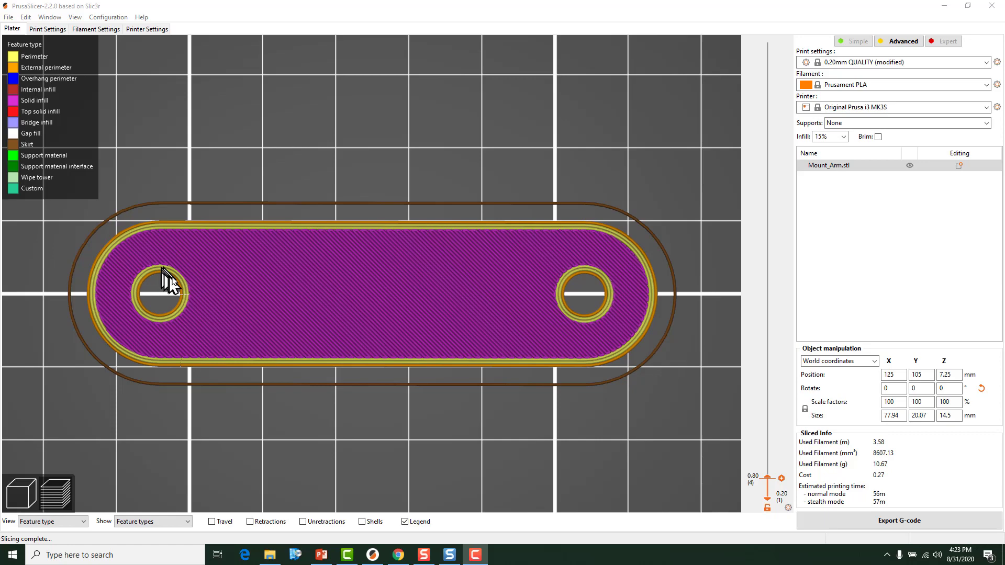
mouse_move(513, 305)
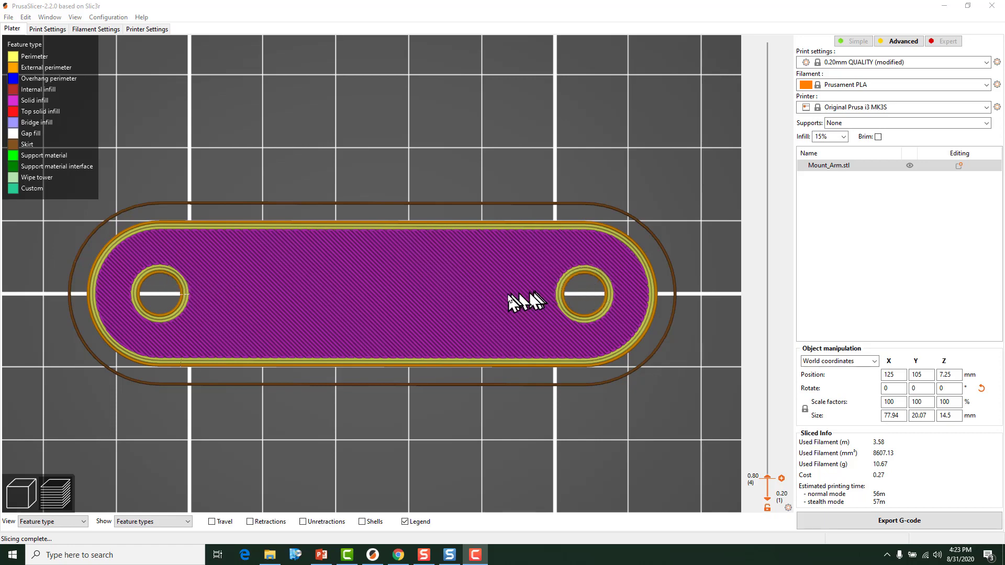
mouse_move(505, 314)
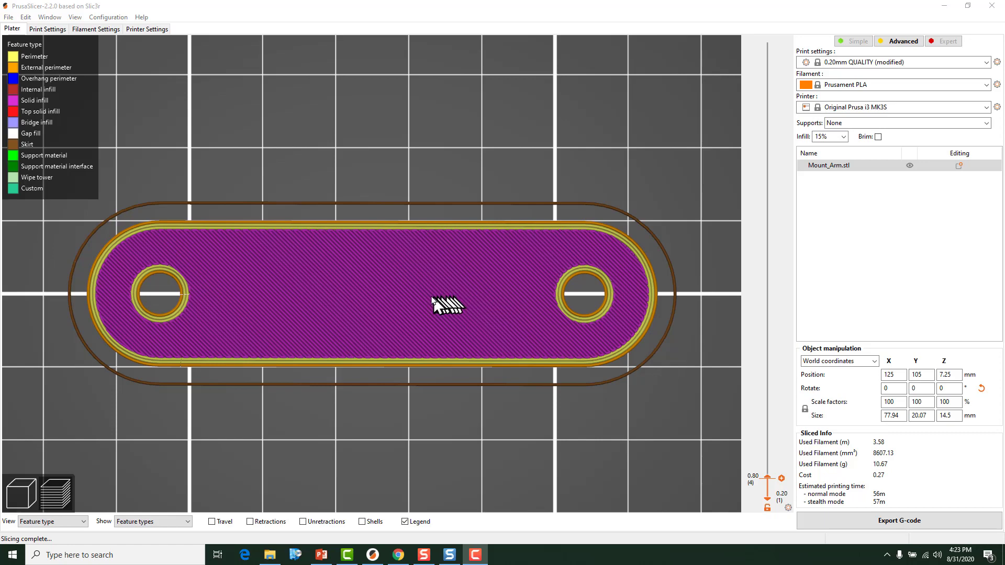
mouse_move(335, 295)
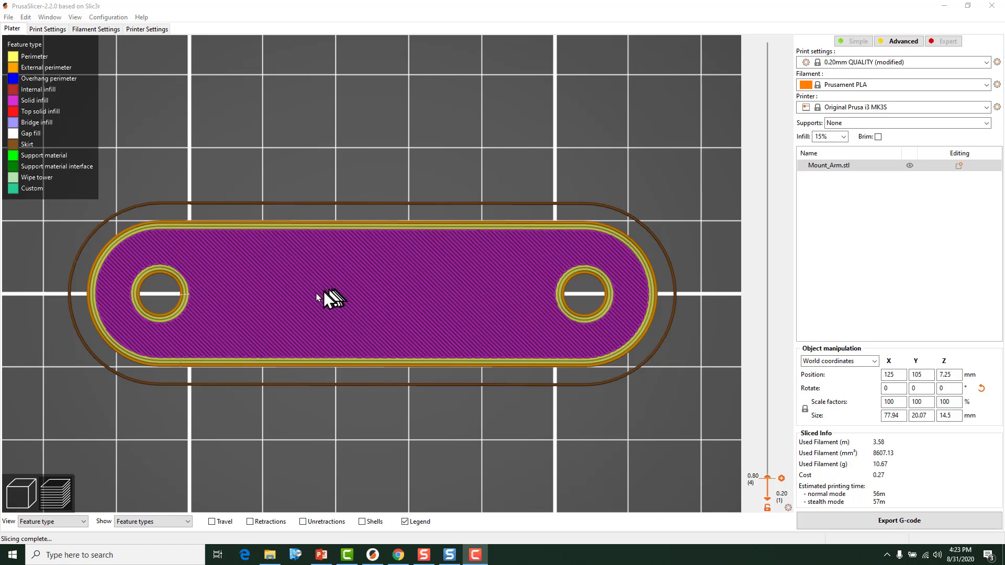
mouse_move(204, 295)
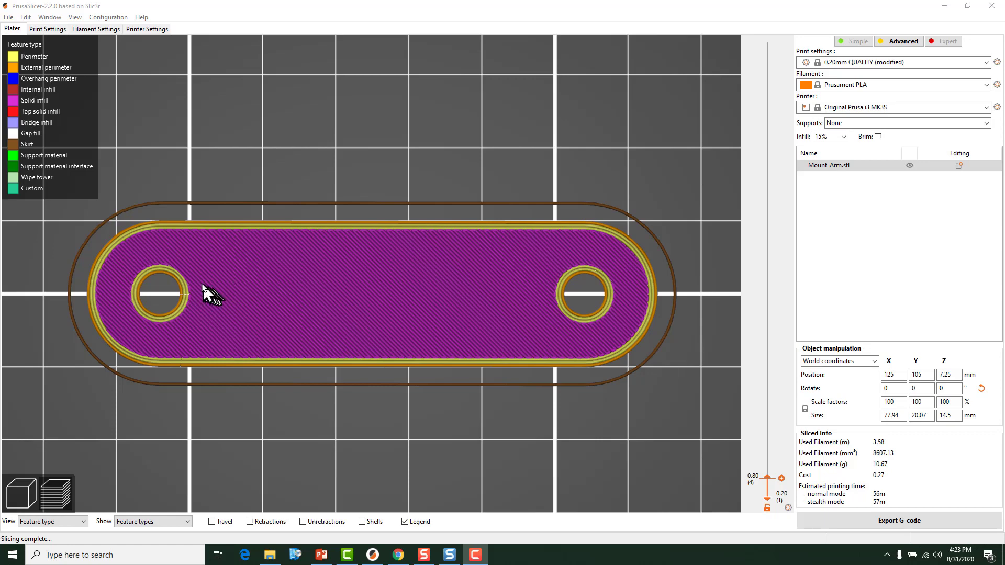
mouse_move(192, 285)
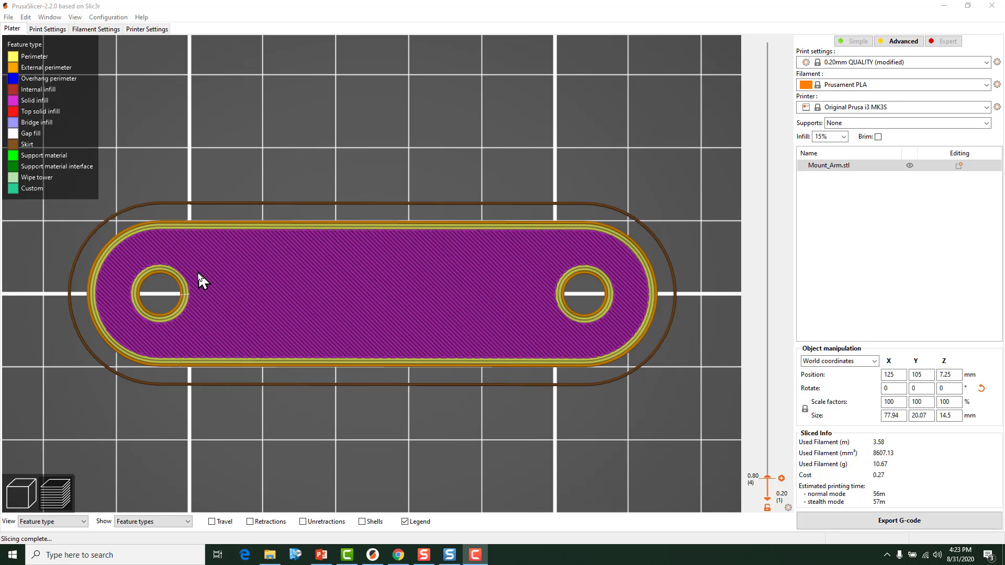
mouse_move(242, 292)
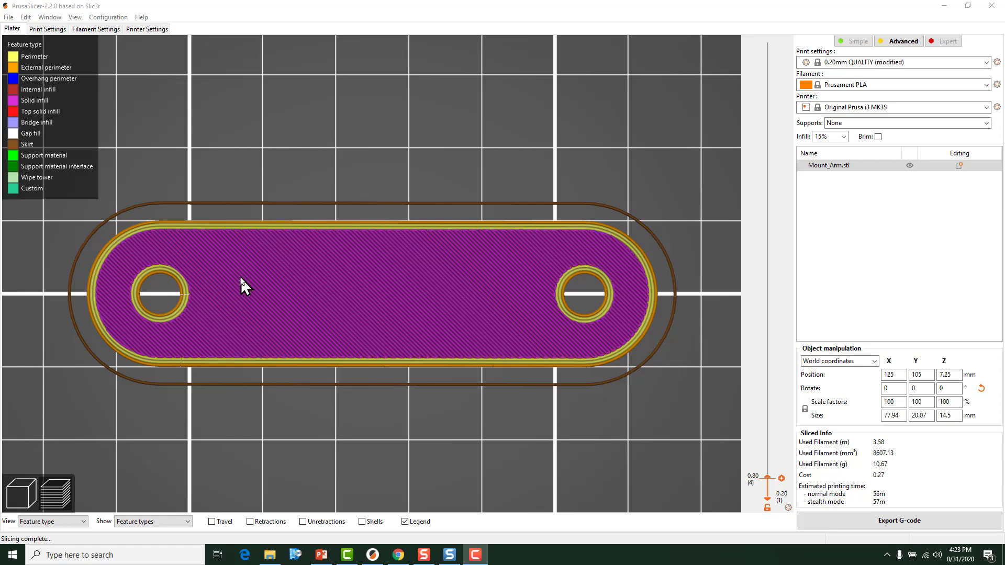
mouse_move(210, 317)
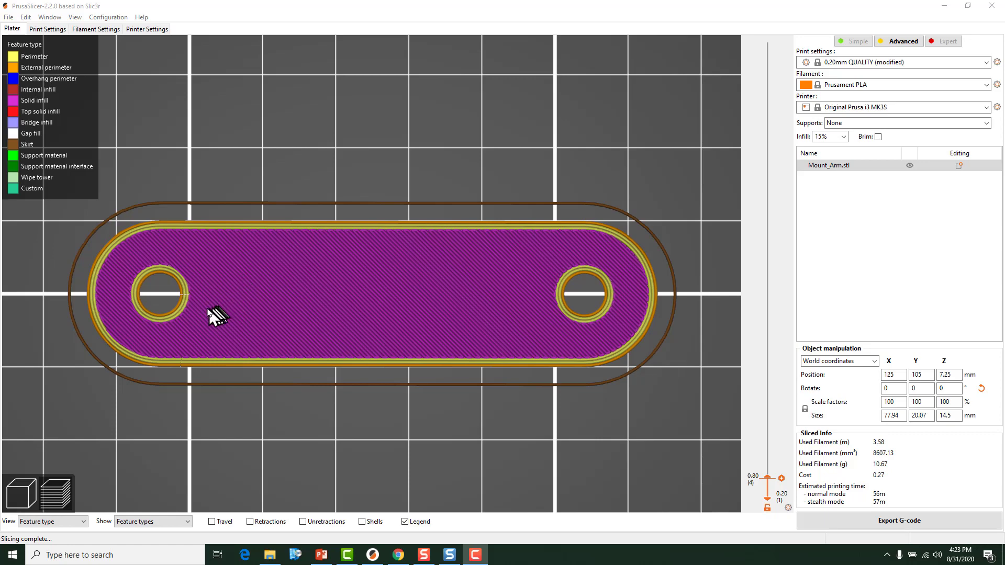
mouse_move(196, 296)
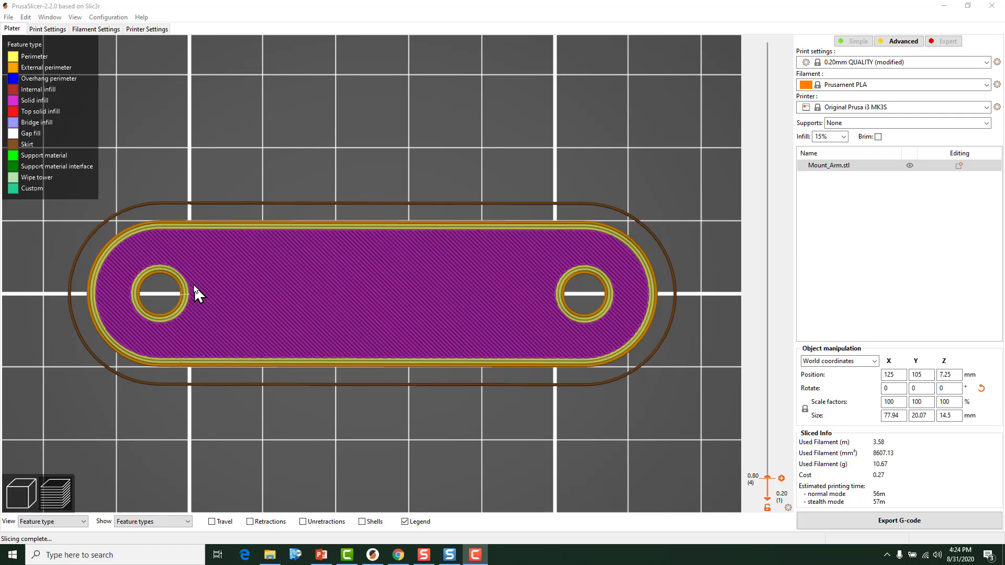
mouse_move(200, 282)
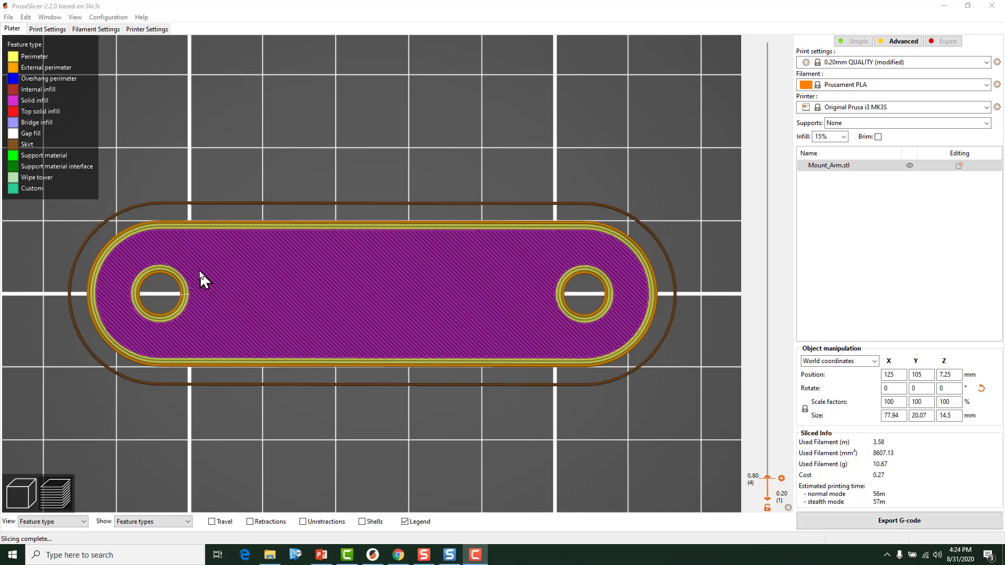
mouse_move(198, 276)
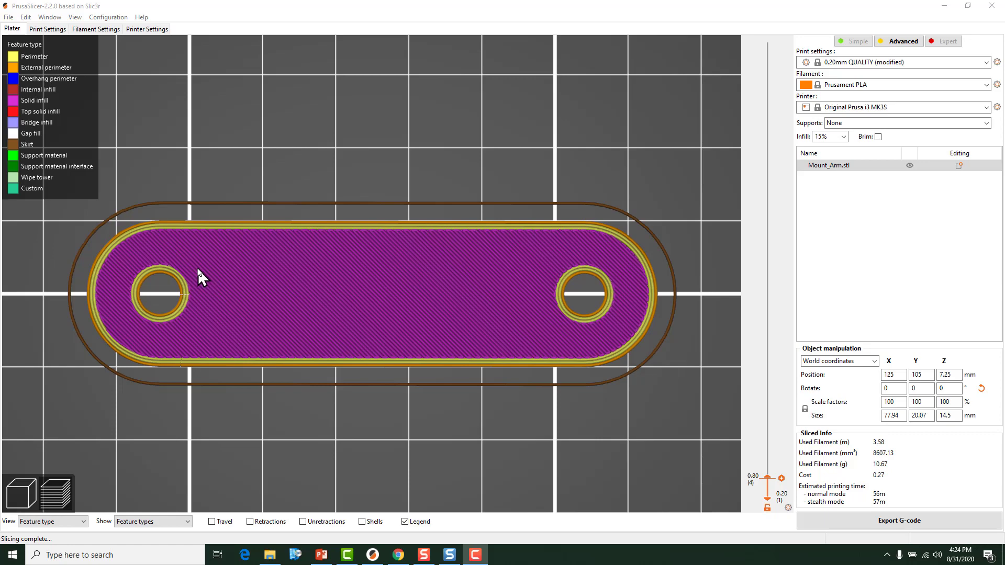
mouse_move(180, 283)
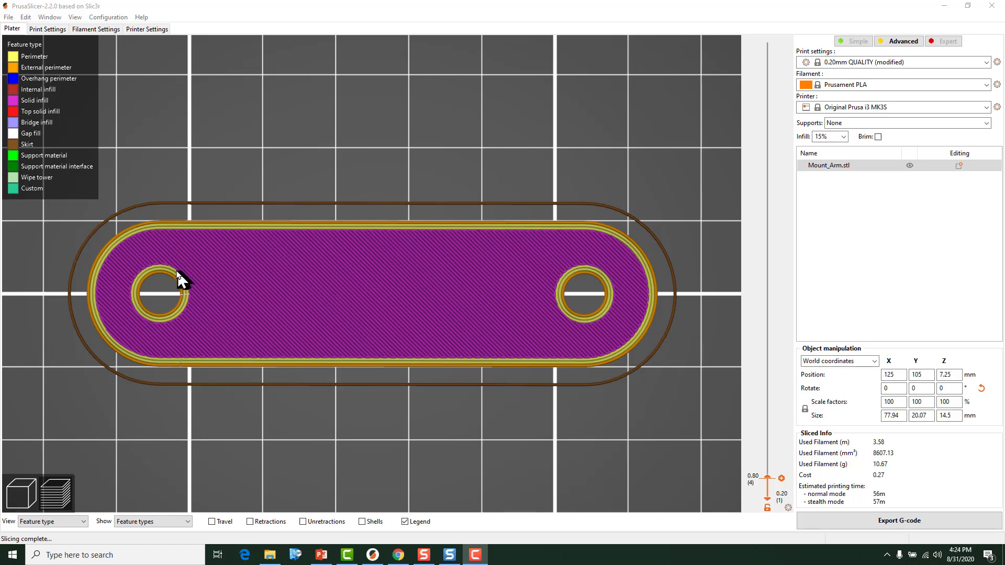
mouse_move(171, 283)
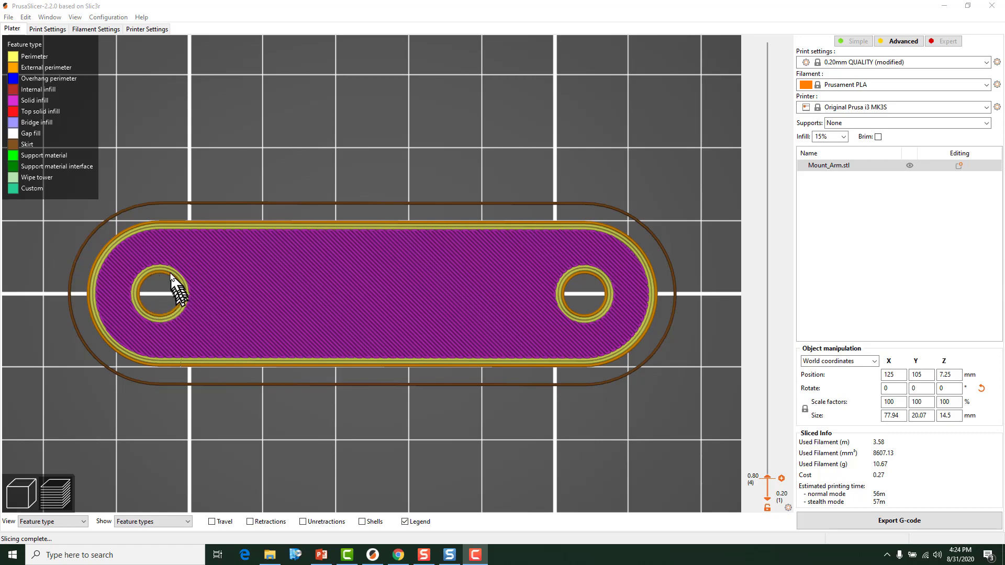
mouse_move(562, 300)
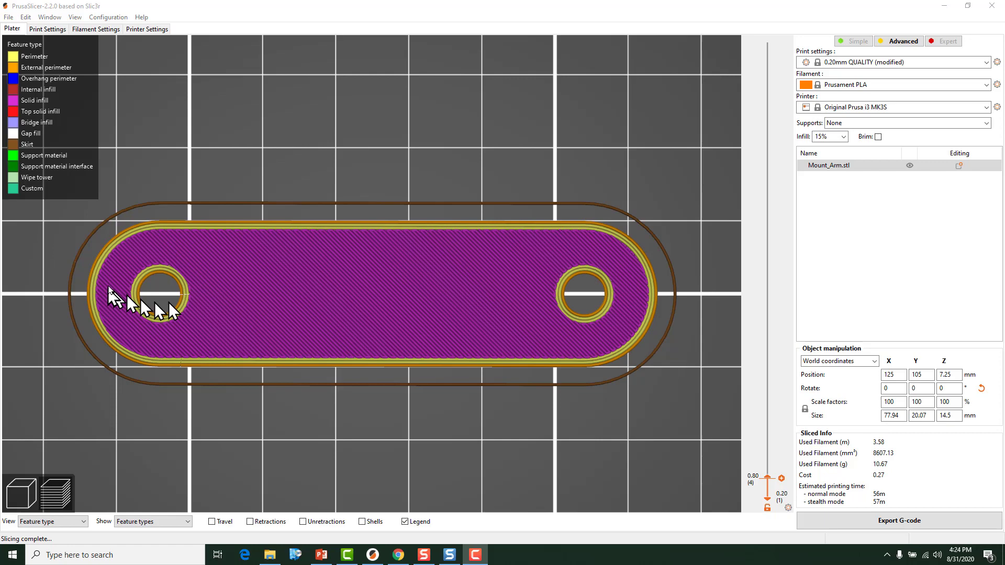
mouse_move(160, 279)
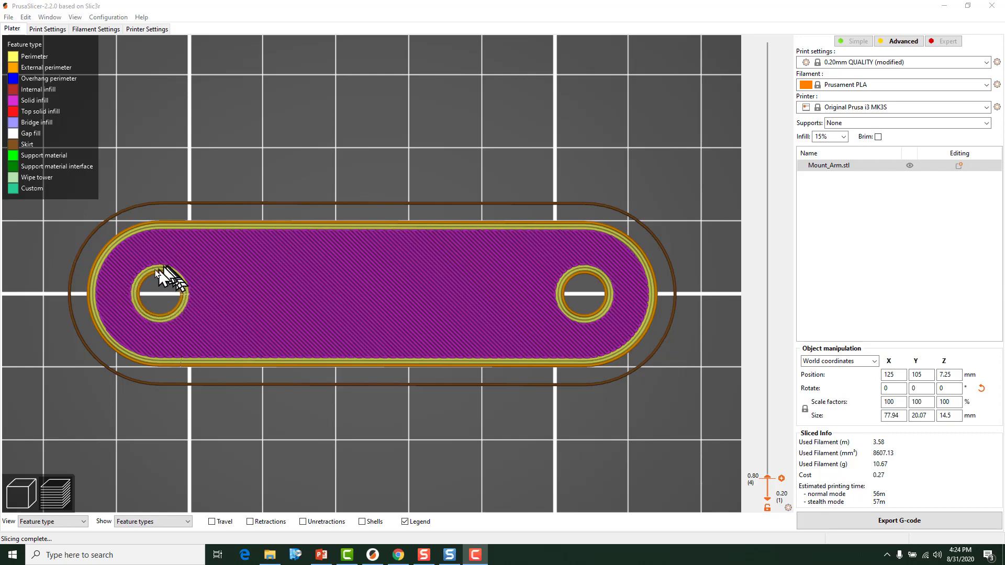
mouse_move(582, 282)
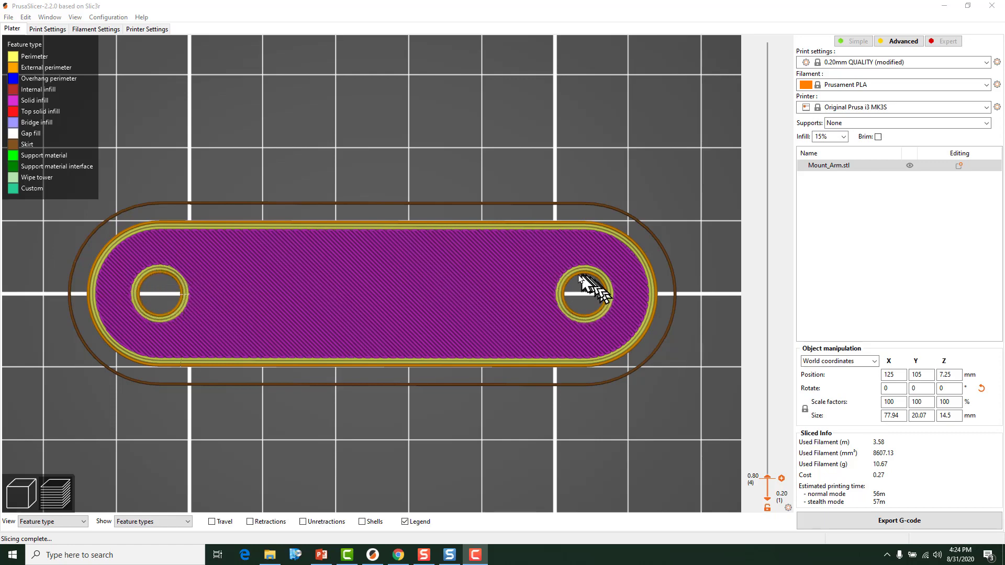
mouse_move(543, 298)
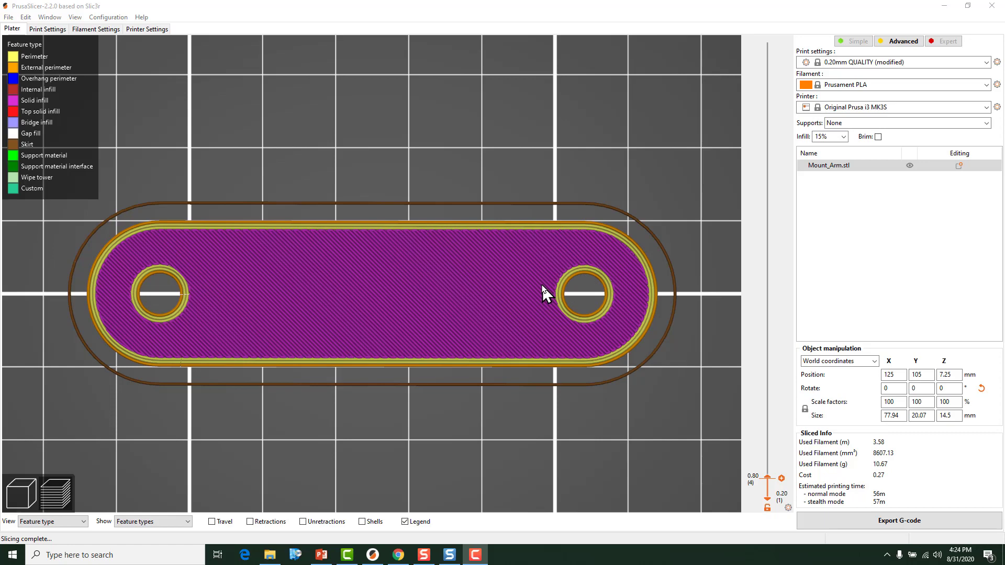
mouse_move(559, 291)
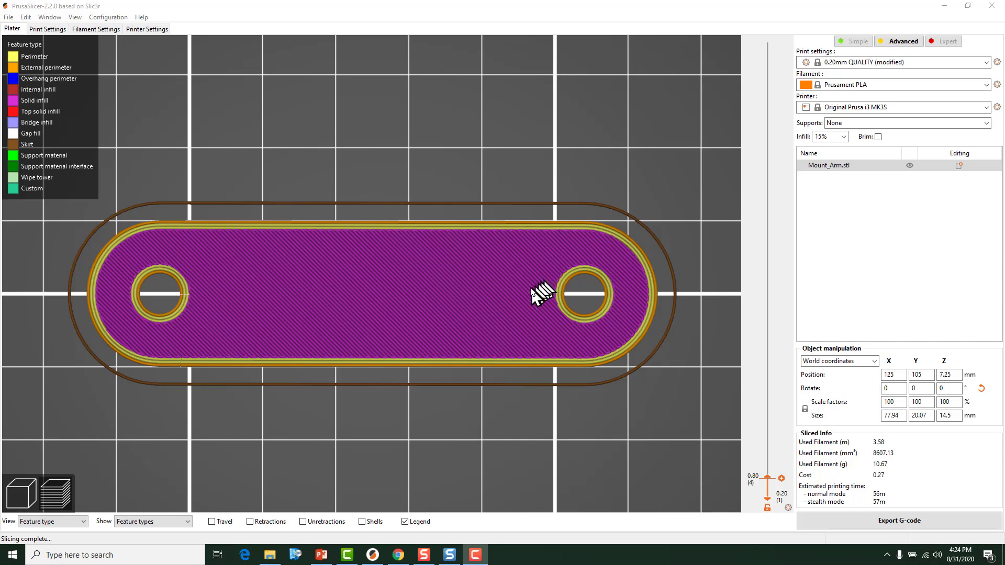
mouse_move(531, 300)
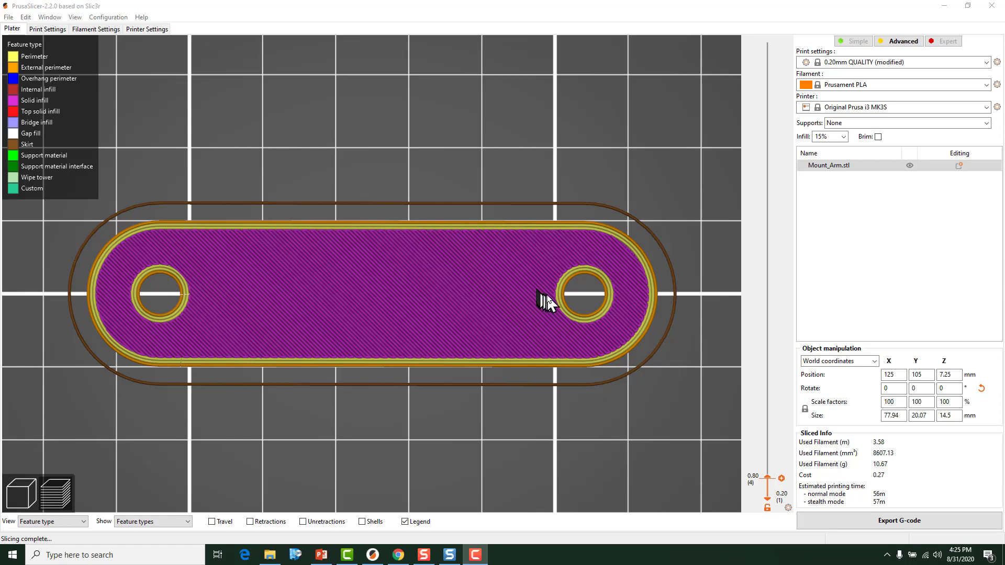
mouse_move(564, 311)
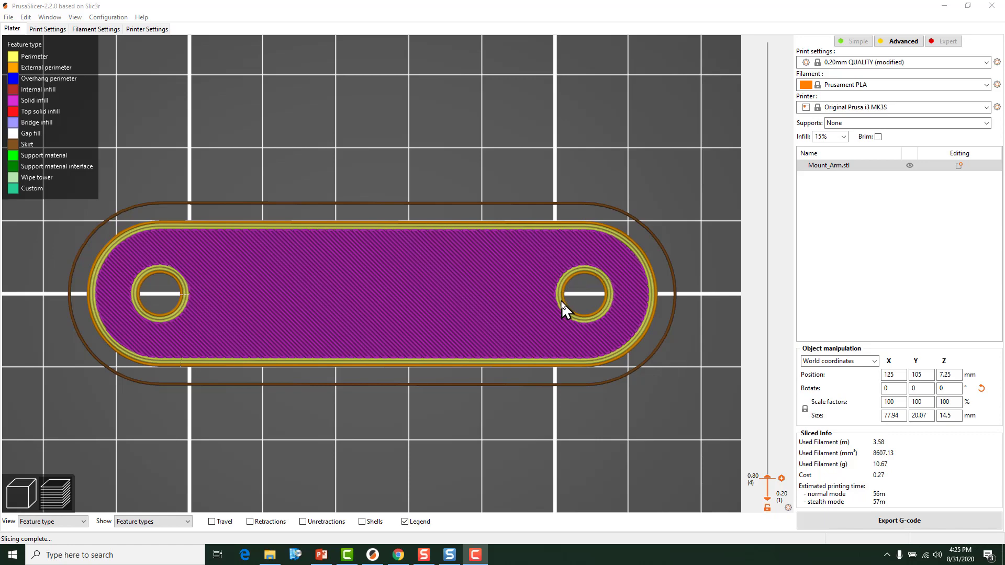
mouse_move(554, 331)
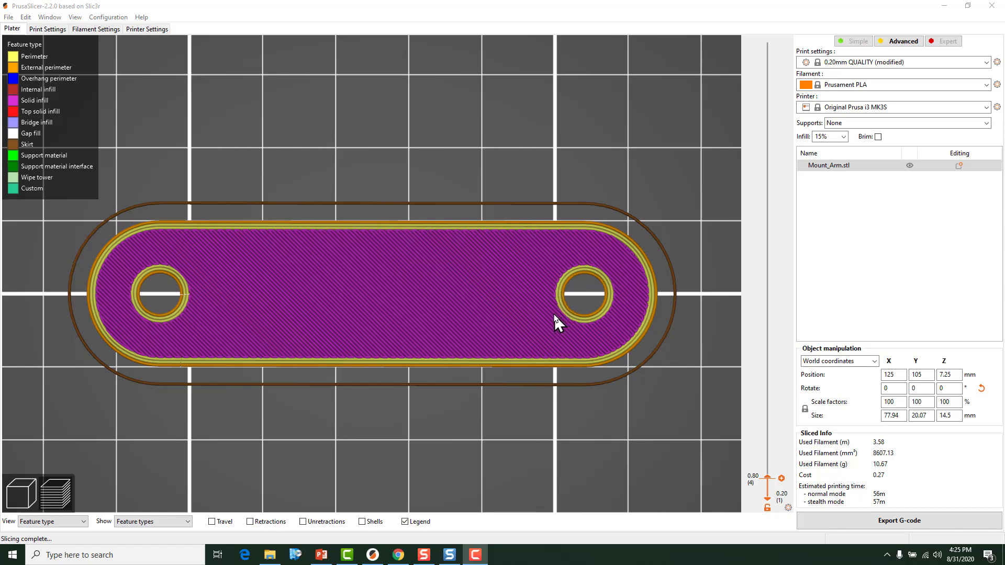
mouse_move(551, 326)
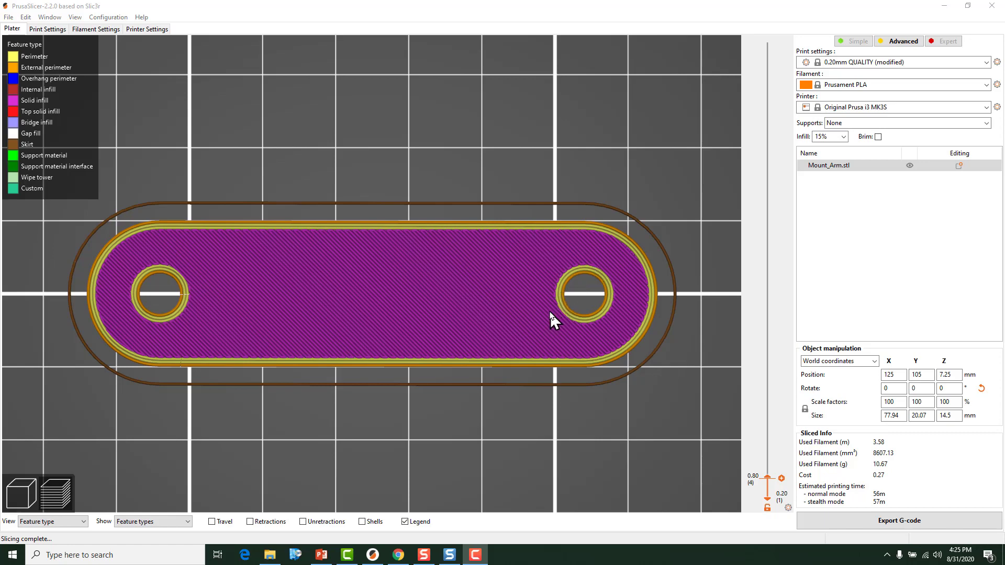
mouse_move(546, 322)
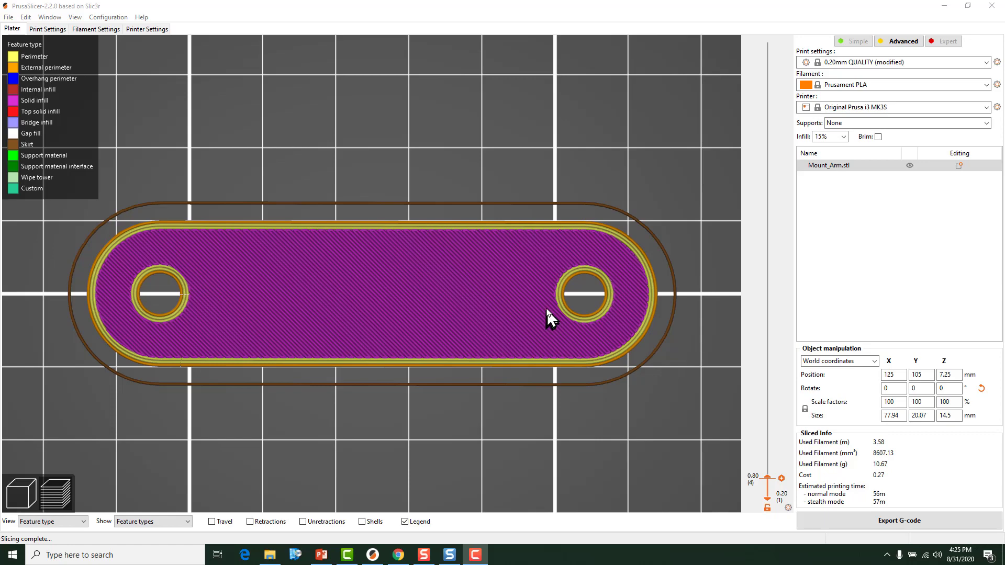
mouse_move(555, 328)
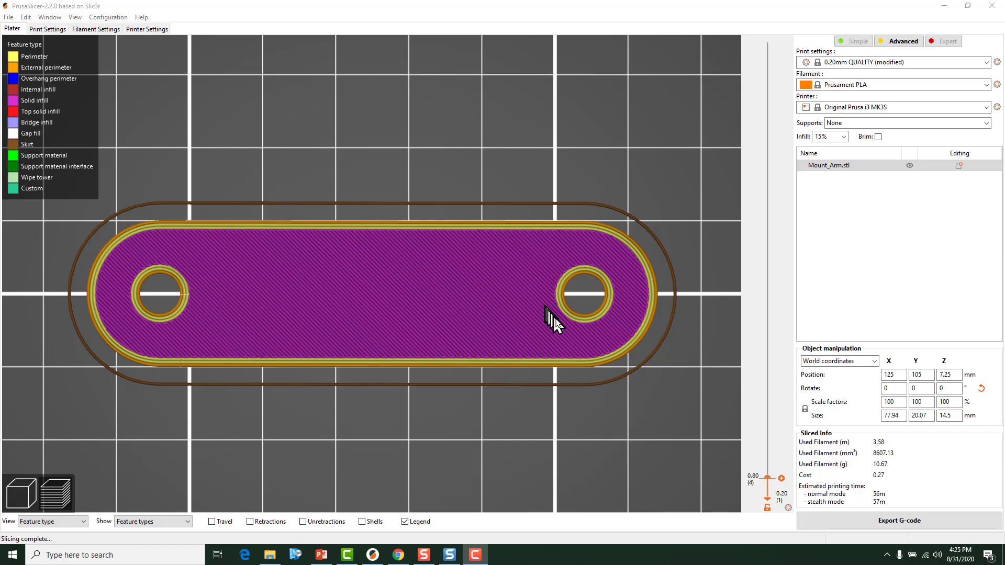
mouse_move(614, 285)
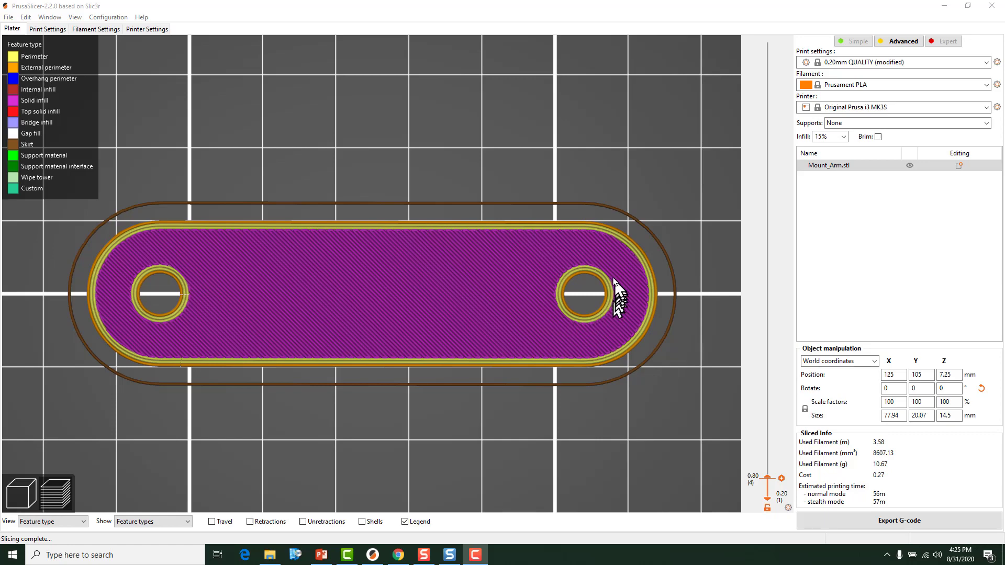
mouse_move(610, 274)
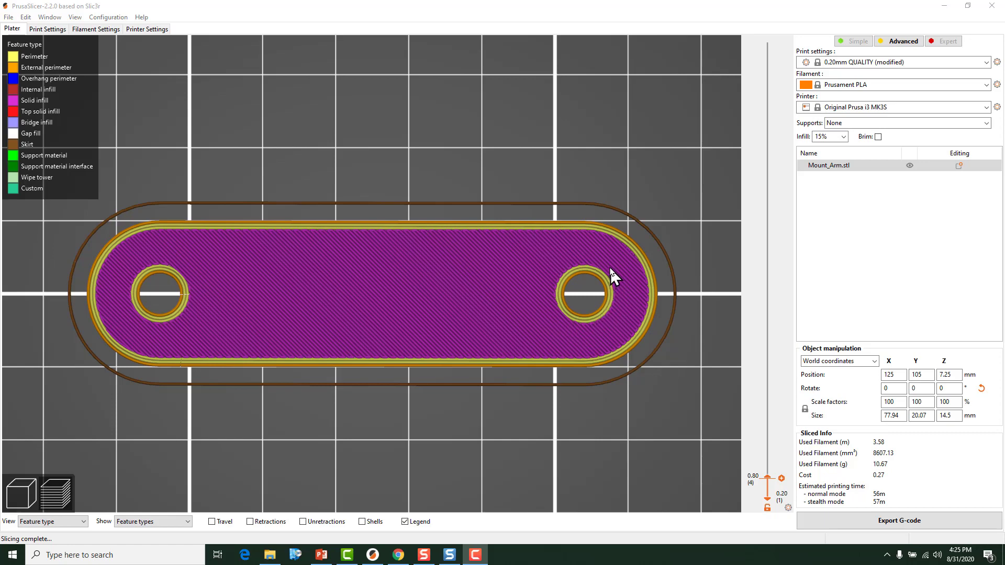
mouse_move(613, 273)
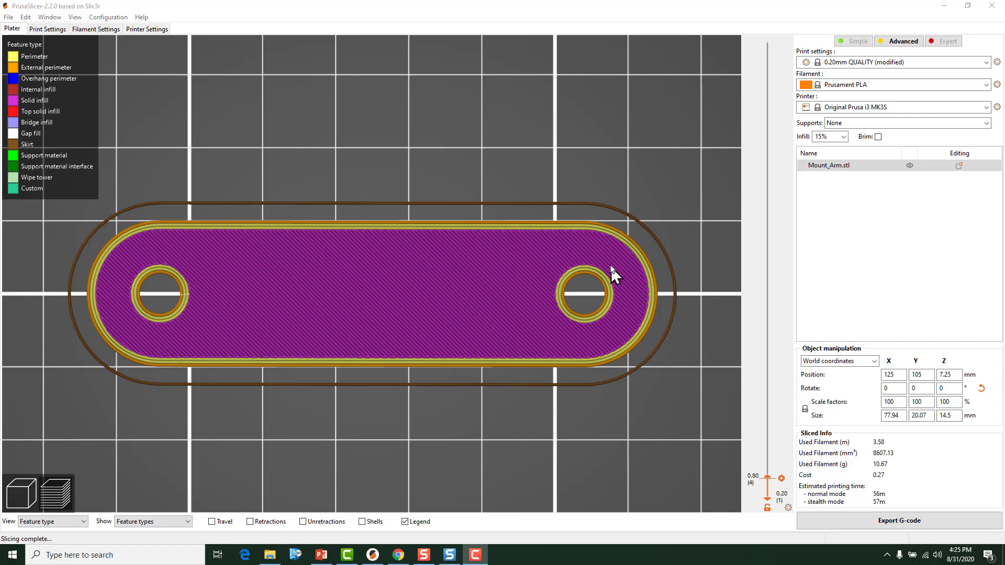
mouse_move(607, 266)
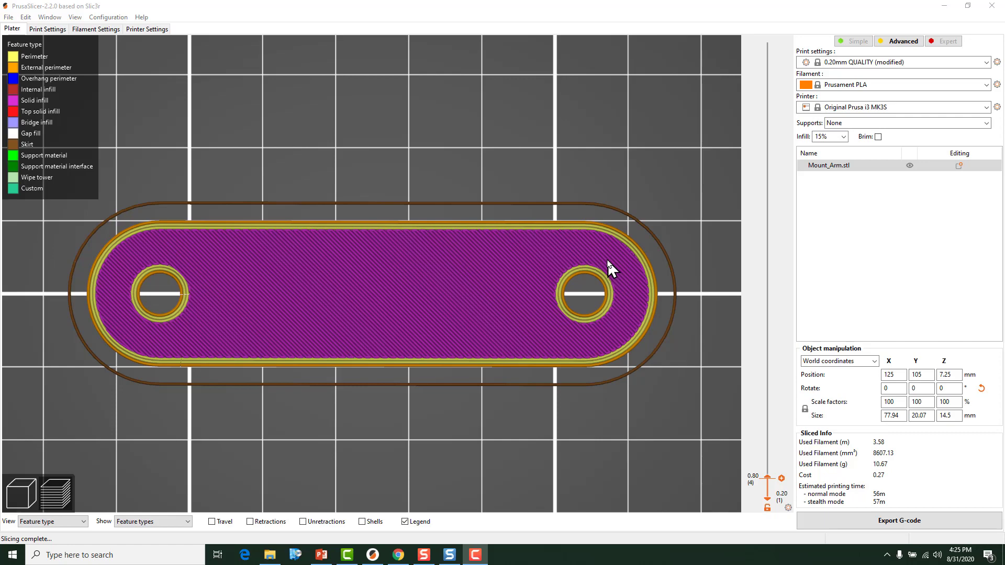
mouse_move(608, 270)
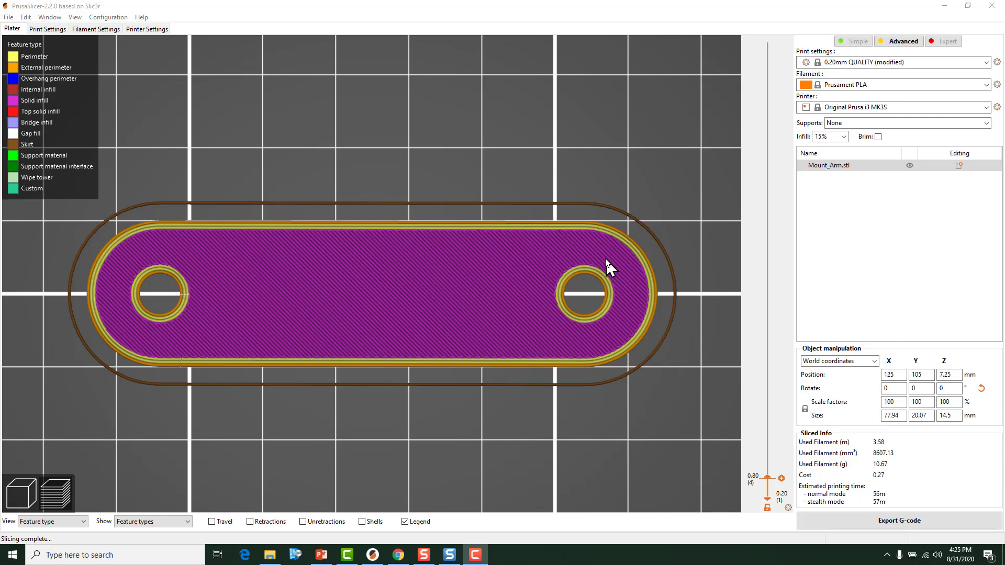
mouse_move(580, 323)
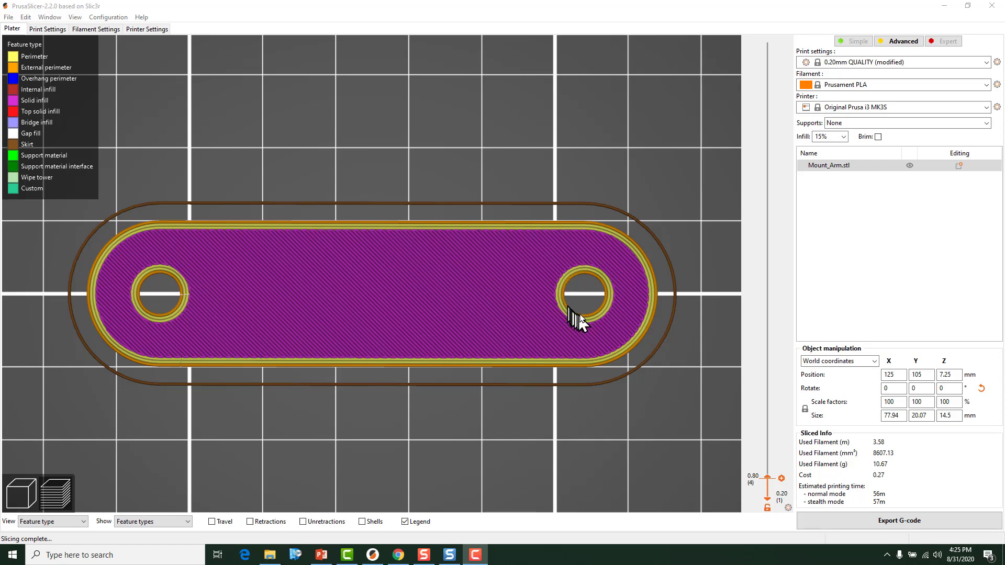
mouse_move(494, 300)
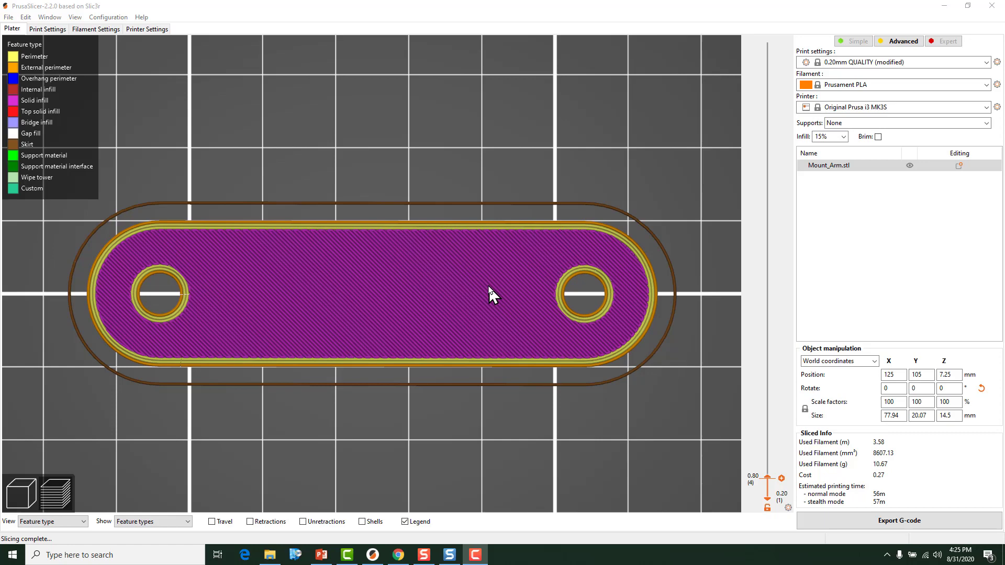
mouse_move(420, 325)
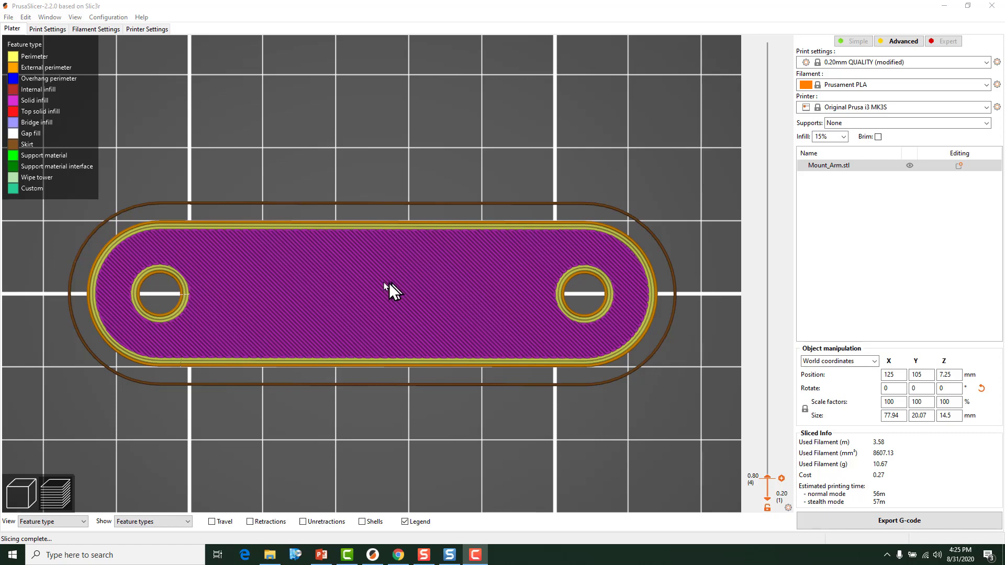
mouse_move(208, 282)
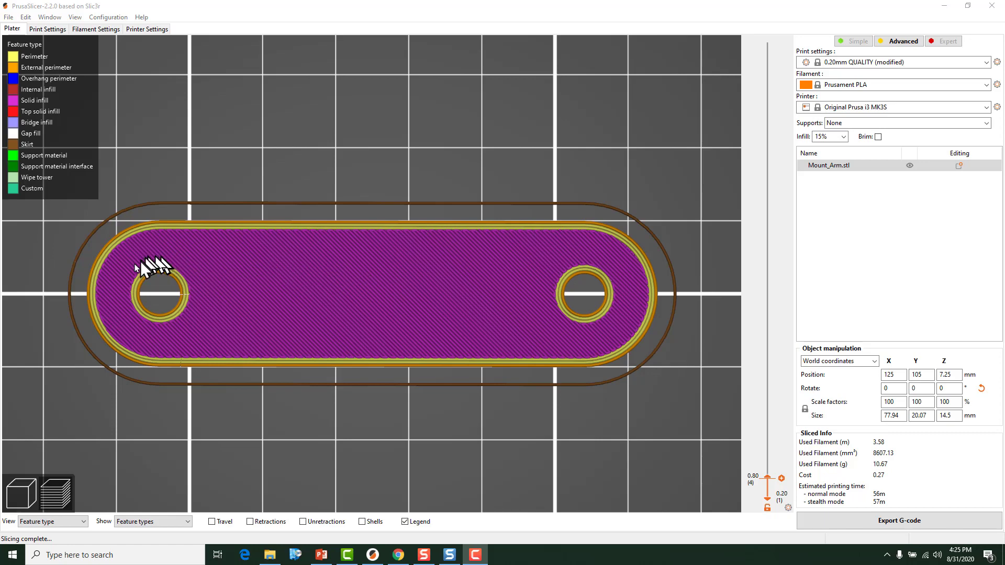
mouse_move(141, 278)
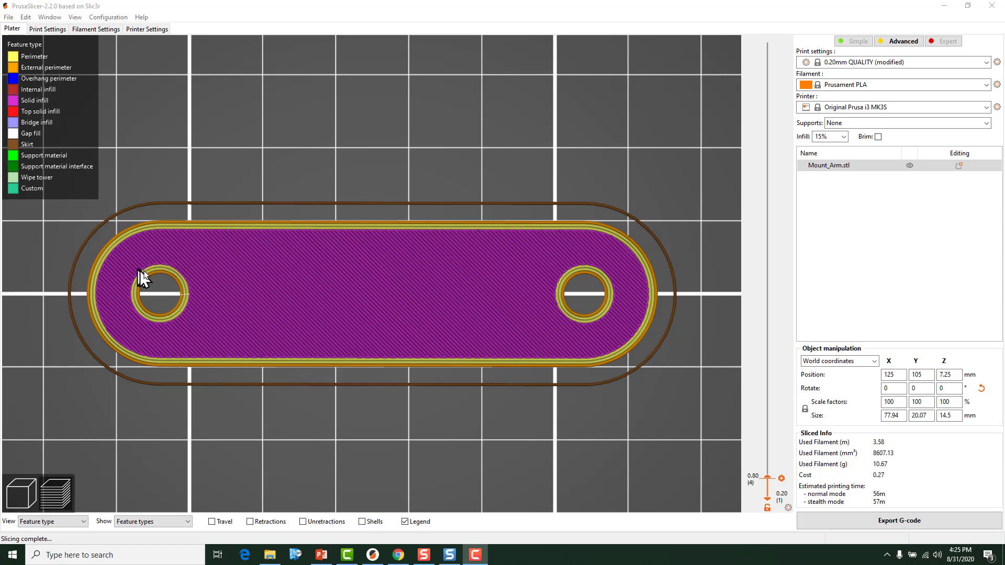
mouse_move(564, 298)
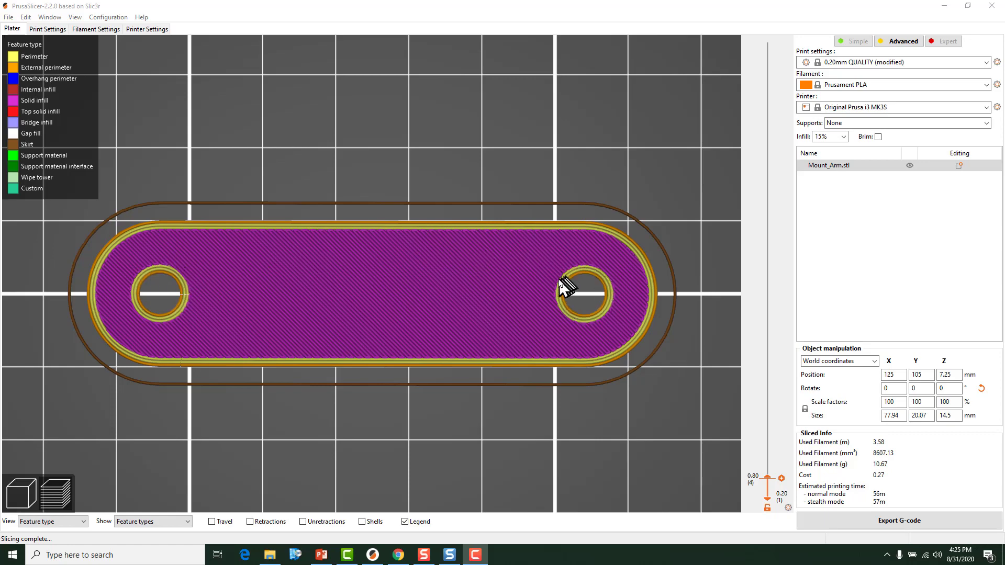
mouse_move(553, 297)
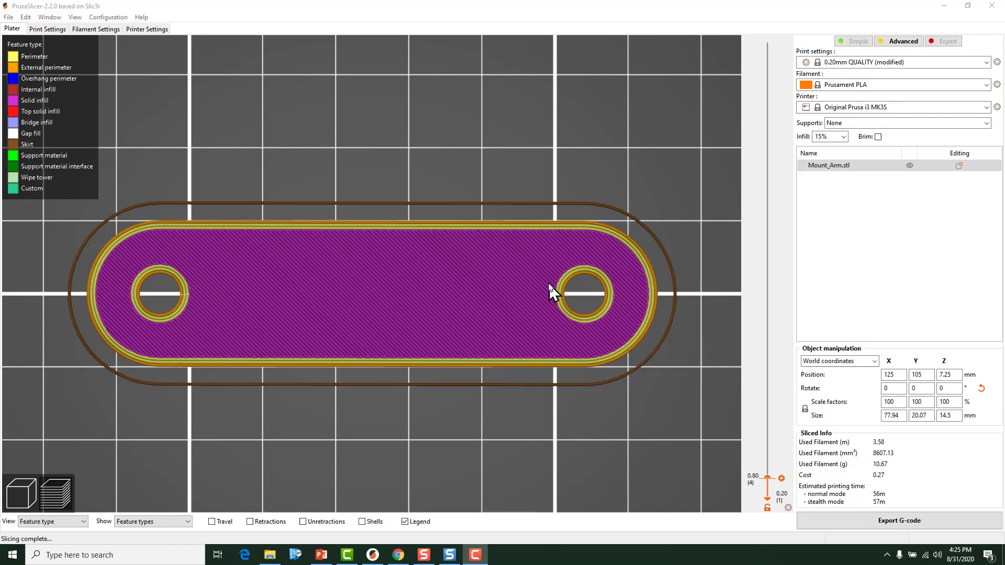
mouse_move(544, 296)
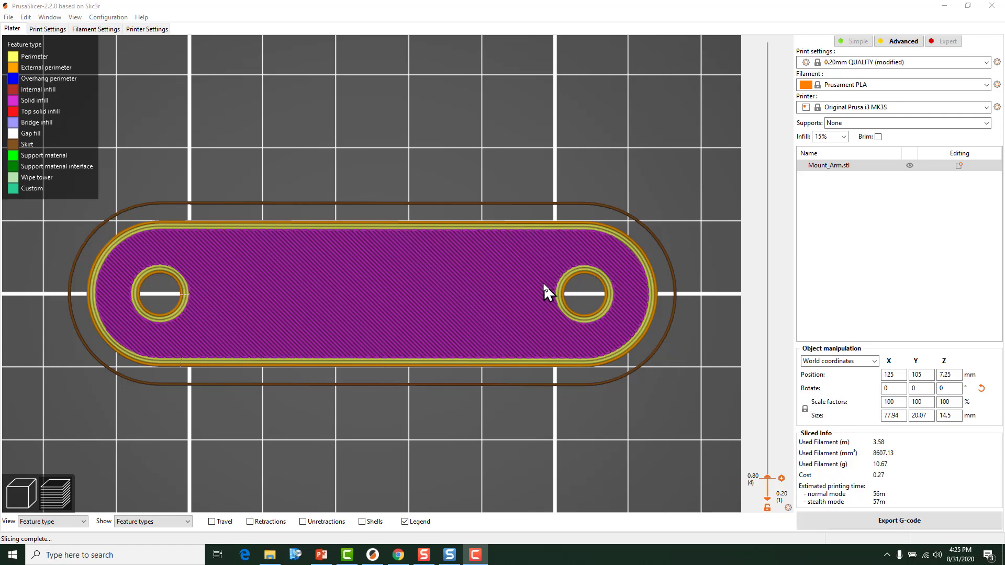
mouse_move(537, 295)
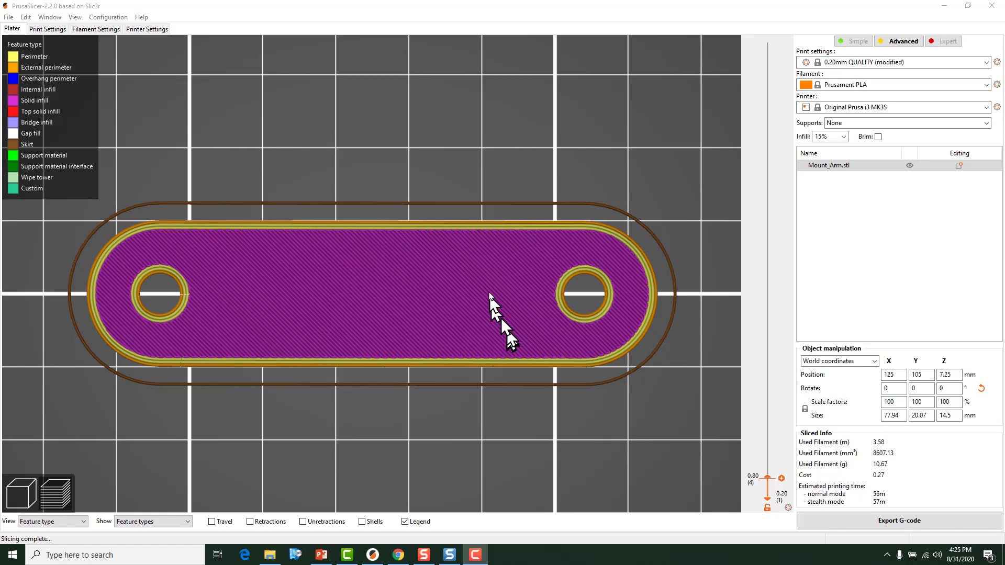
mouse_move(492, 288)
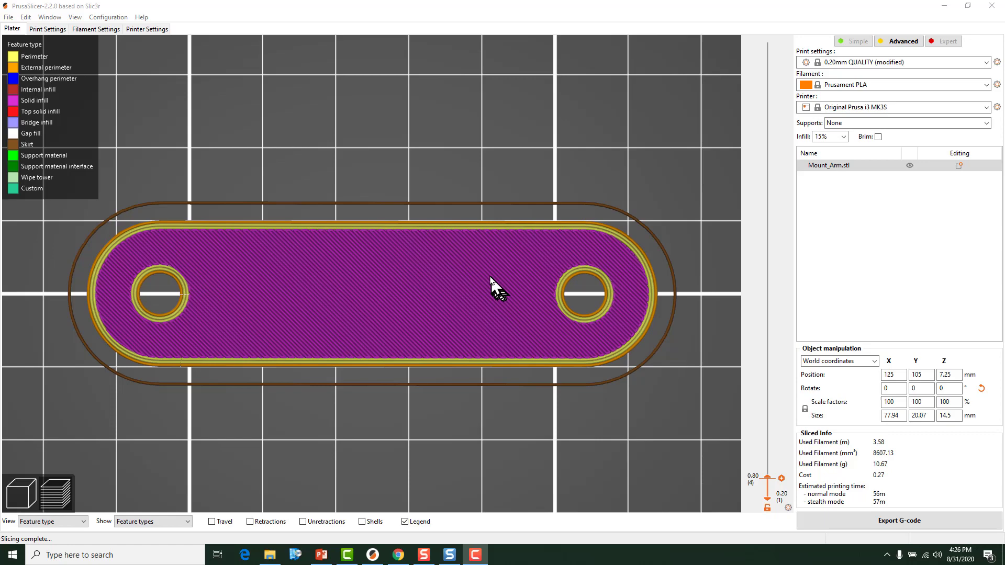
mouse_move(336, 325)
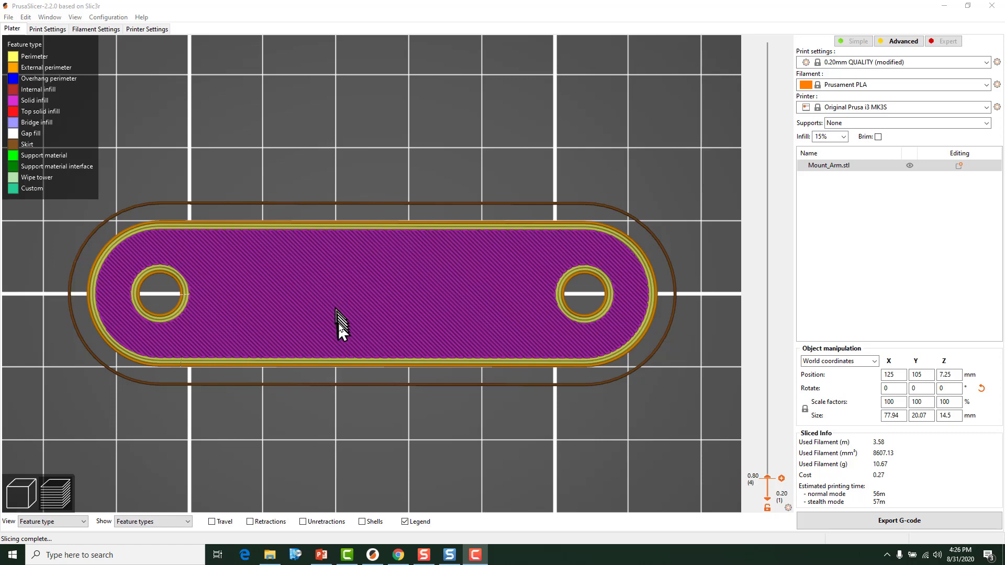
mouse_move(359, 268)
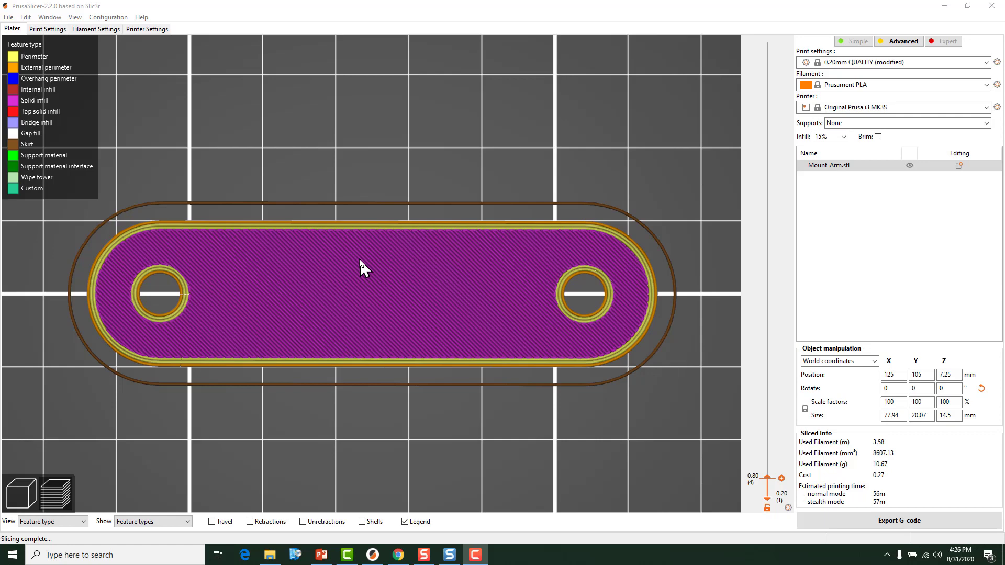
mouse_move(366, 274)
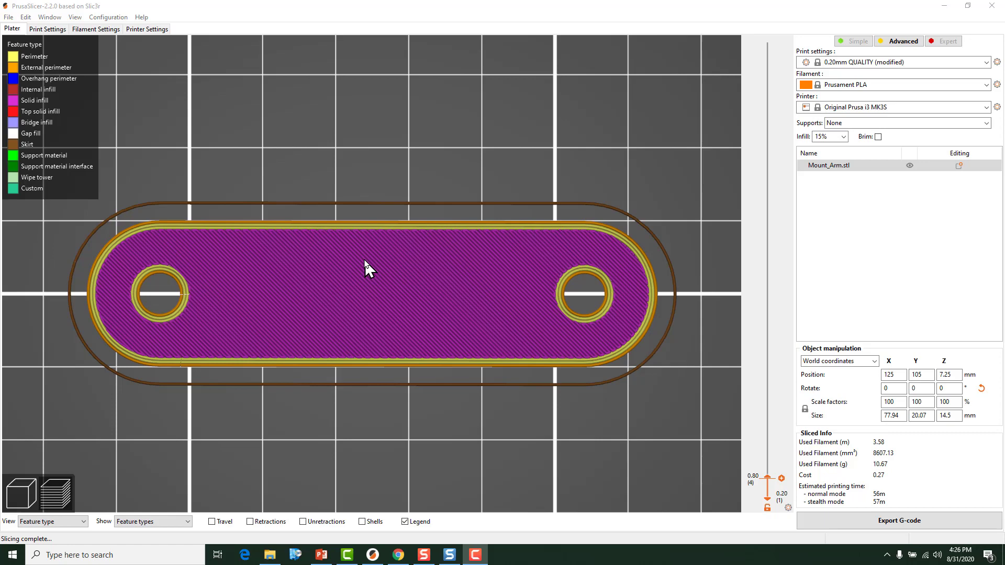
mouse_move(281, 280)
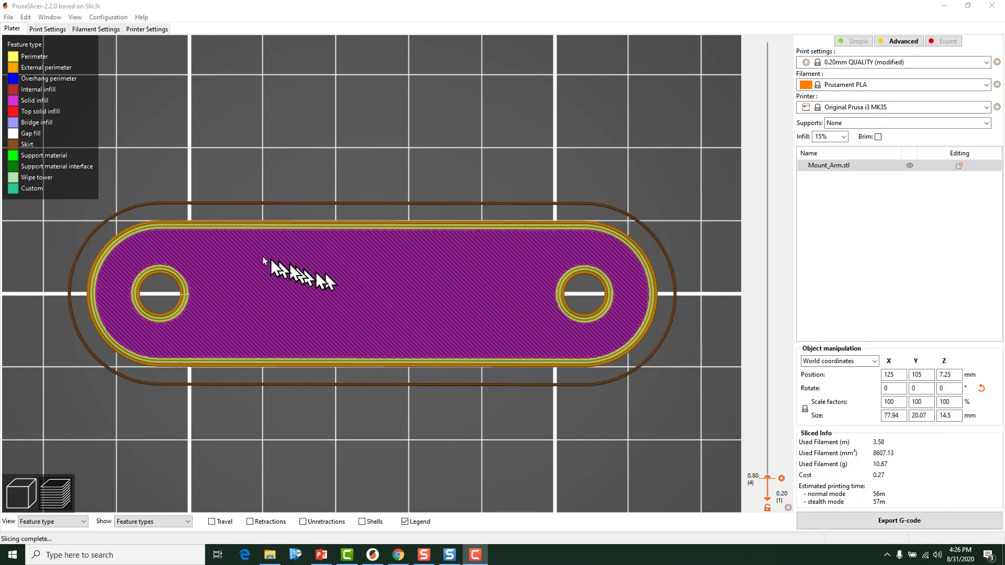
mouse_move(203, 267)
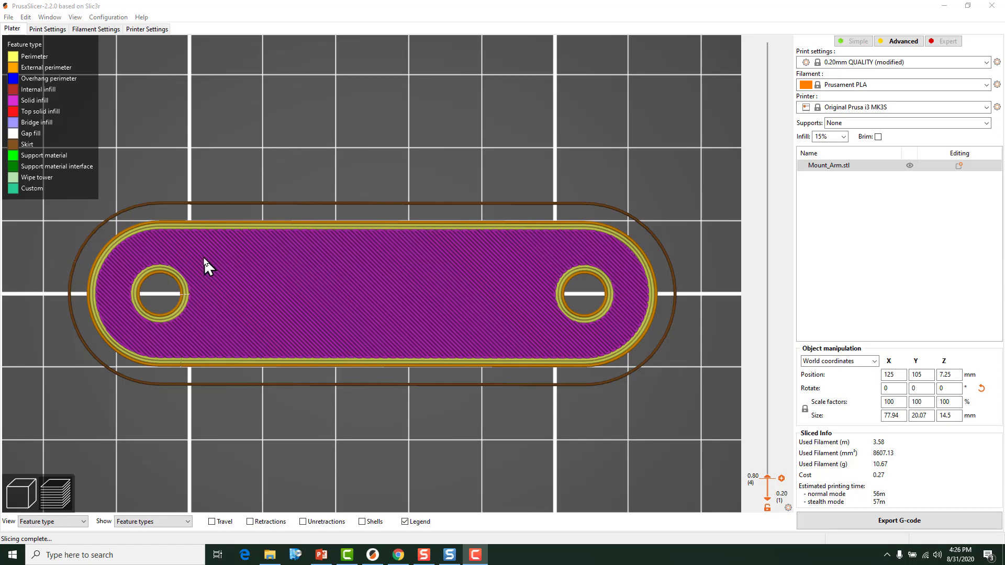
mouse_move(201, 266)
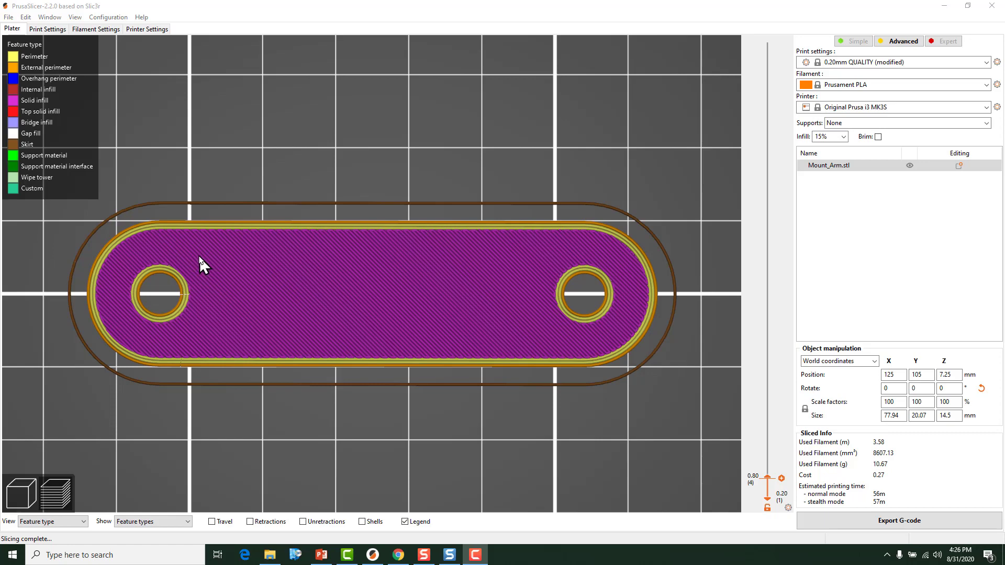
mouse_move(149, 287)
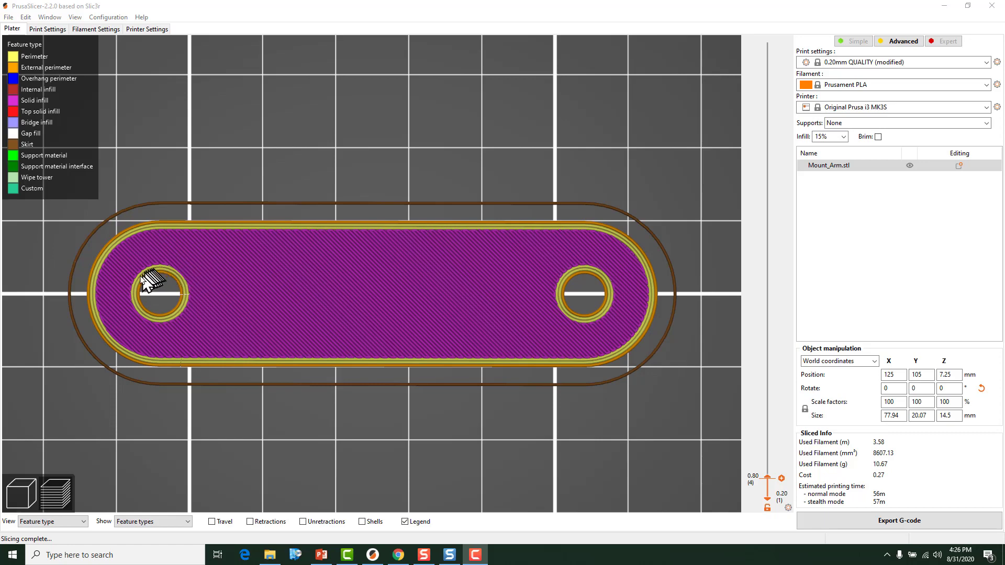
mouse_move(572, 279)
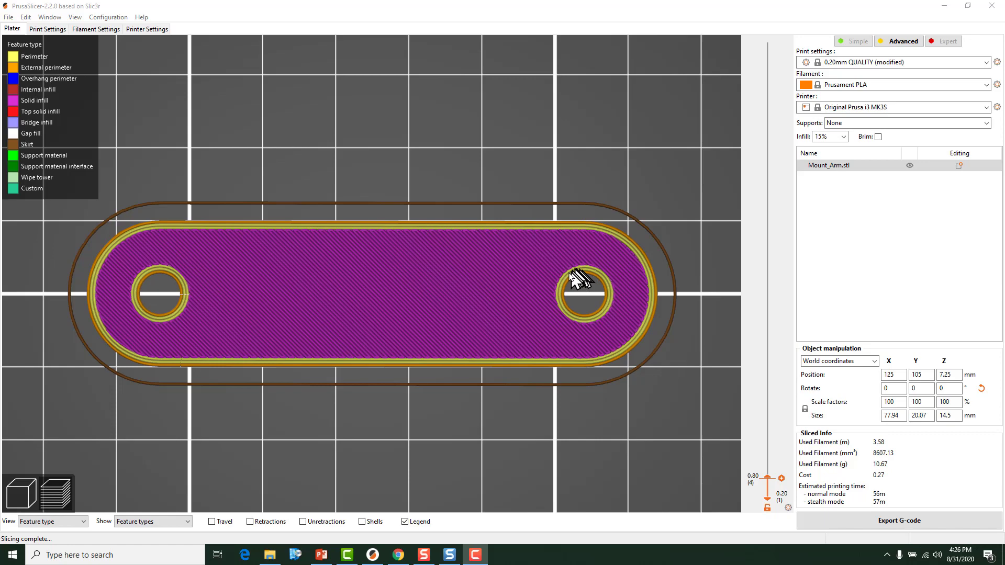
mouse_move(501, 304)
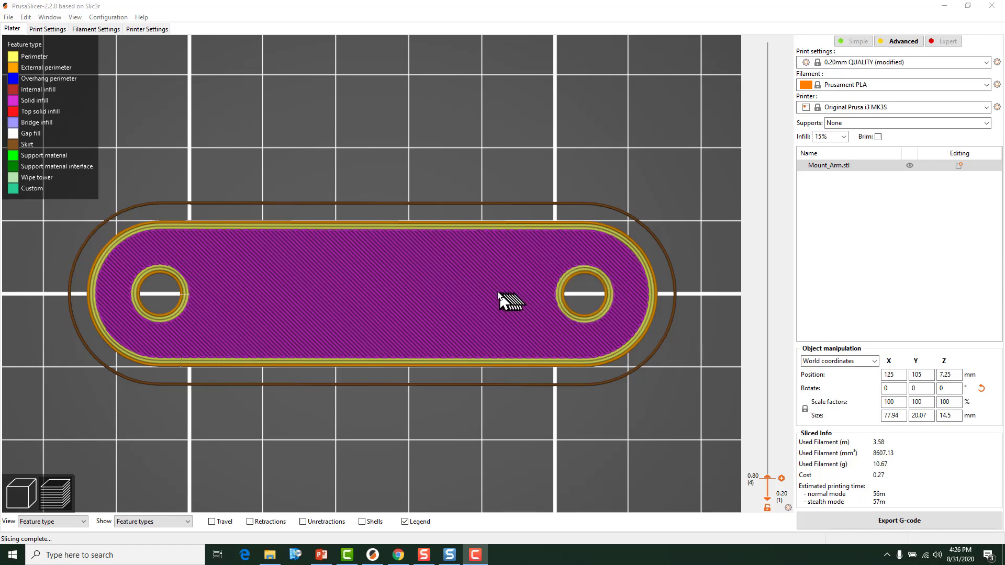
mouse_move(436, 299)
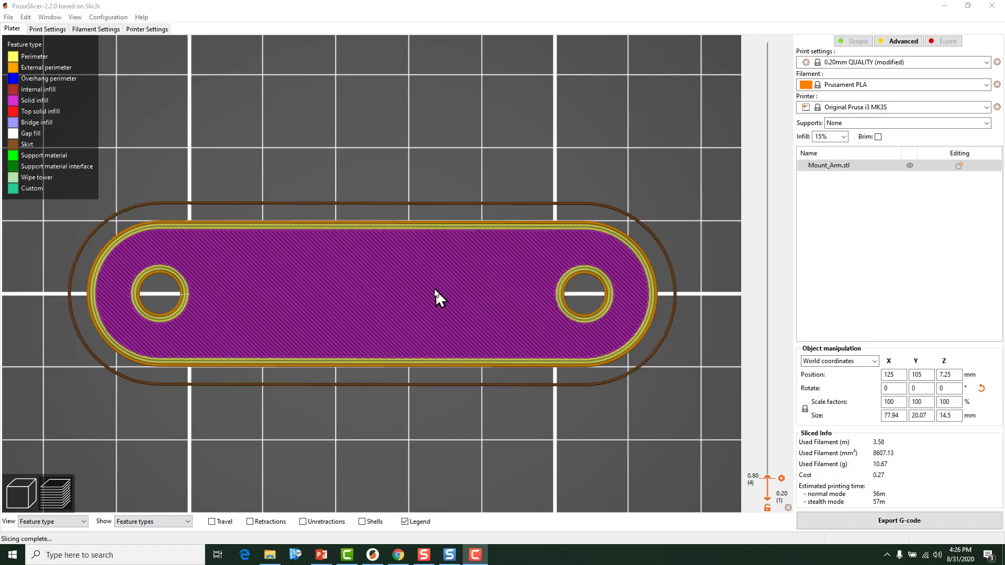
mouse_move(425, 301)
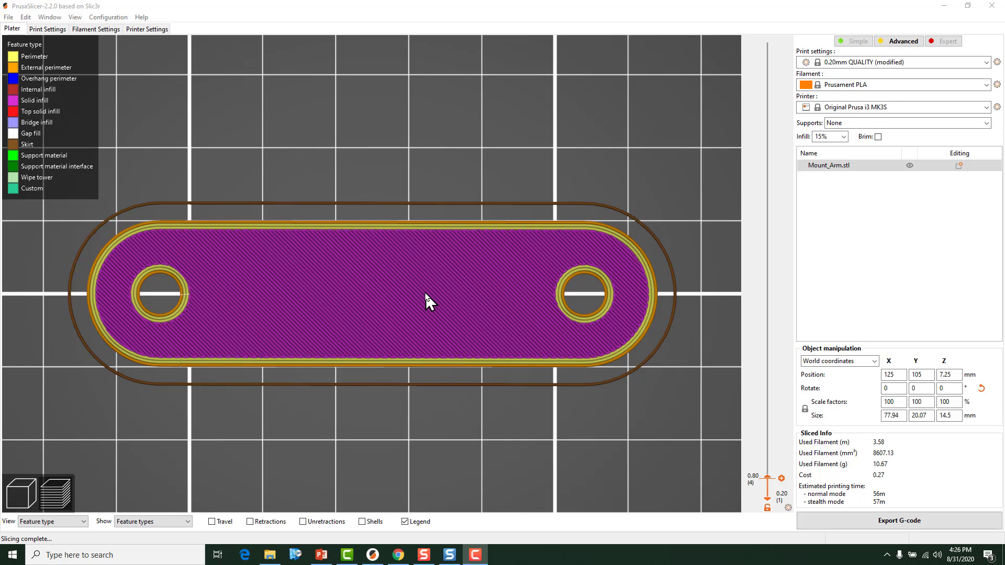
mouse_move(420, 297)
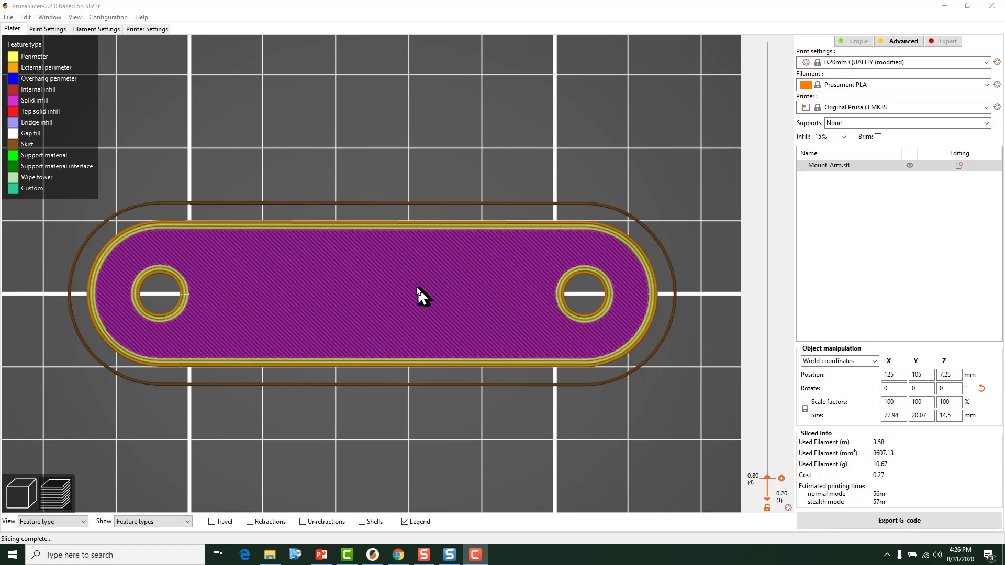
mouse_move(397, 308)
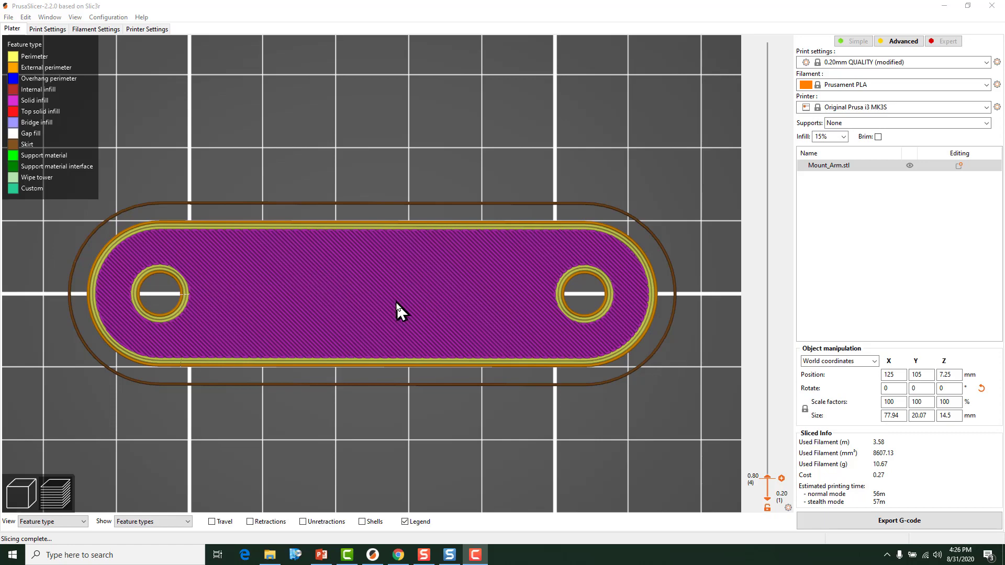
mouse_move(178, 263)
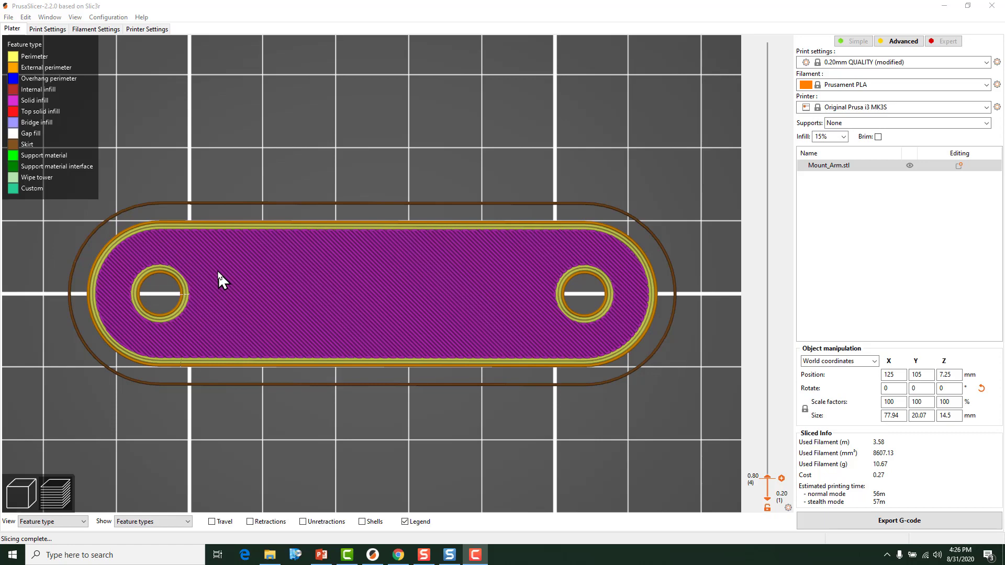
mouse_move(250, 288)
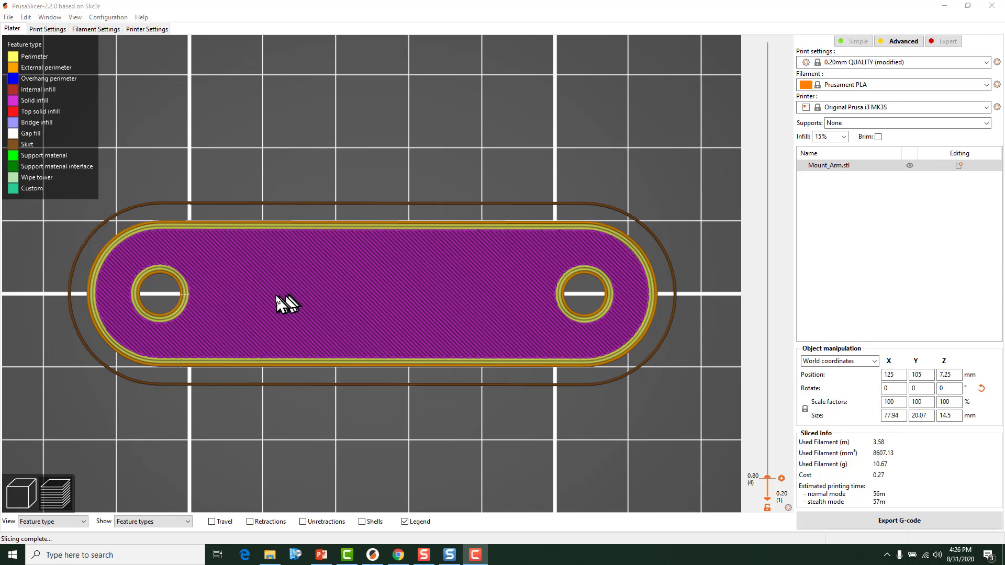
mouse_move(191, 313)
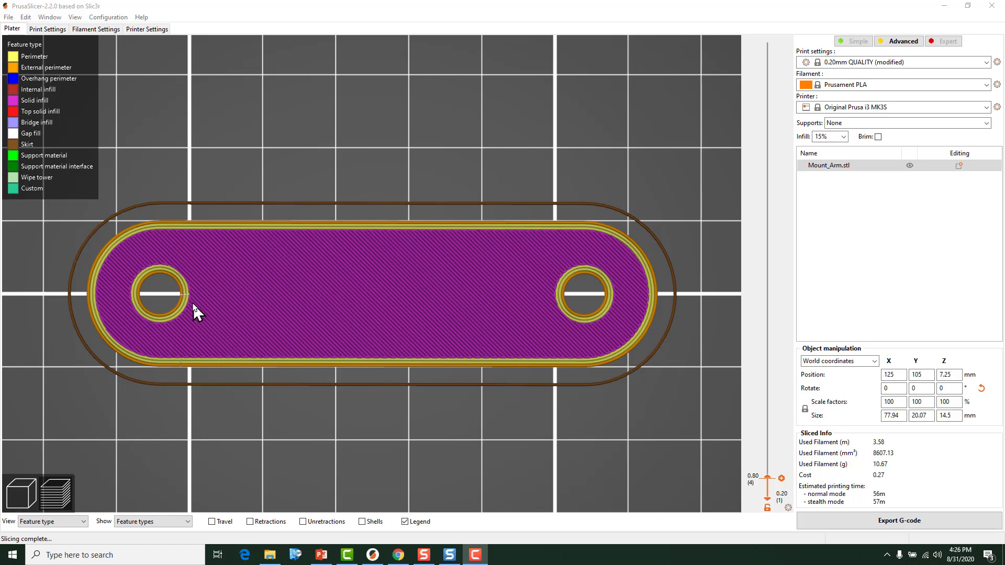
mouse_move(194, 316)
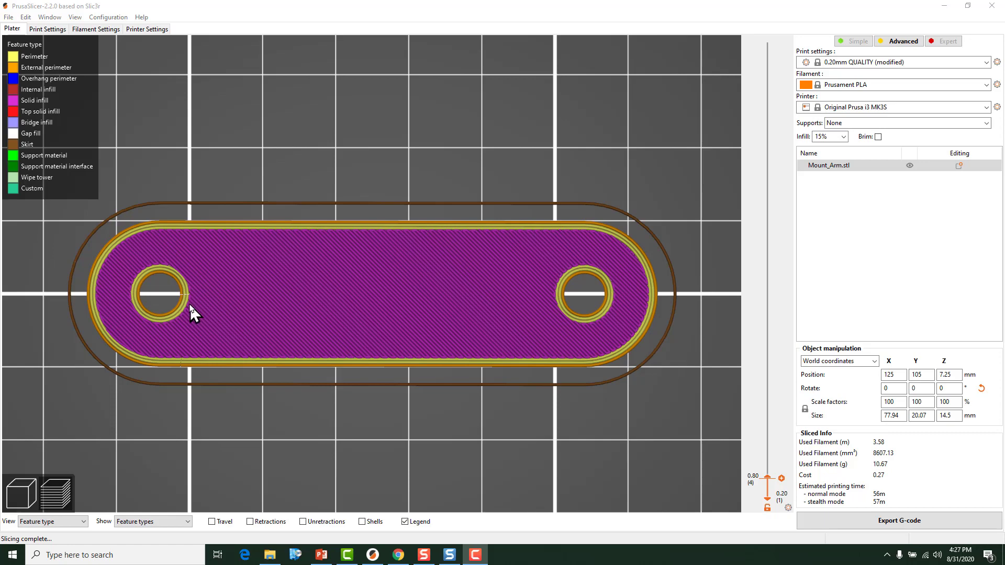
mouse_move(205, 302)
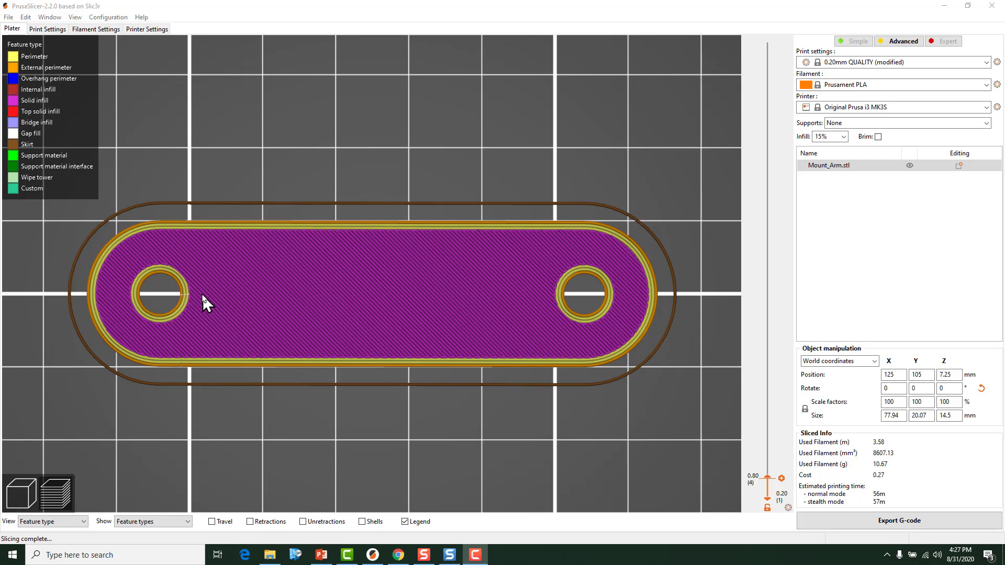
mouse_move(214, 304)
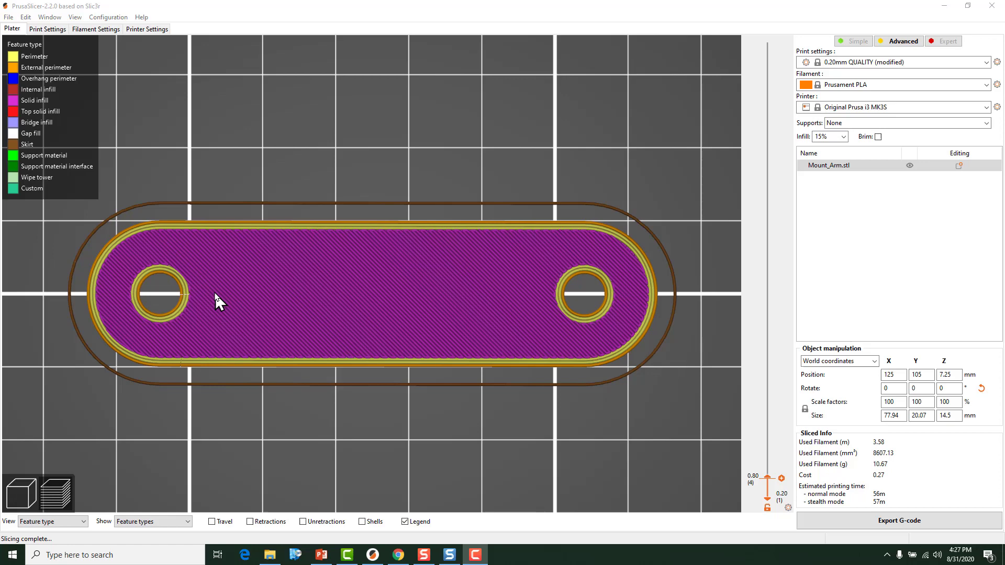
mouse_move(212, 290)
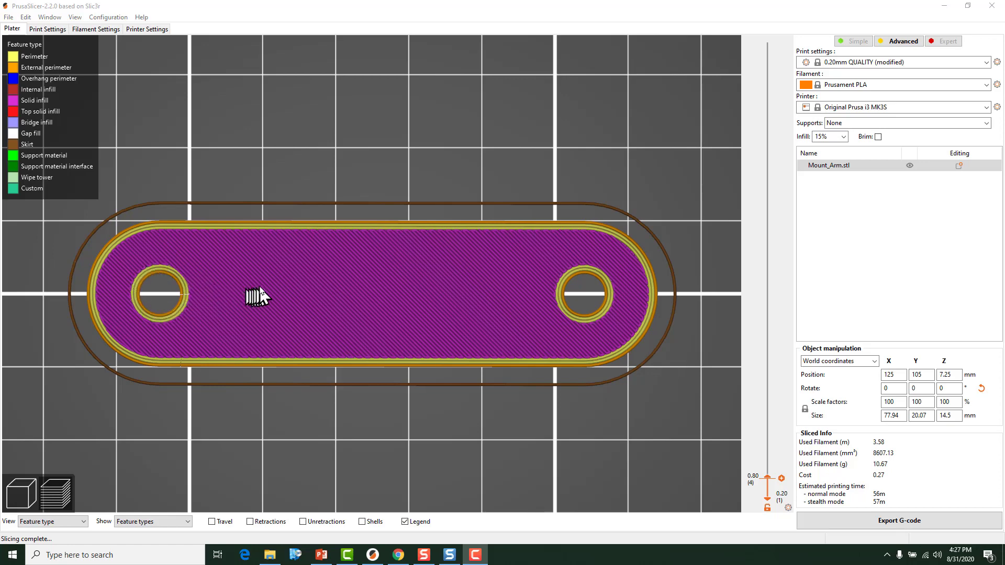
mouse_move(262, 295)
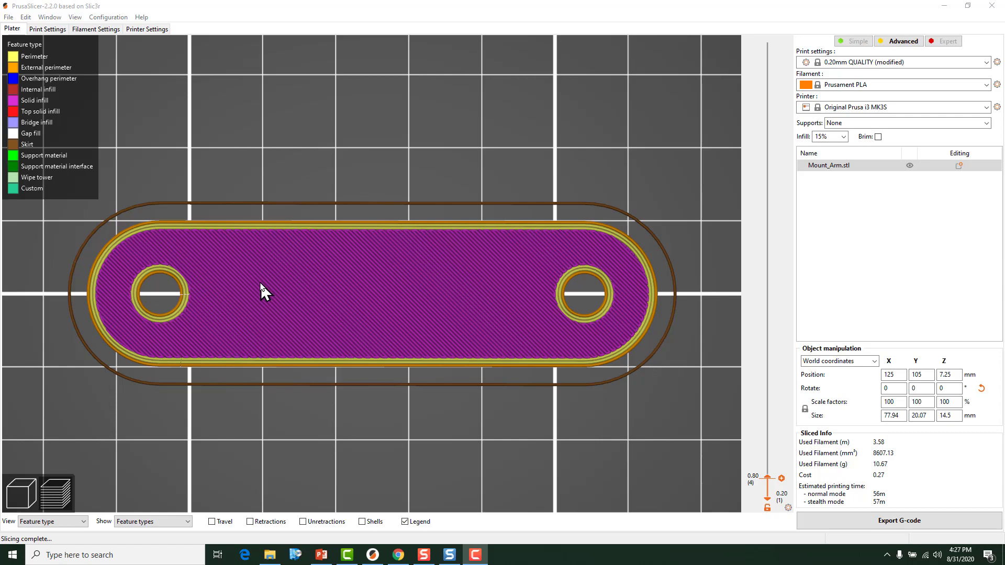
mouse_move(264, 289)
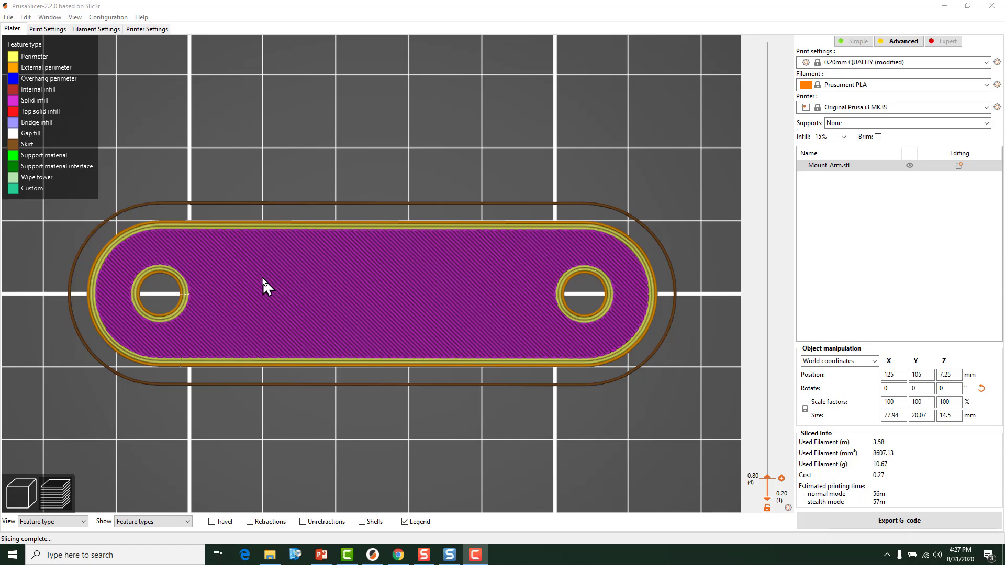
mouse_move(249, 290)
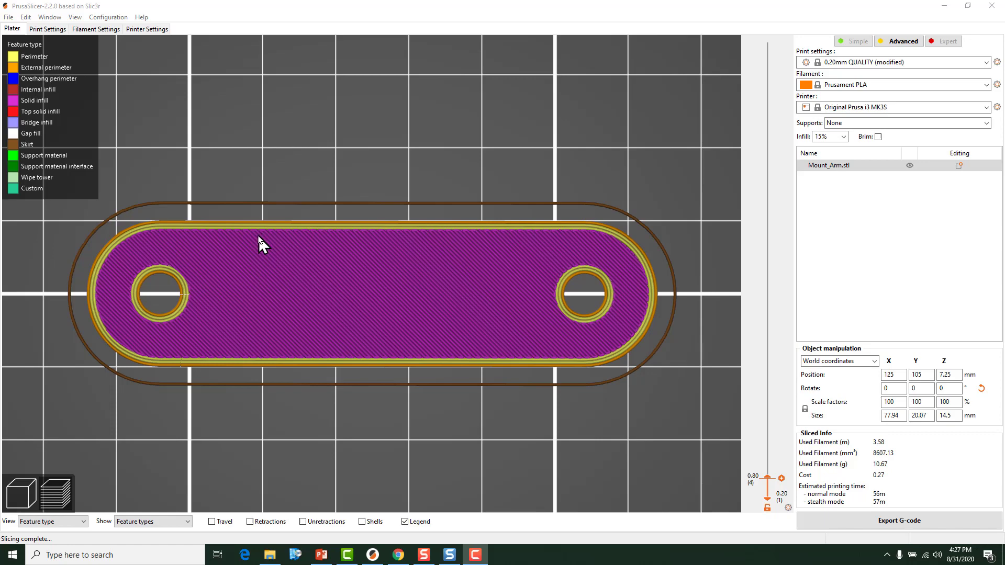
mouse_move(249, 255)
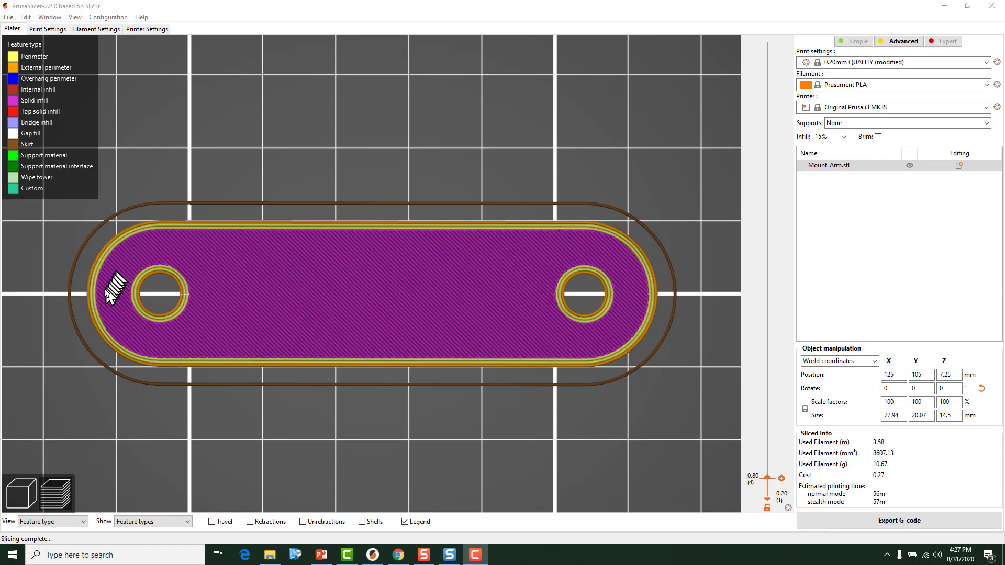
mouse_move(172, 338)
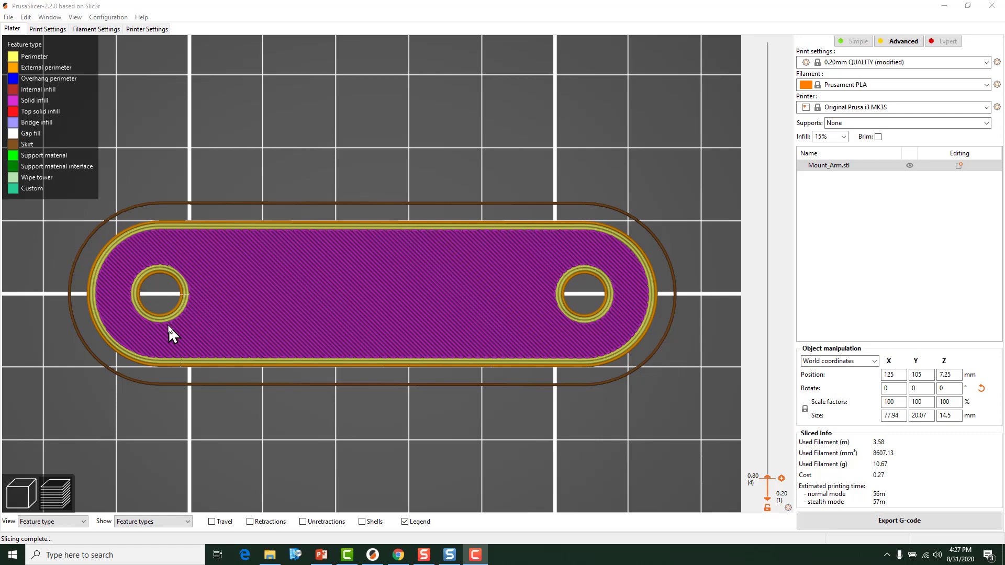
mouse_move(183, 308)
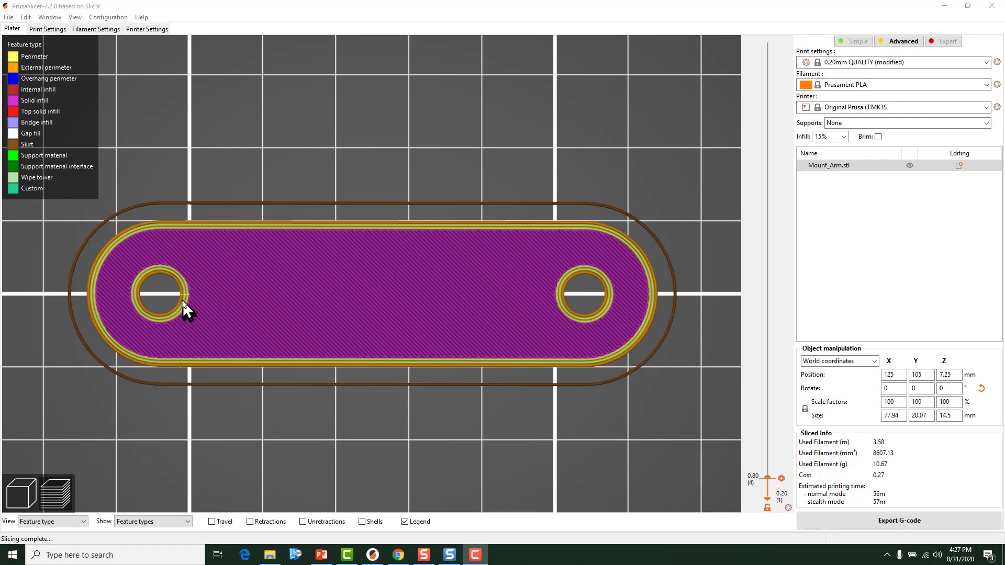
mouse_move(157, 262)
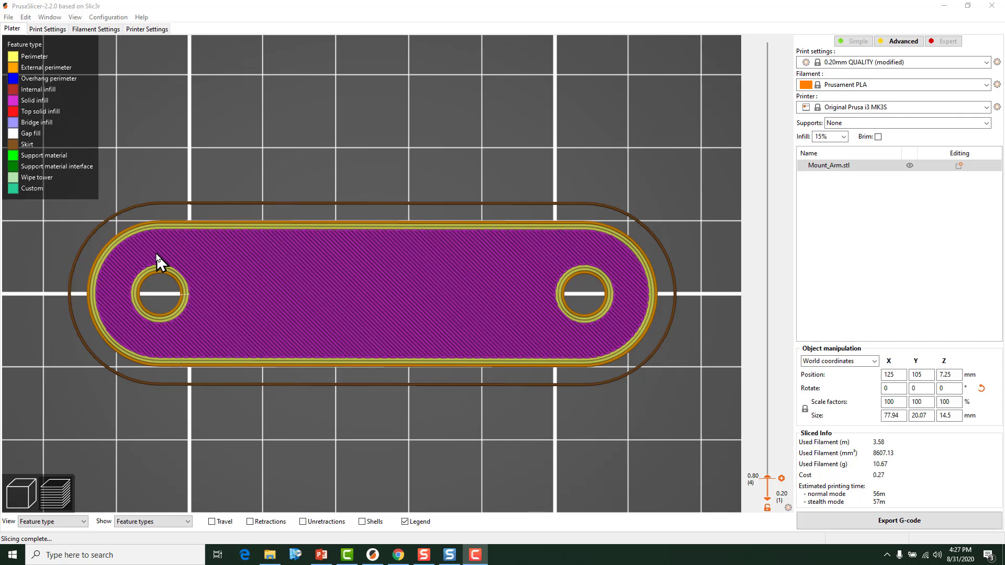
mouse_move(210, 303)
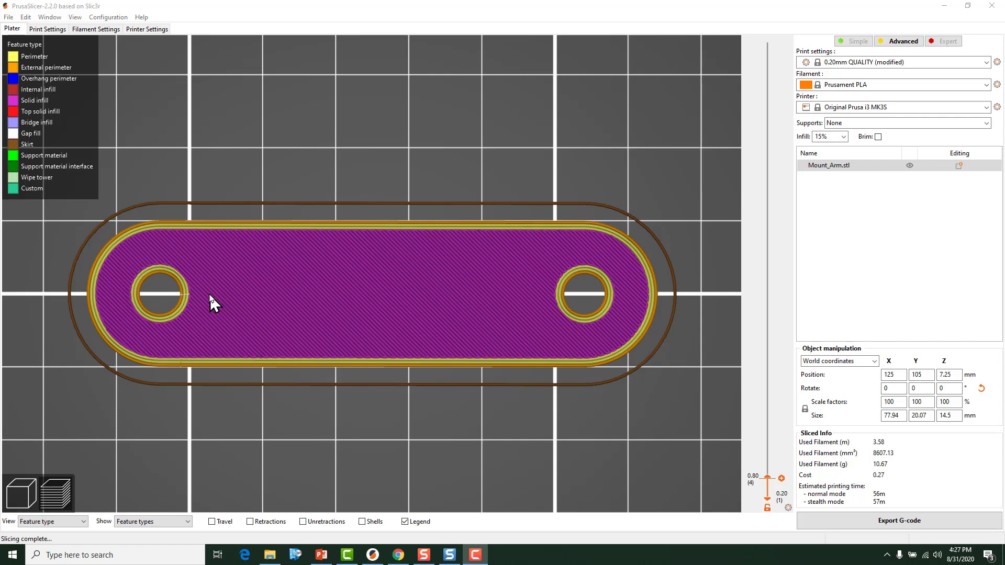
mouse_move(205, 300)
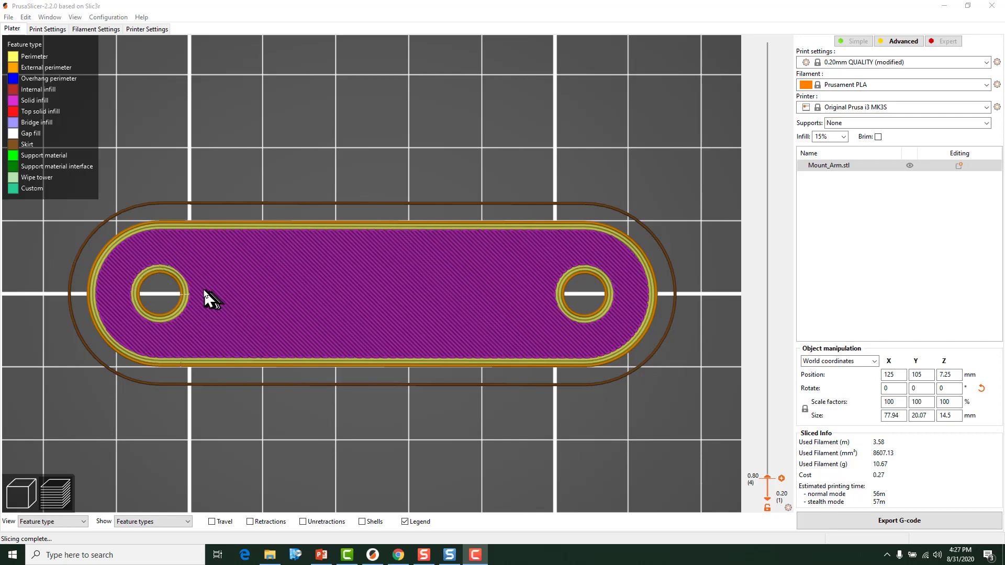
mouse_move(238, 311)
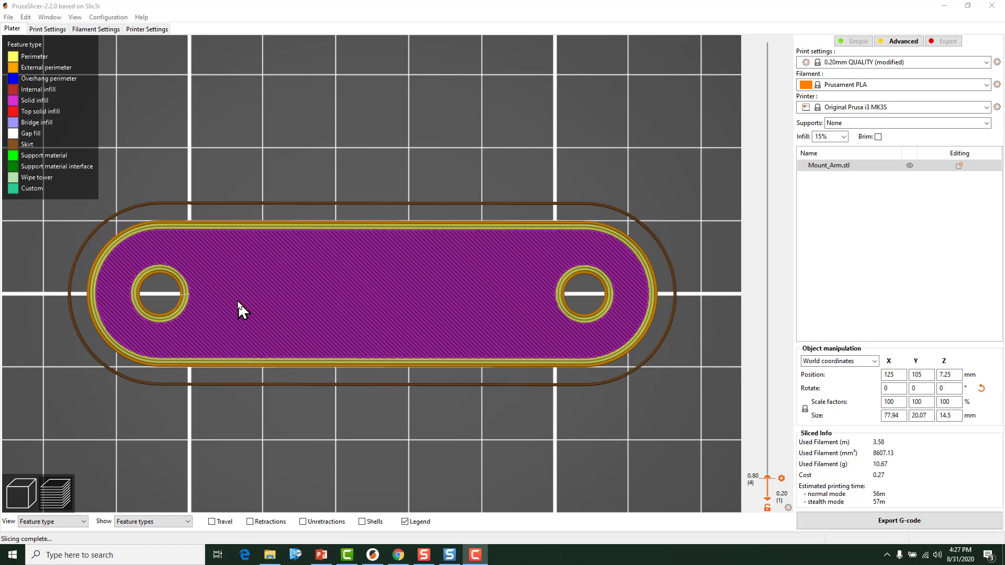
mouse_move(231, 311)
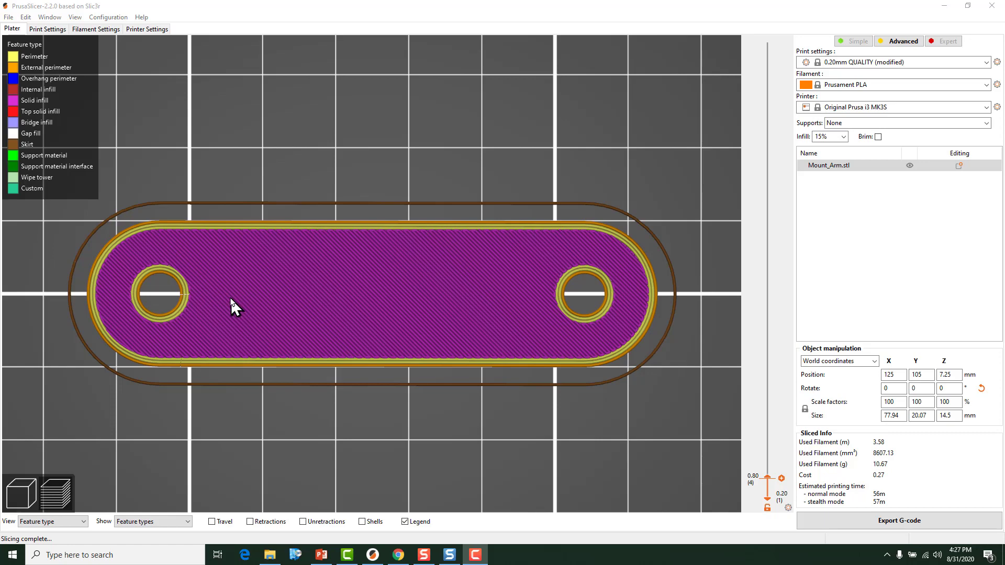
mouse_move(235, 301)
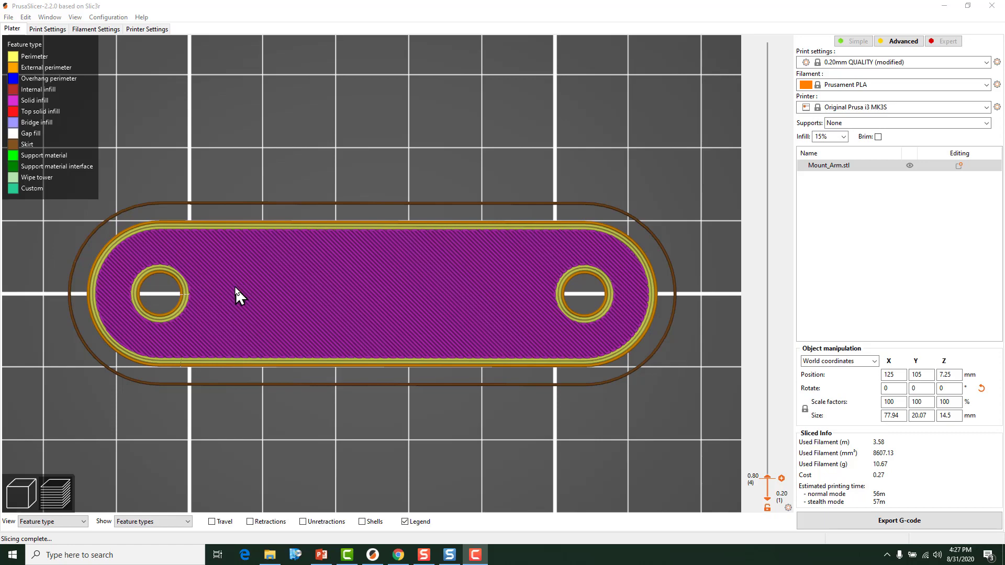
mouse_move(218, 297)
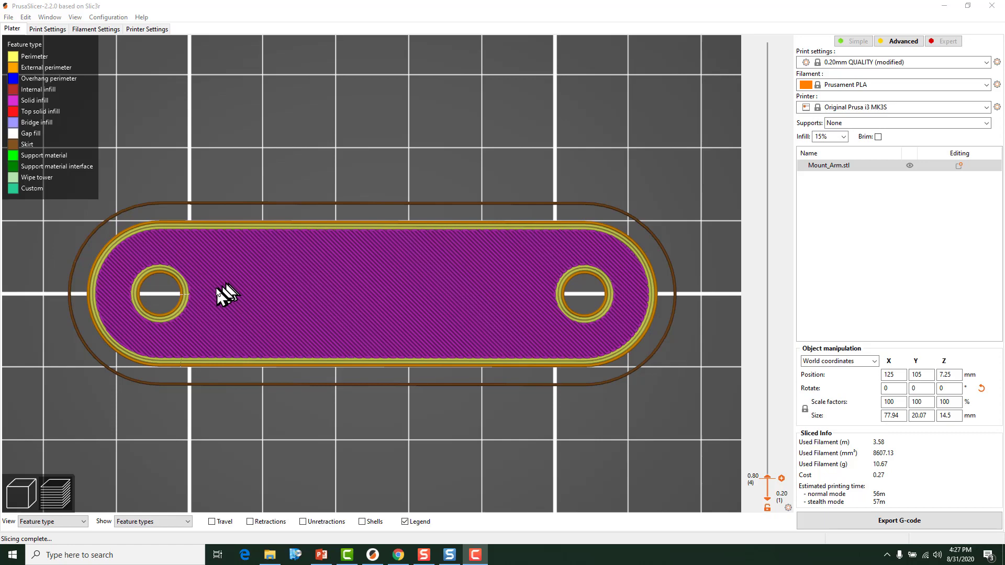
mouse_move(221, 297)
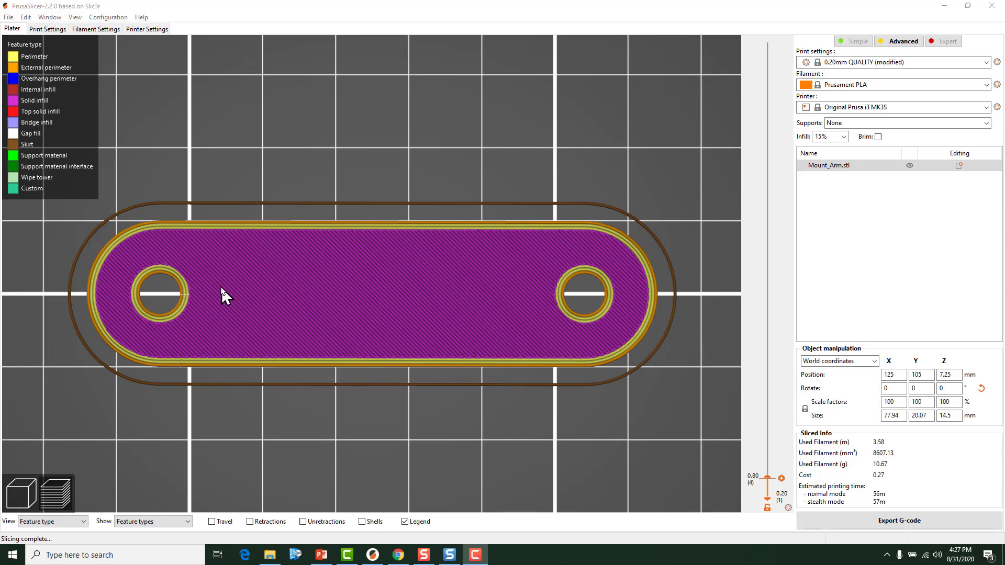
mouse_move(235, 288)
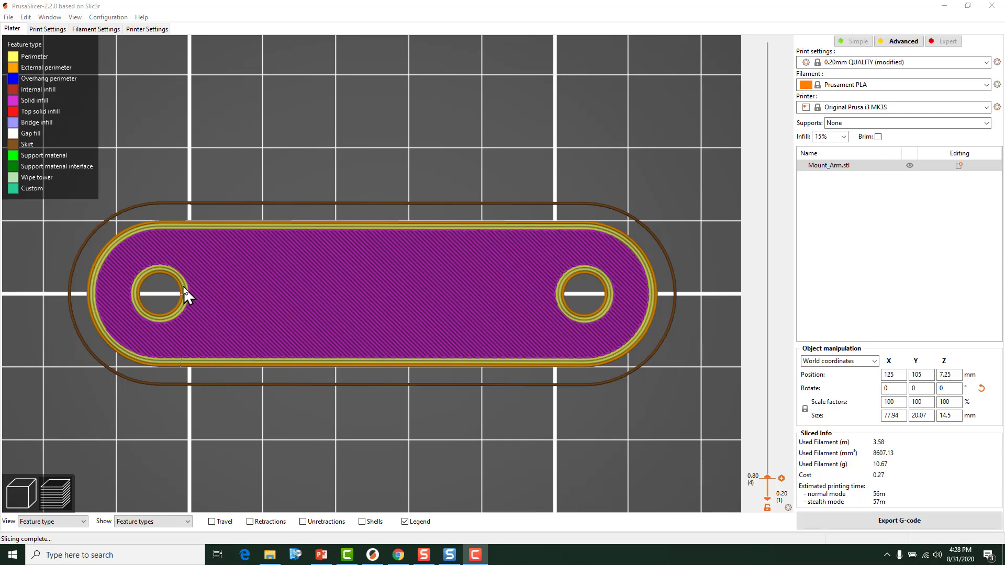
mouse_move(217, 290)
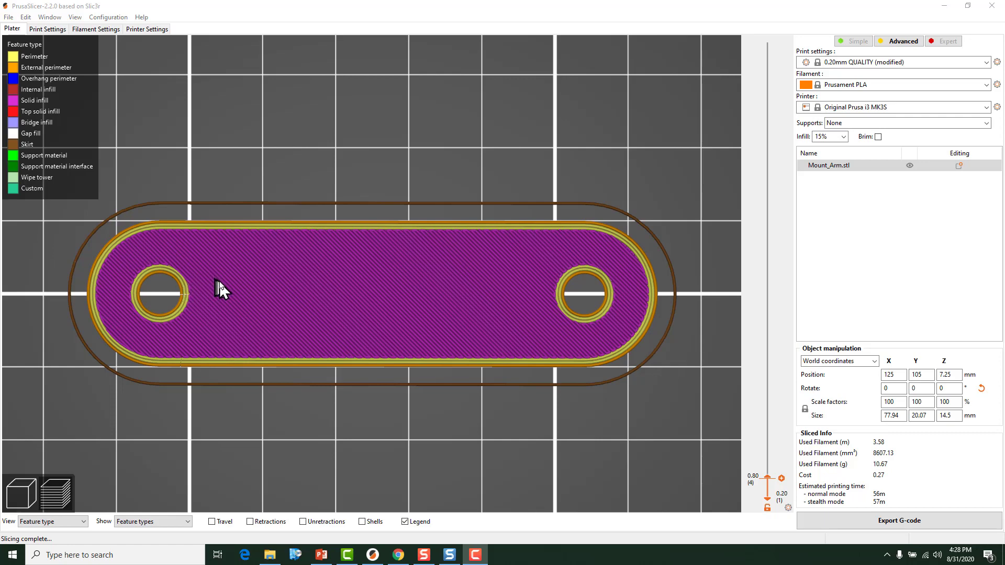
mouse_move(235, 294)
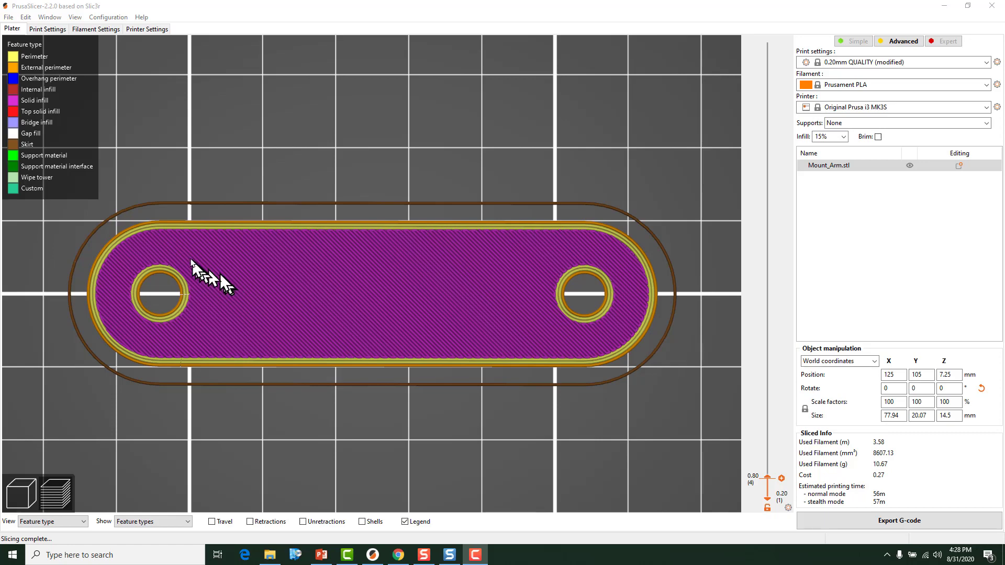
mouse_move(196, 243)
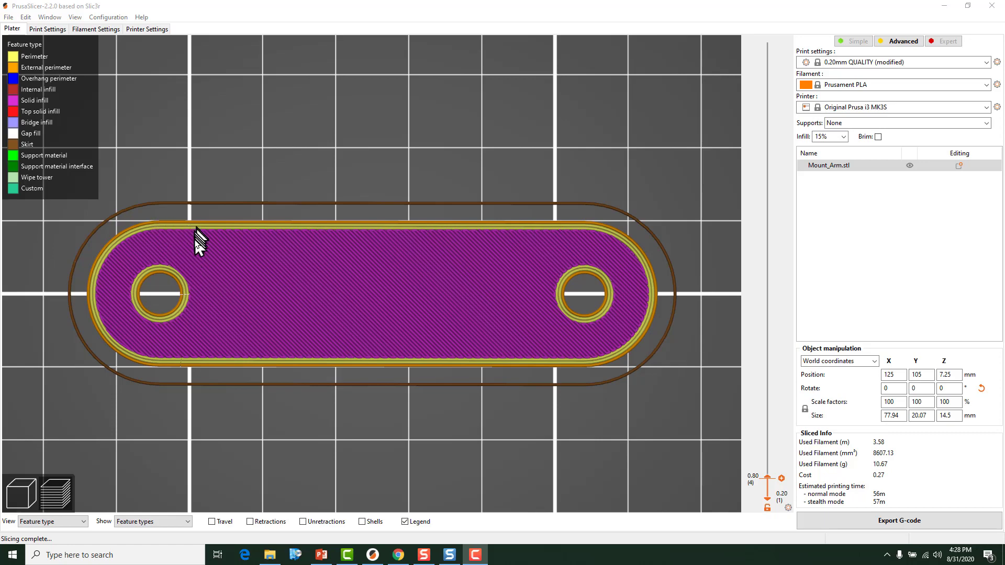
mouse_move(42, 32)
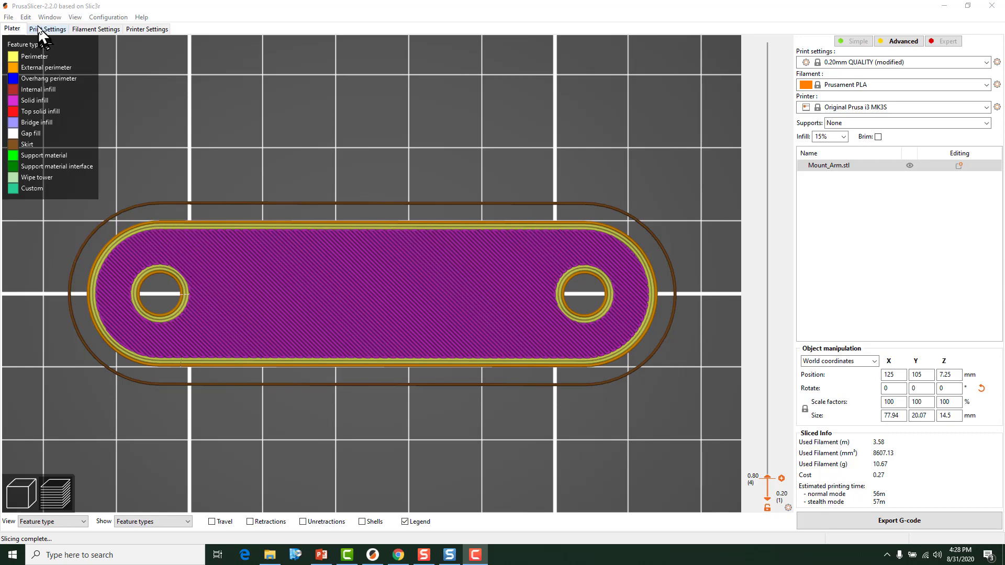
mouse_move(44, 35)
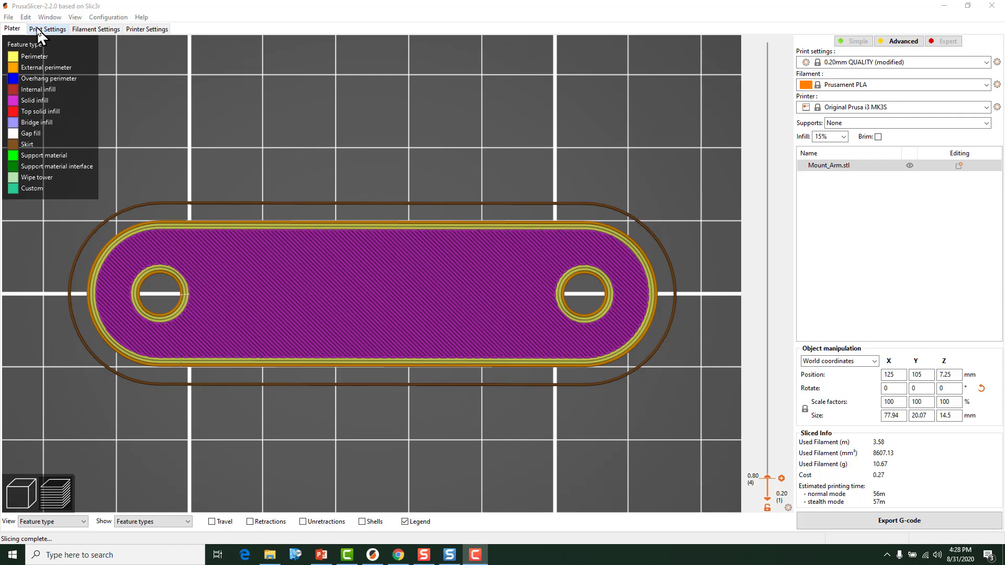
mouse_move(54, 37)
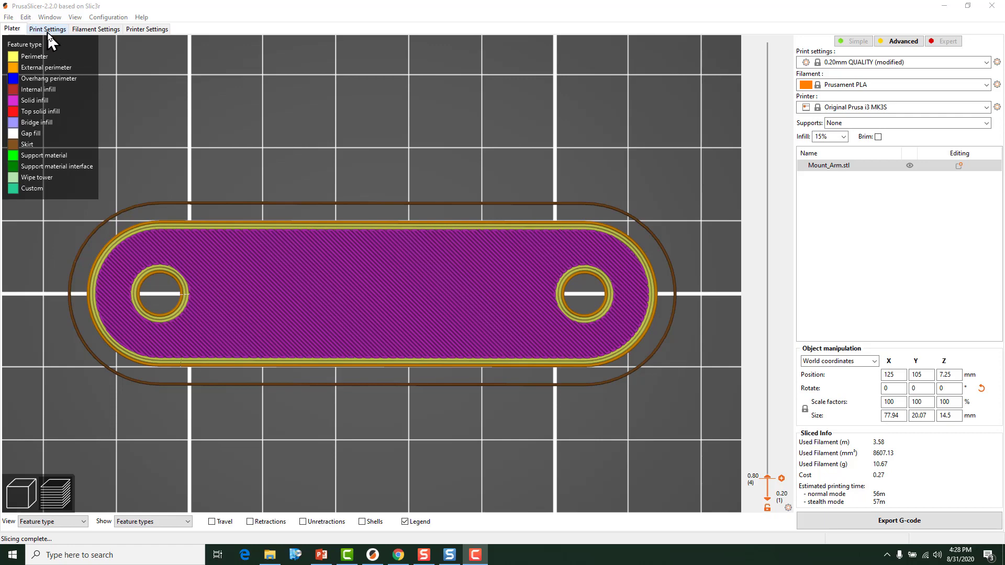
Show expert-level print settings, then view the sliced preview of Mount_Arm
left_click(47, 29)
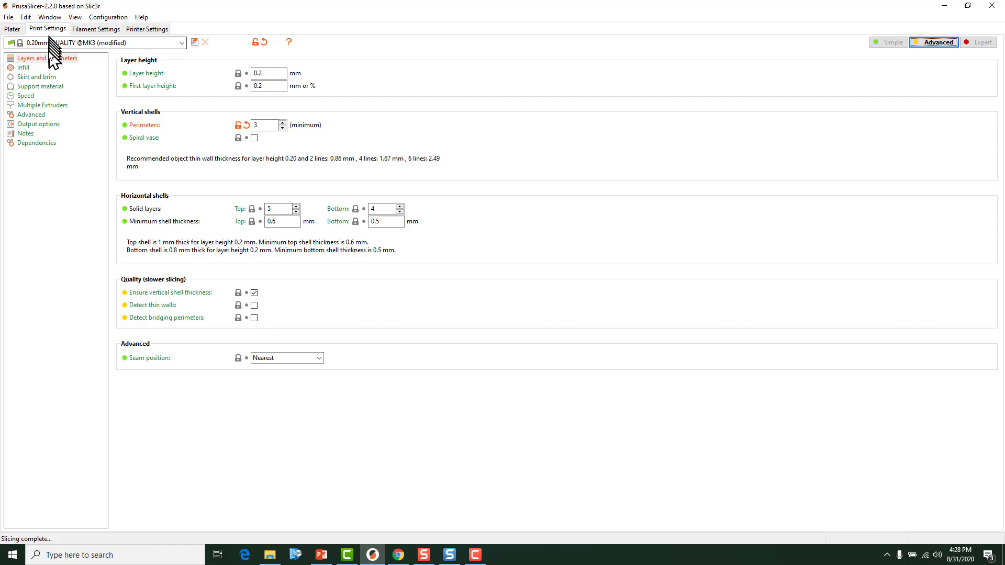
left_click(31, 114)
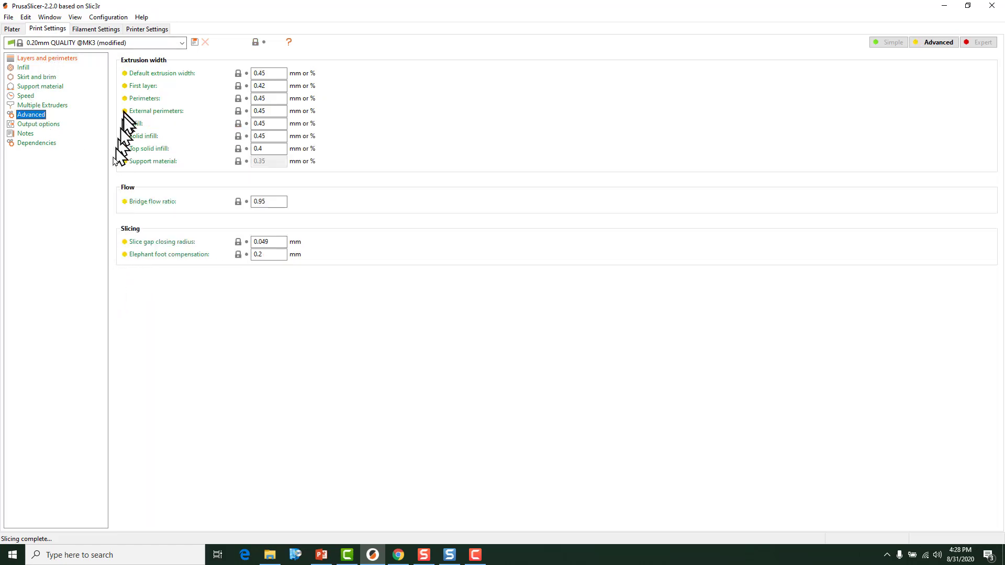
mouse_move(871, 7)
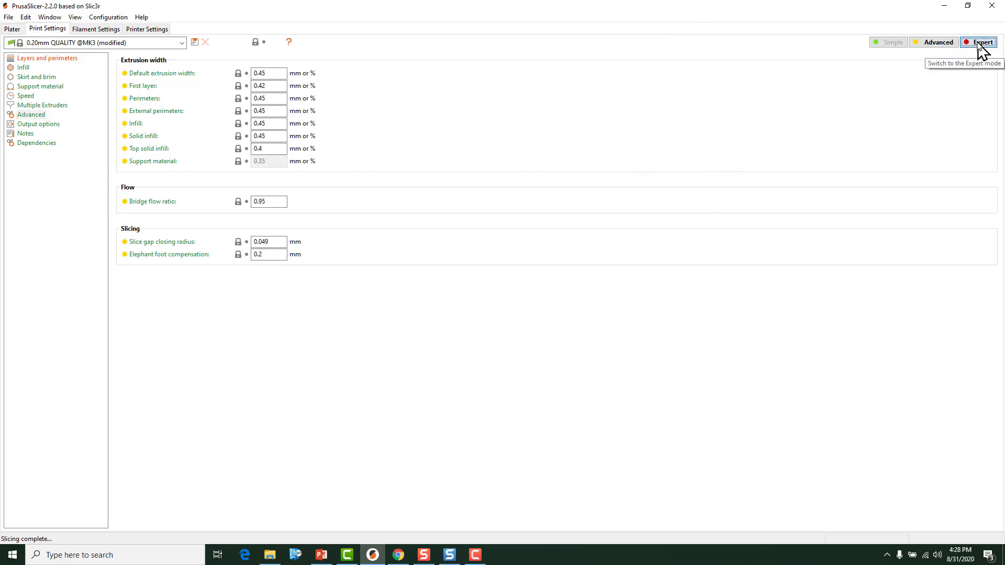
left_click(980, 42)
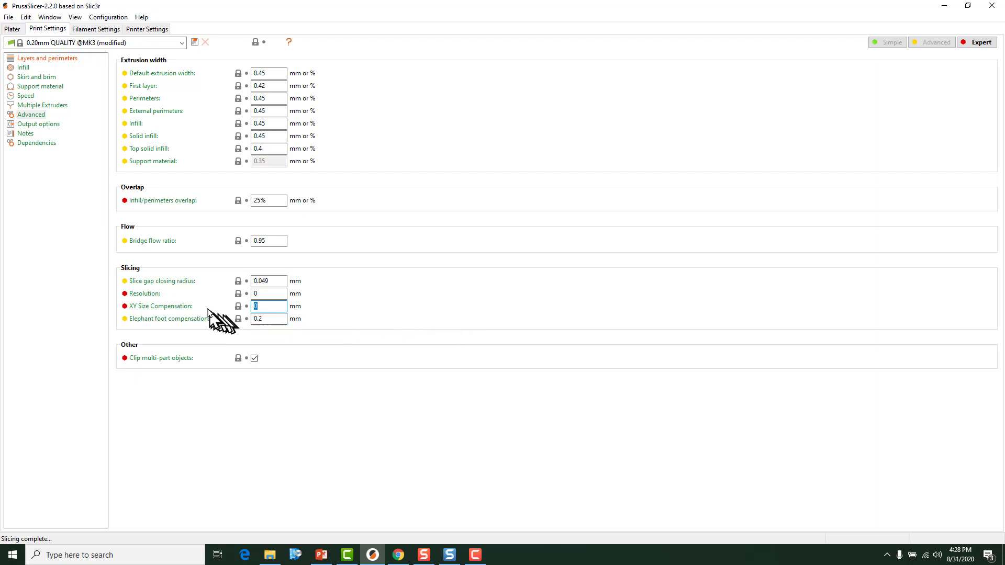
mouse_move(173, 308)
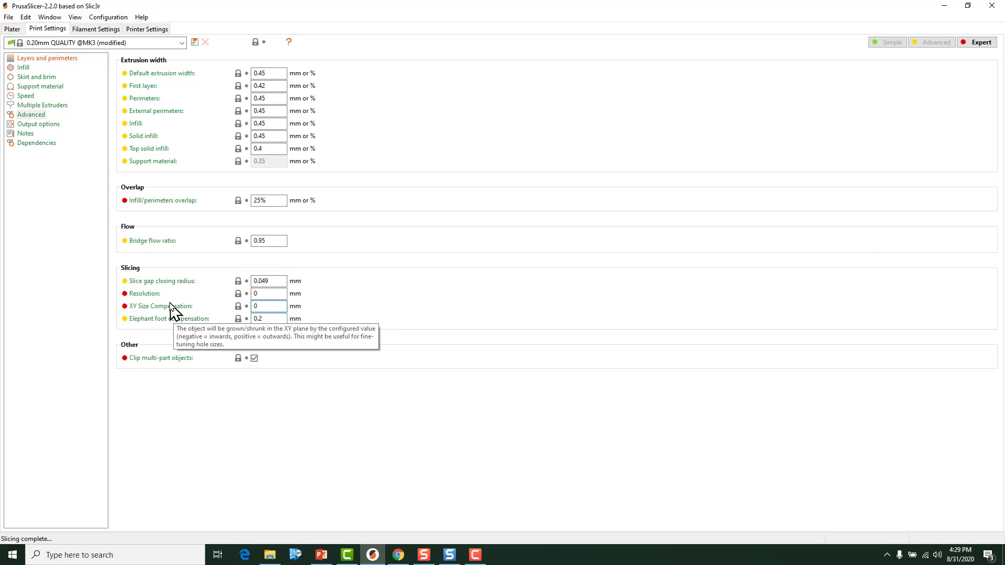
left_click(268, 307)
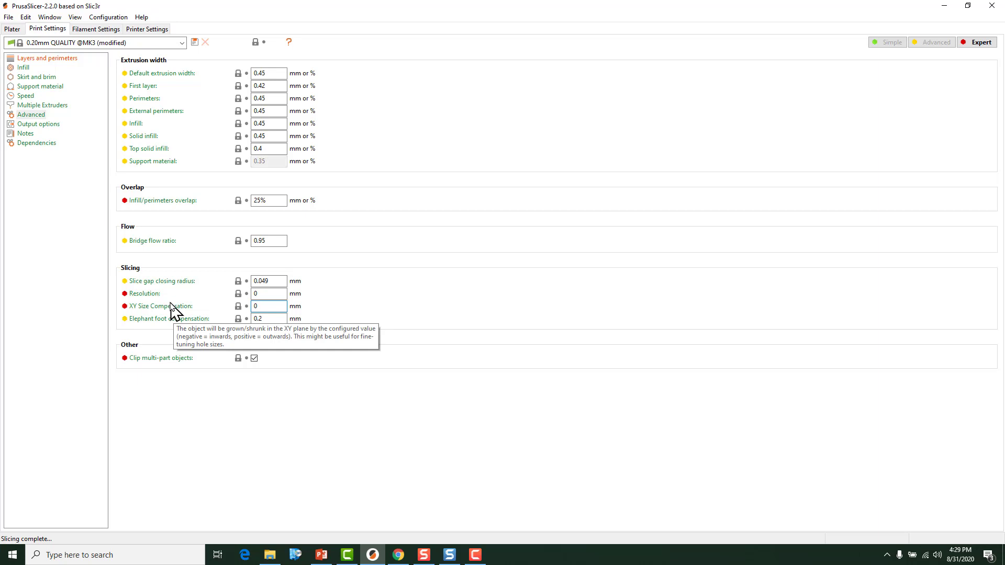
mouse_move(29, 36)
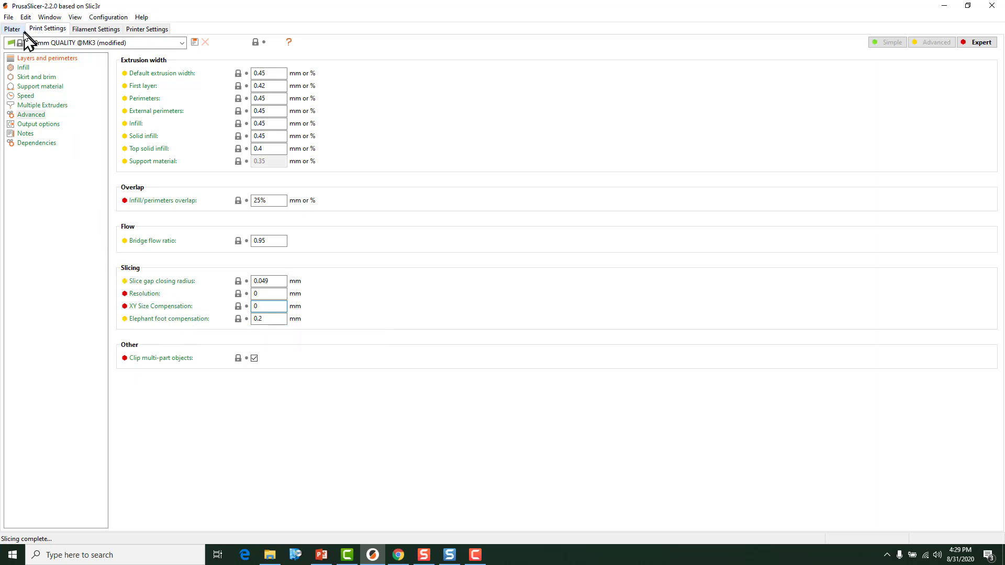
left_click(10, 28)
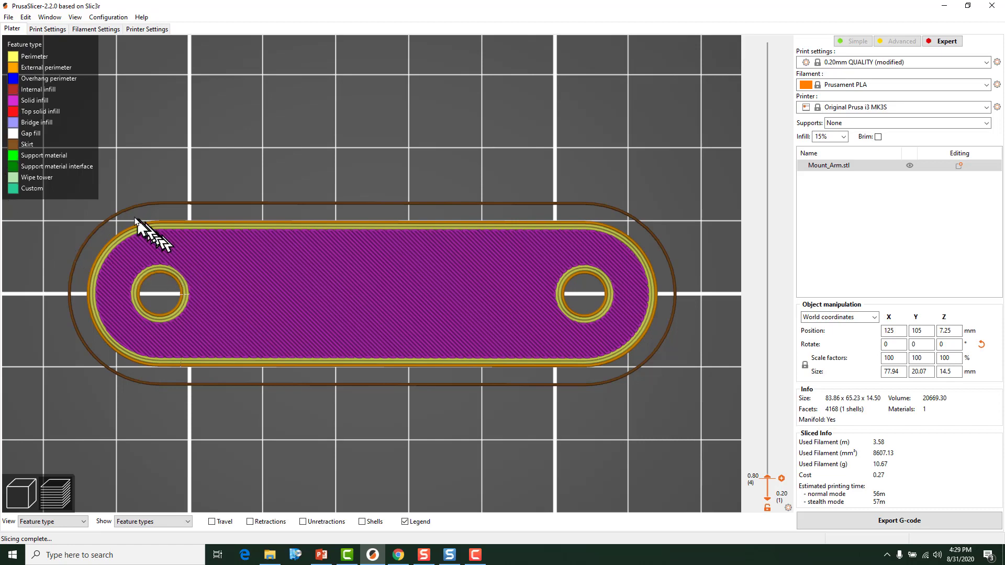
mouse_move(601, 229)
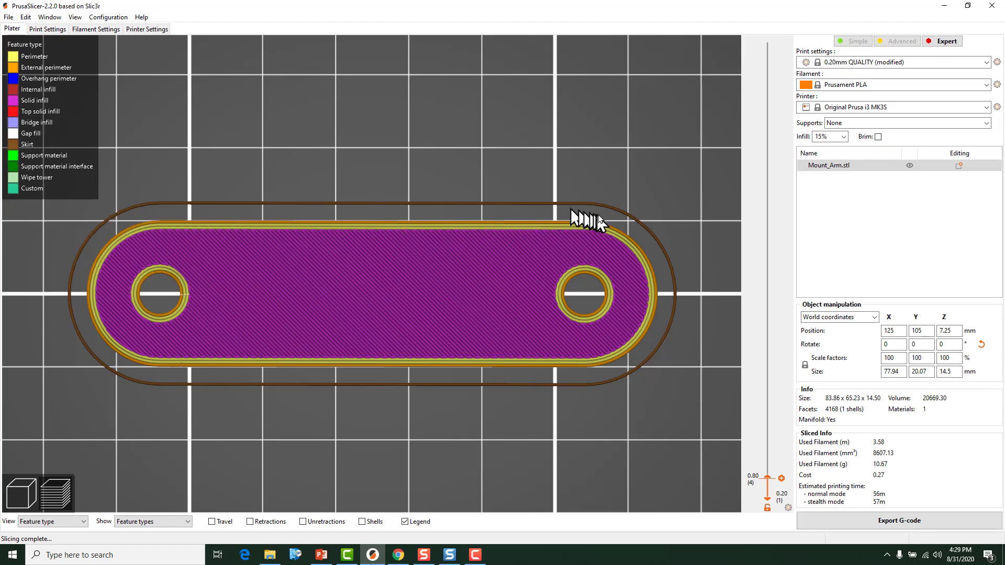
mouse_move(485, 374)
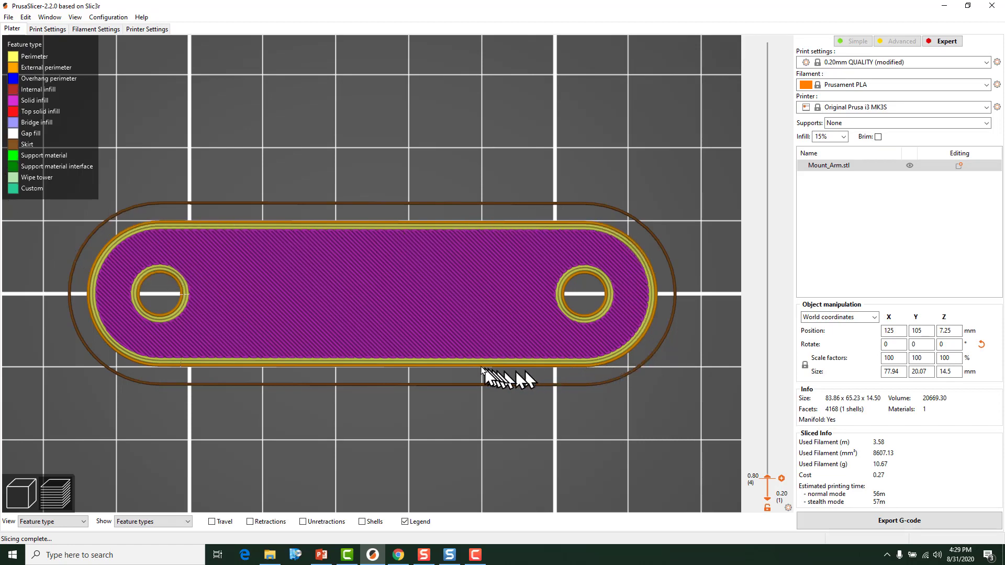
mouse_move(436, 370)
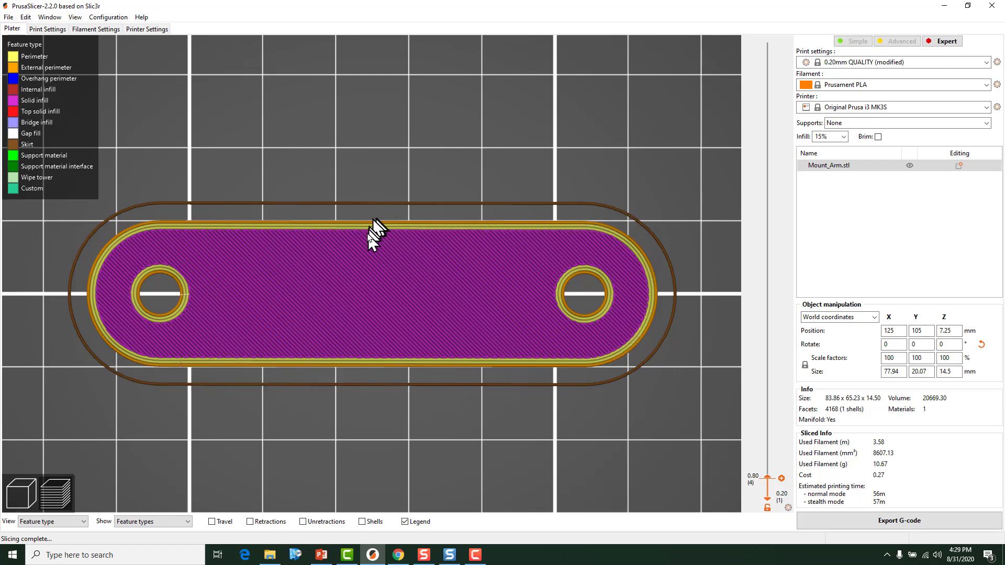
Enter 2 mm for XY Size Compensation and return to the build plate
left_click(47, 30)
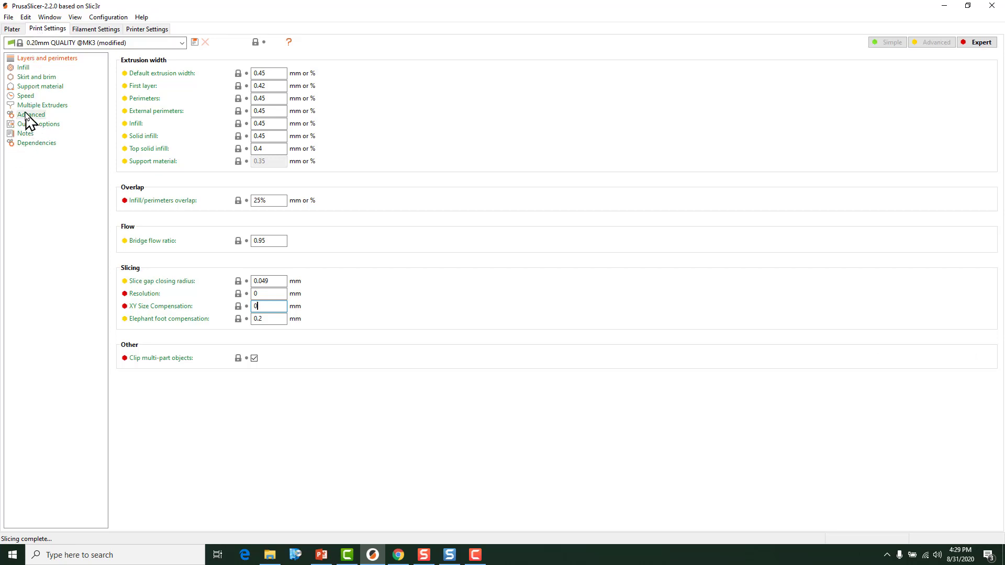
left_click(29, 114)
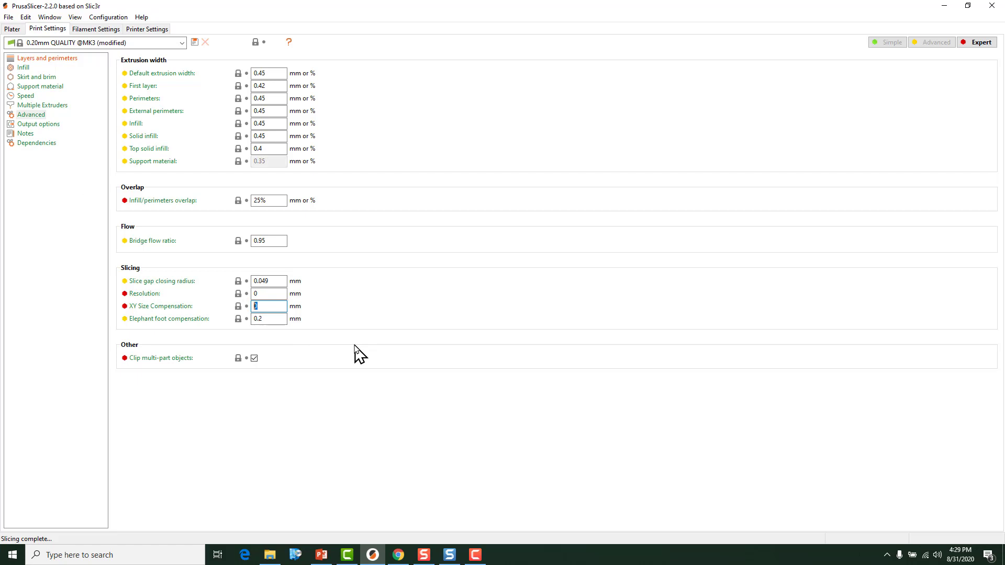
type("2")
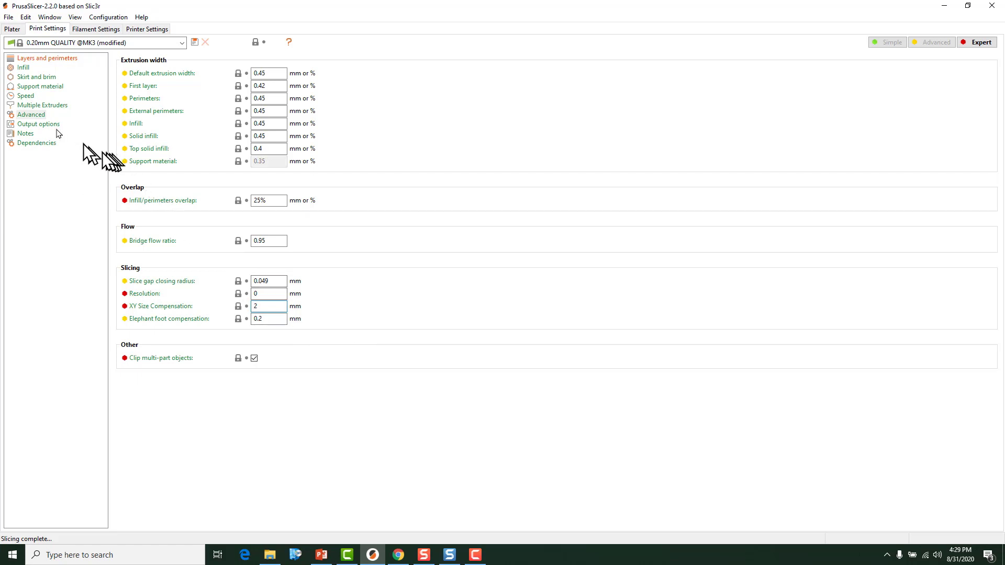
left_click(9, 30)
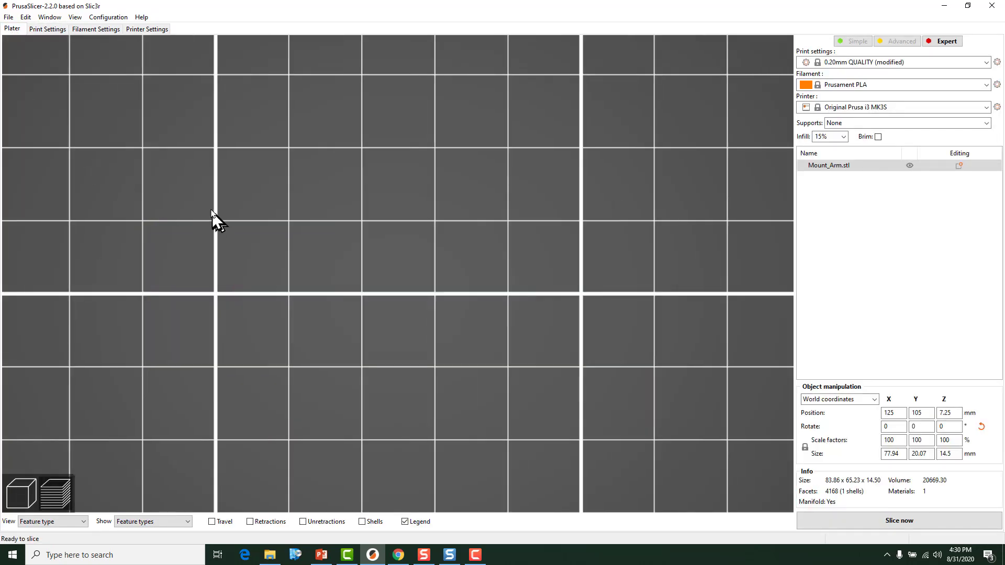
Slice Mount_Arm with 2 mm compensation, yielding a wider outline, smaller holes, 58-minute estimate
left_click(899, 521)
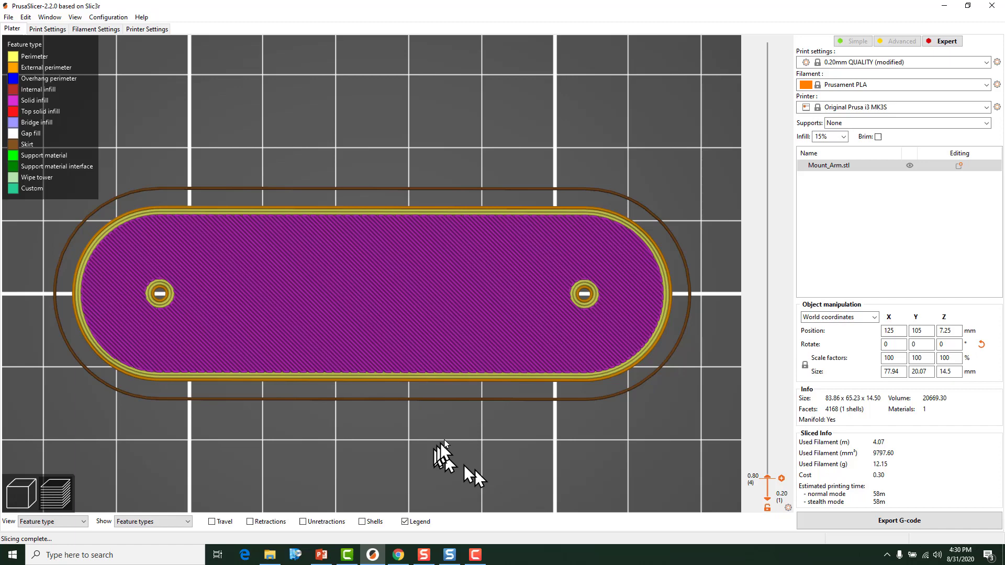
mouse_move(162, 380)
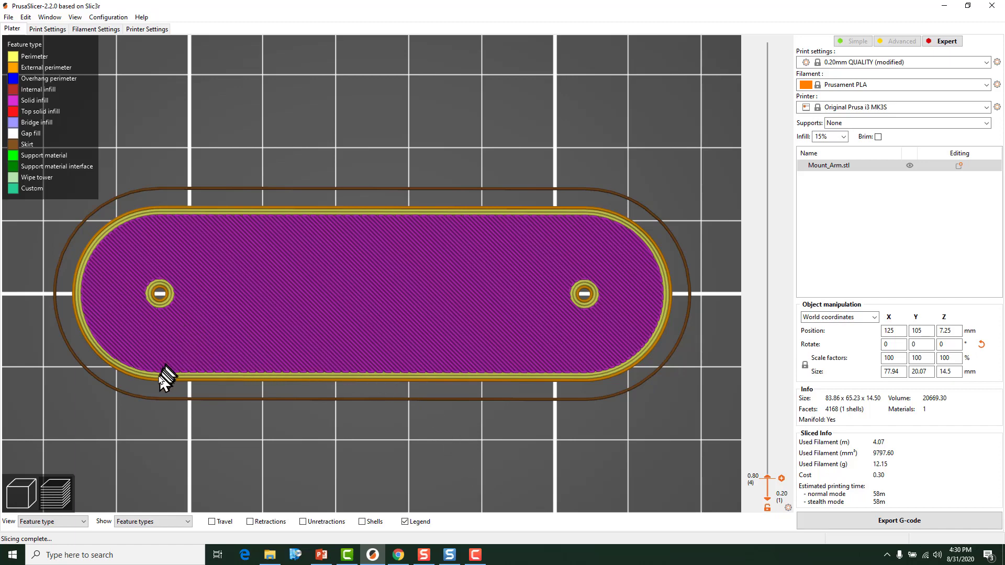
mouse_move(158, 384)
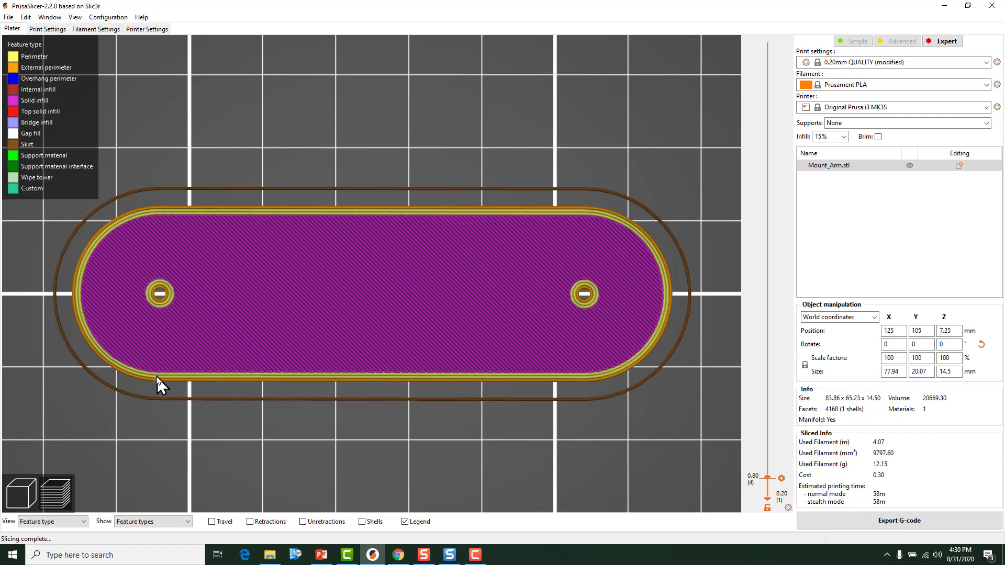
mouse_move(157, 219)
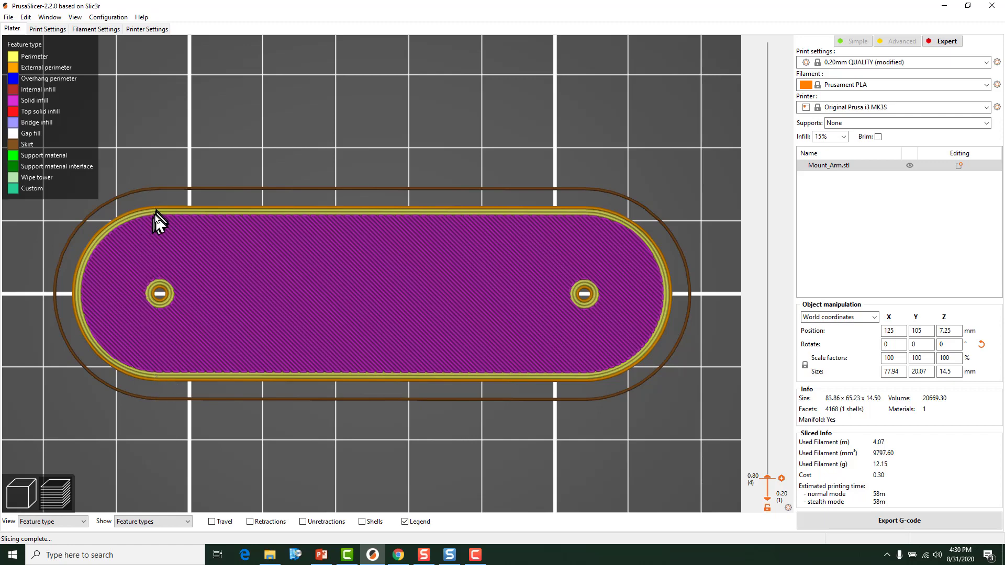
mouse_move(201, 376)
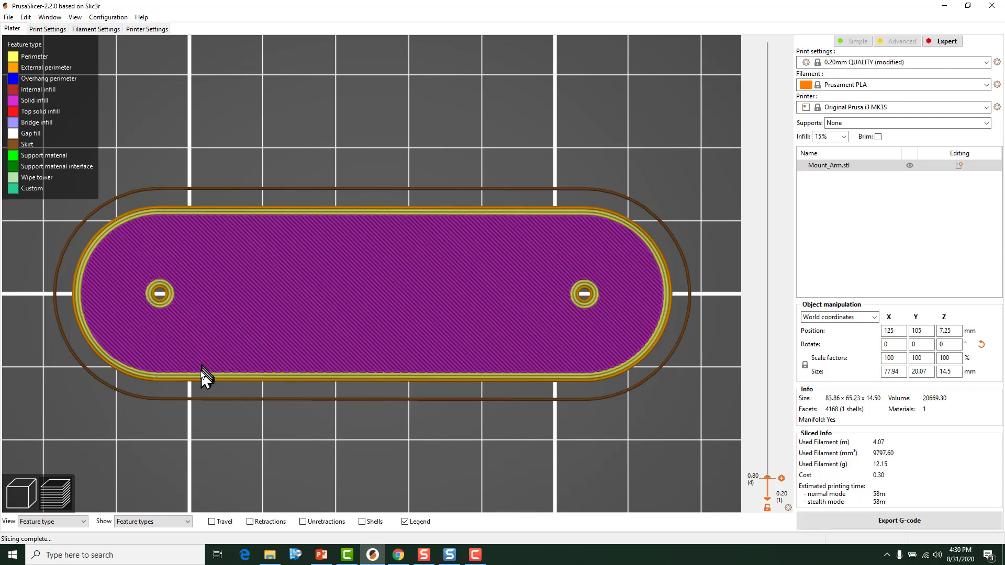
mouse_move(162, 313)
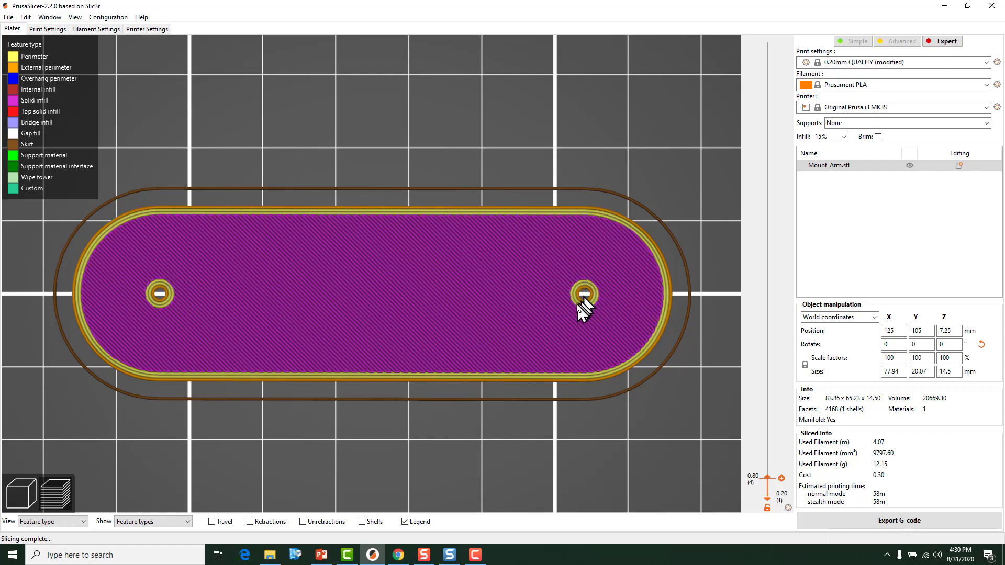
mouse_move(607, 307)
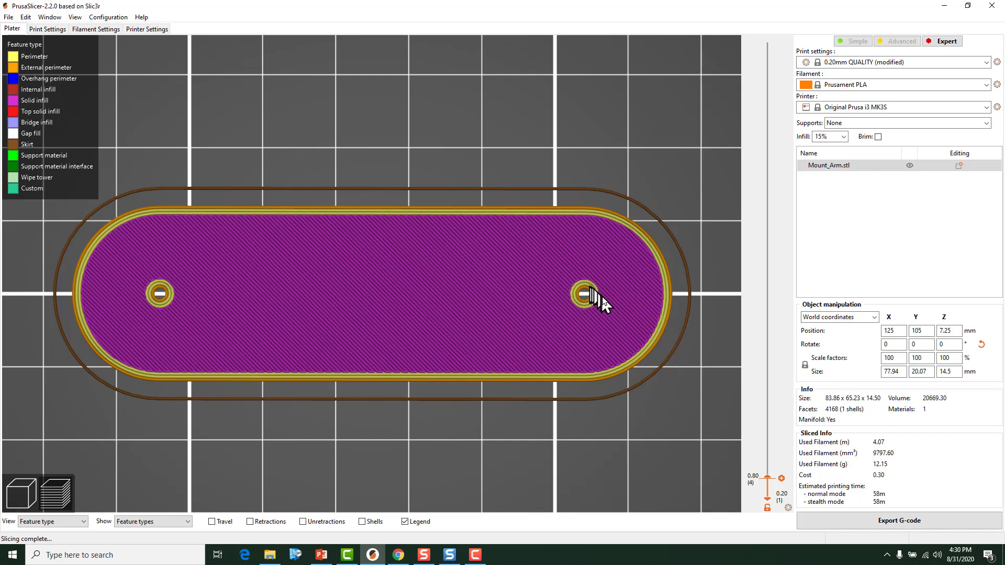
mouse_move(517, 302)
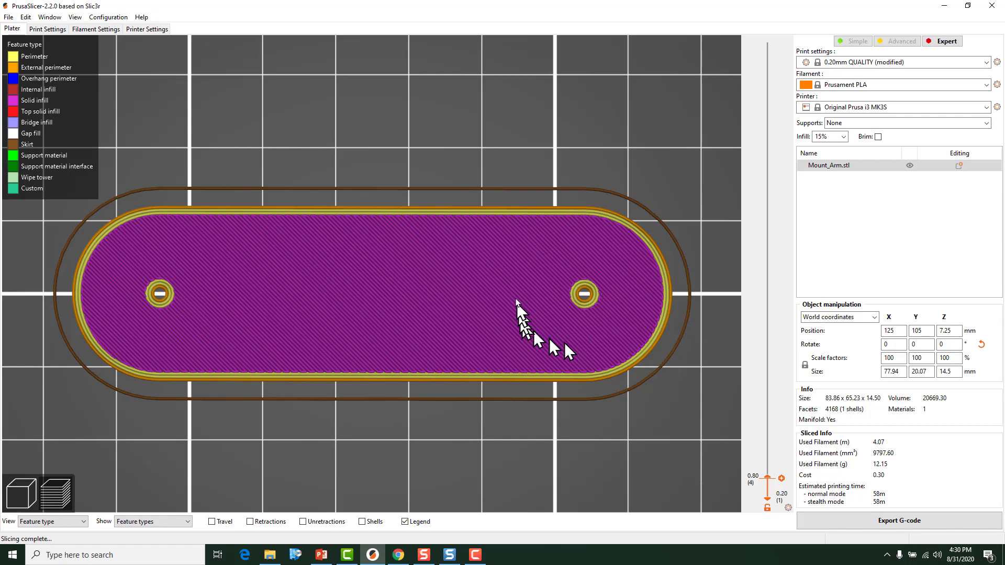
mouse_move(347, 229)
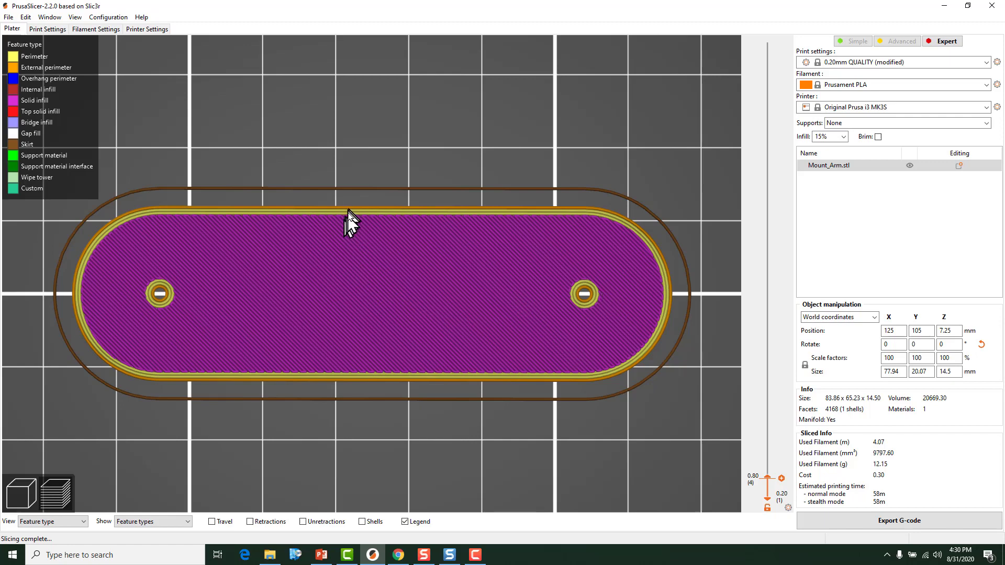
mouse_move(360, 380)
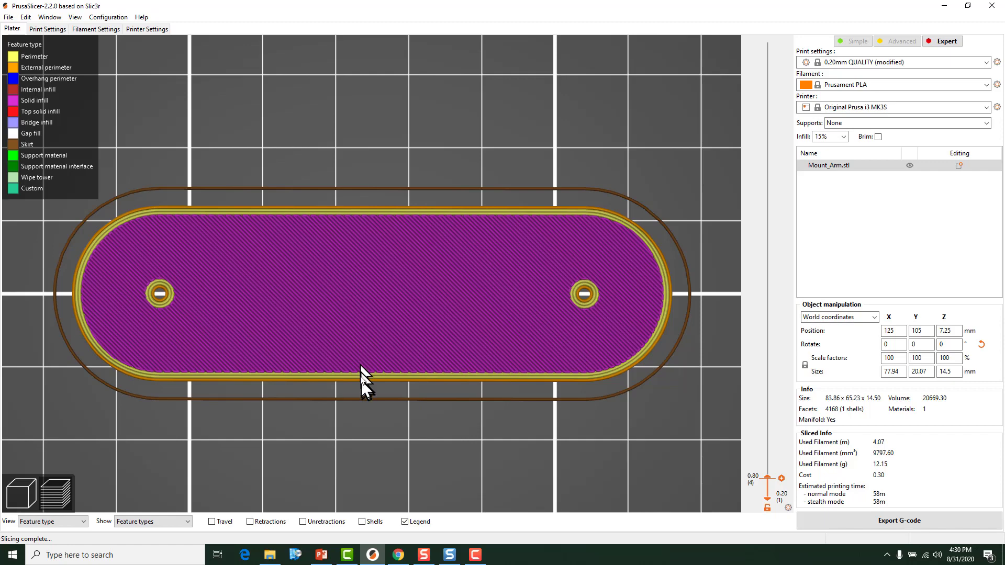
mouse_move(346, 236)
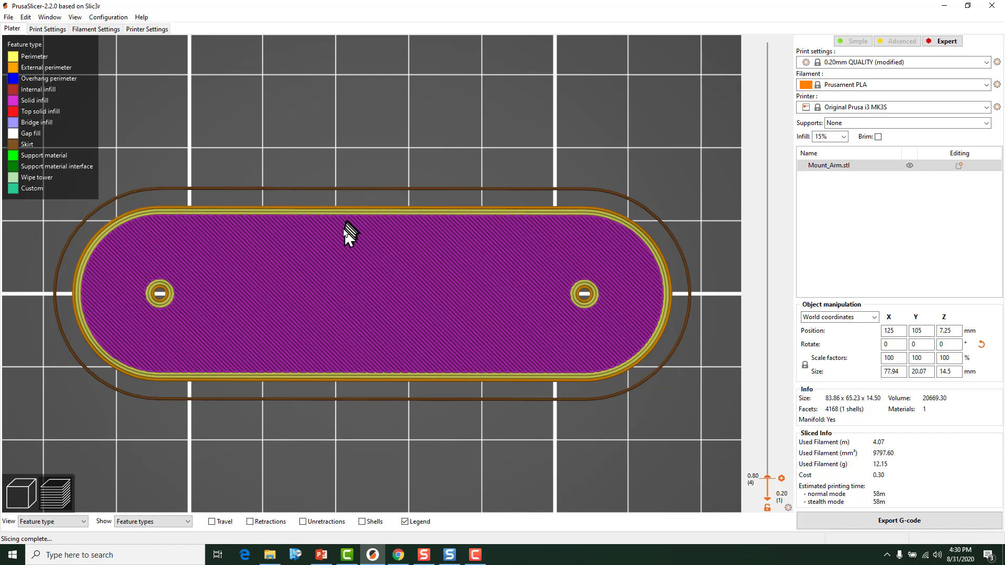
mouse_move(346, 256)
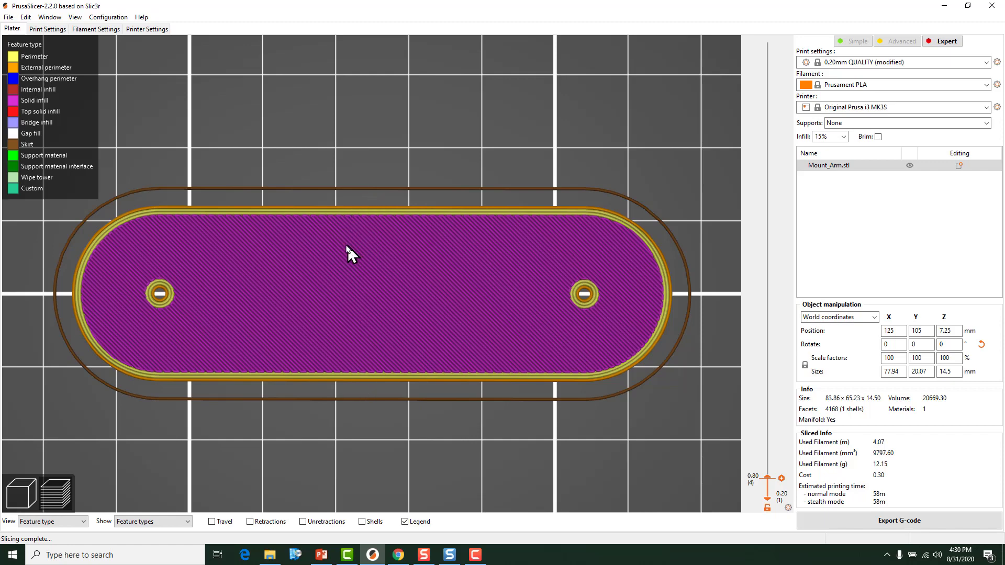
mouse_move(304, 336)
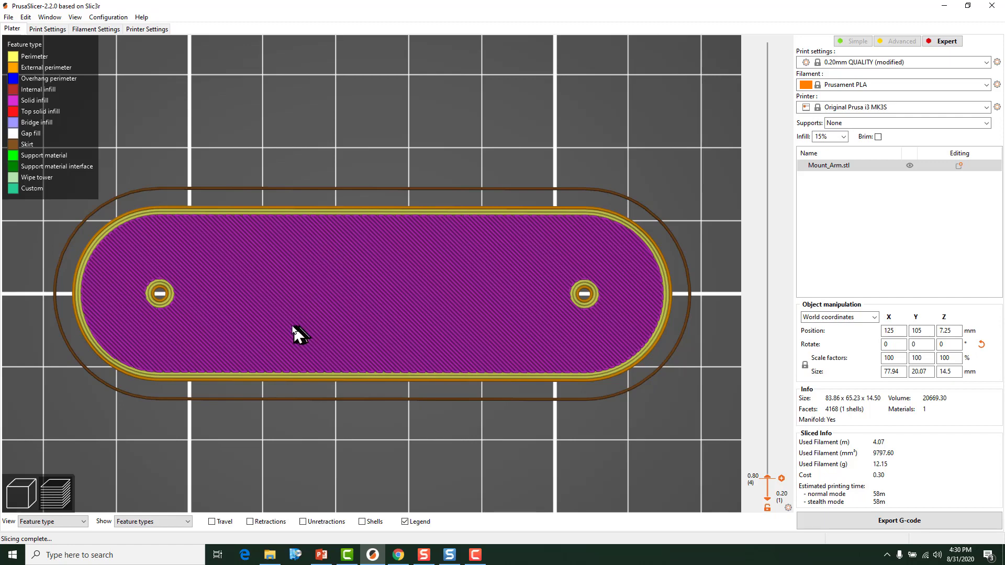
mouse_move(271, 366)
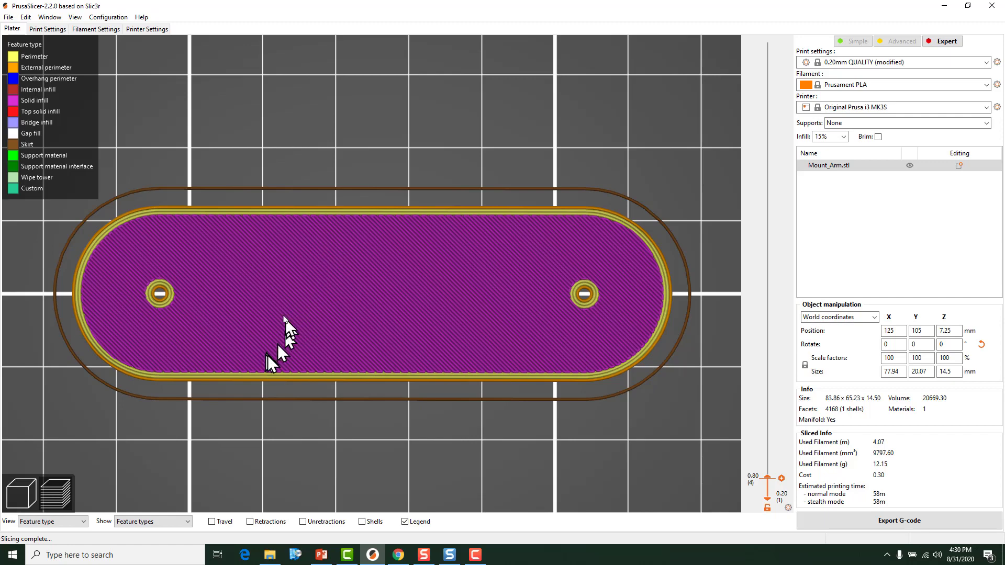
mouse_move(264, 327)
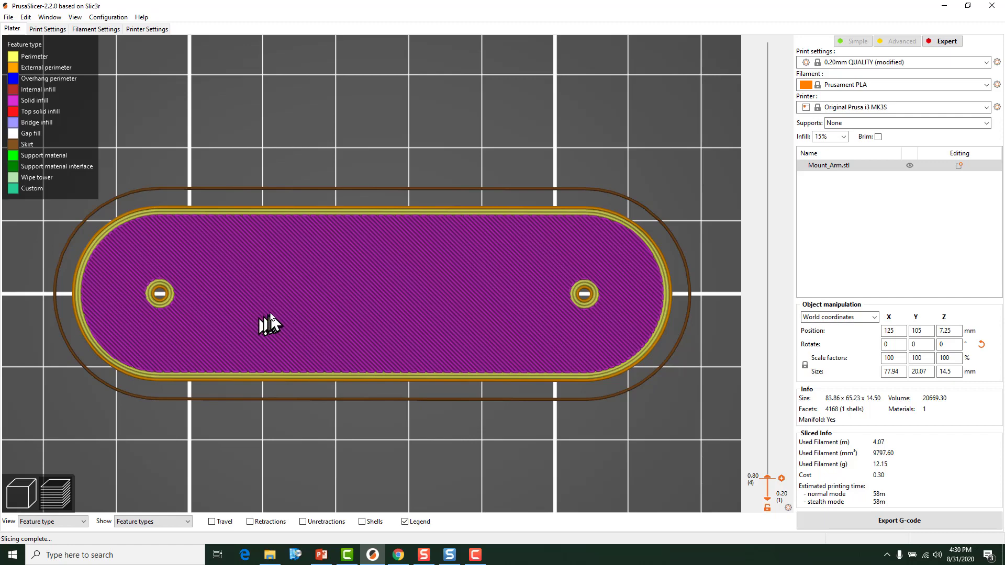
mouse_move(75, 7)
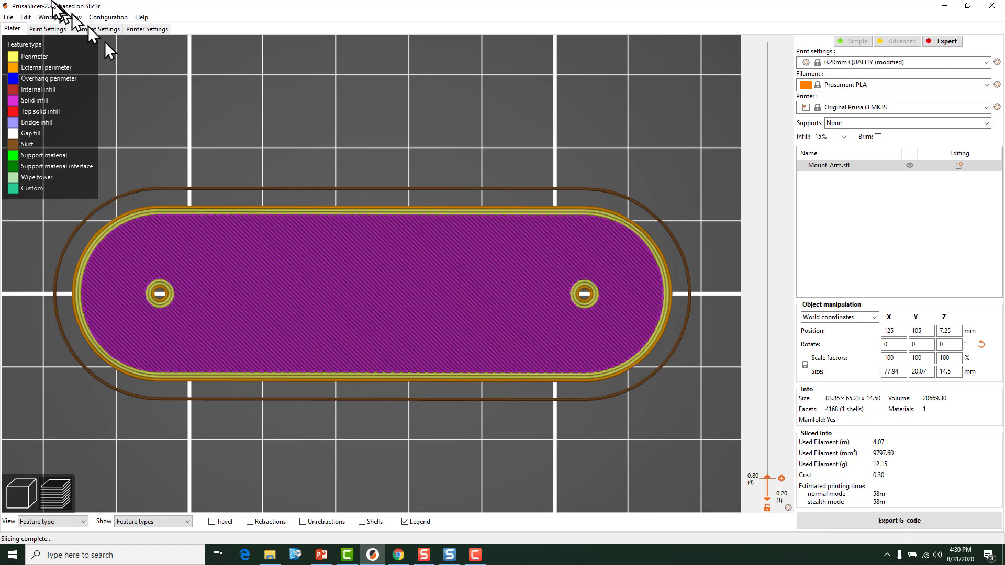
Enter -2 mm for XY Size Compensation in the Print Settings
left_click(45, 29)
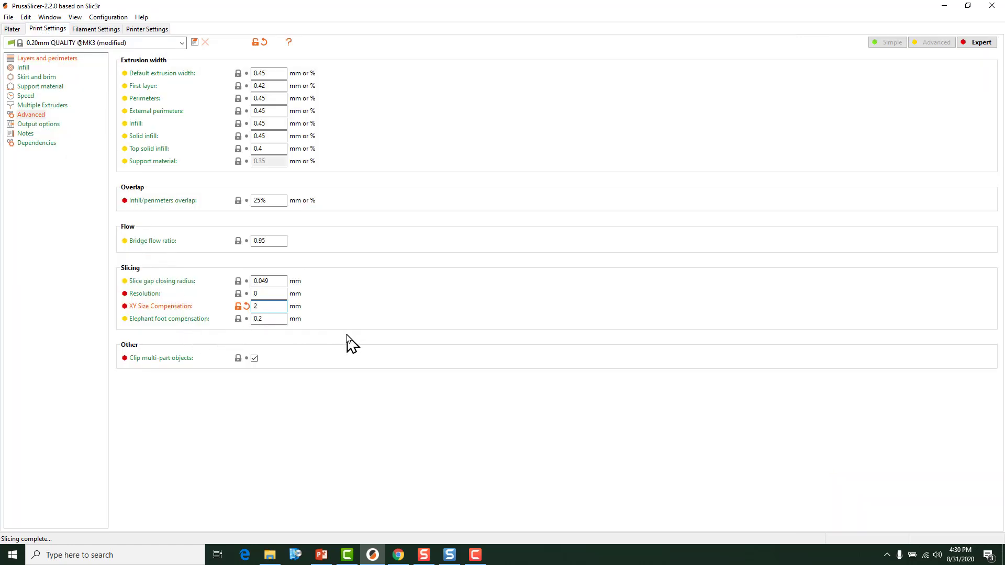
type("-2")
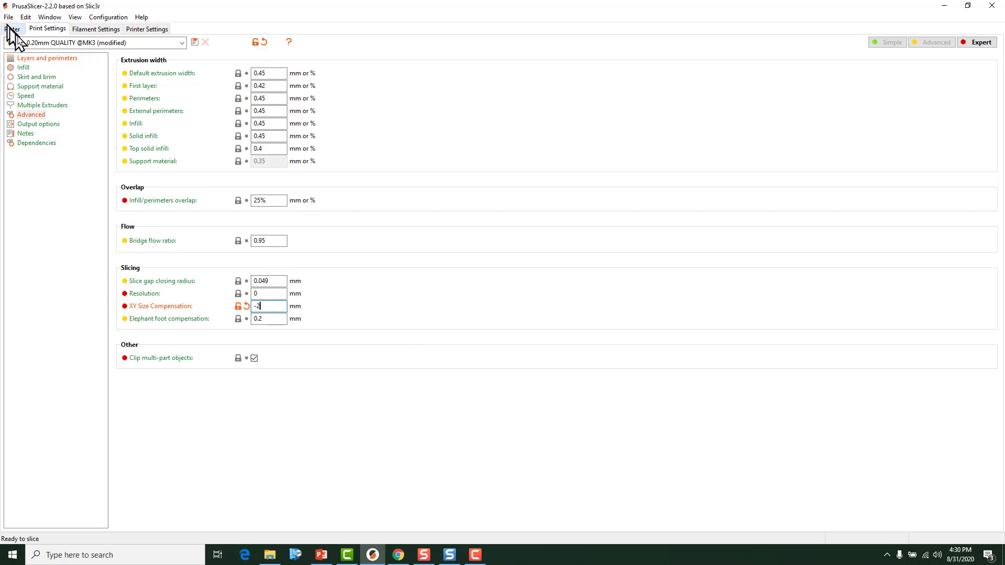
left_click(9, 30)
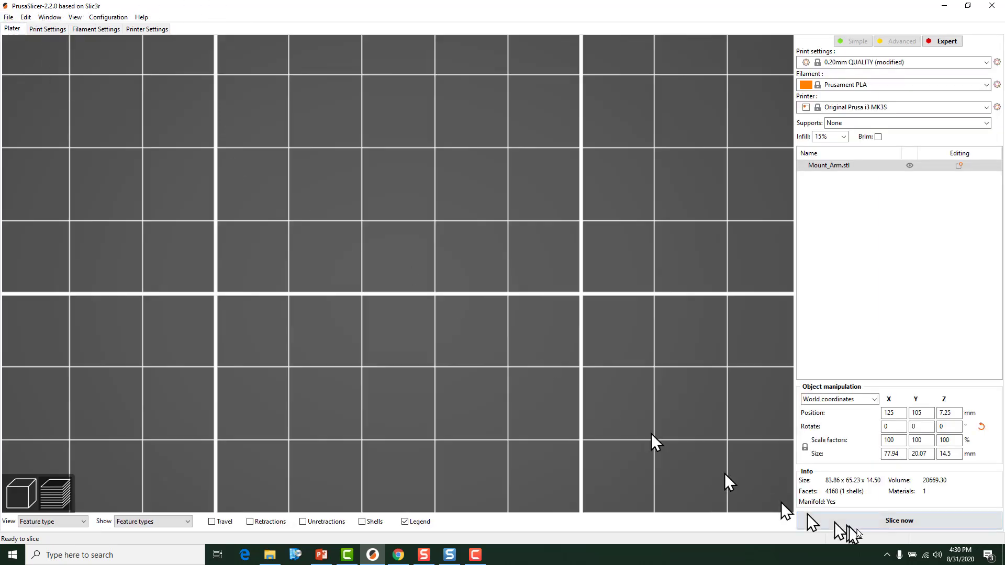
left_click(902, 521)
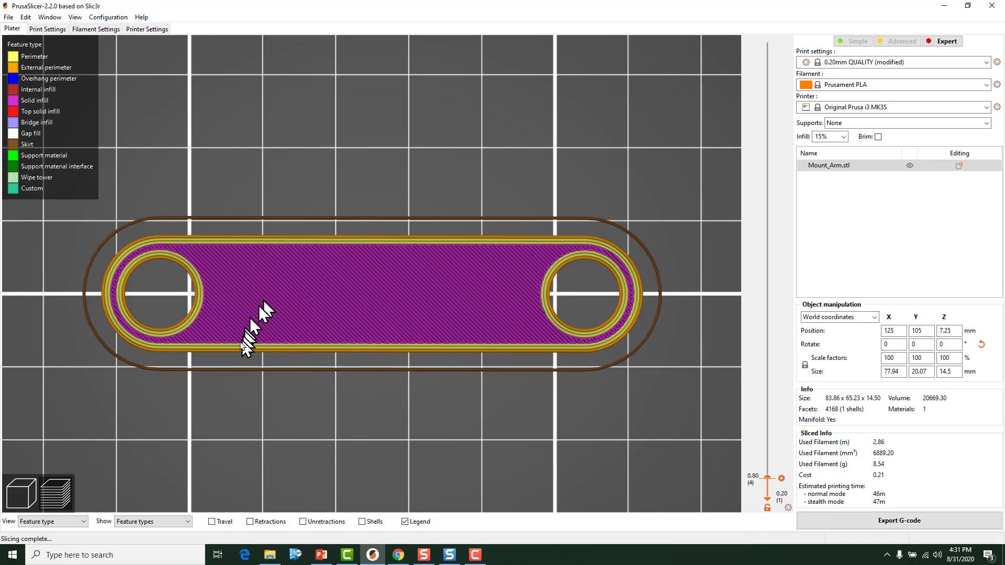
mouse_move(238, 301)
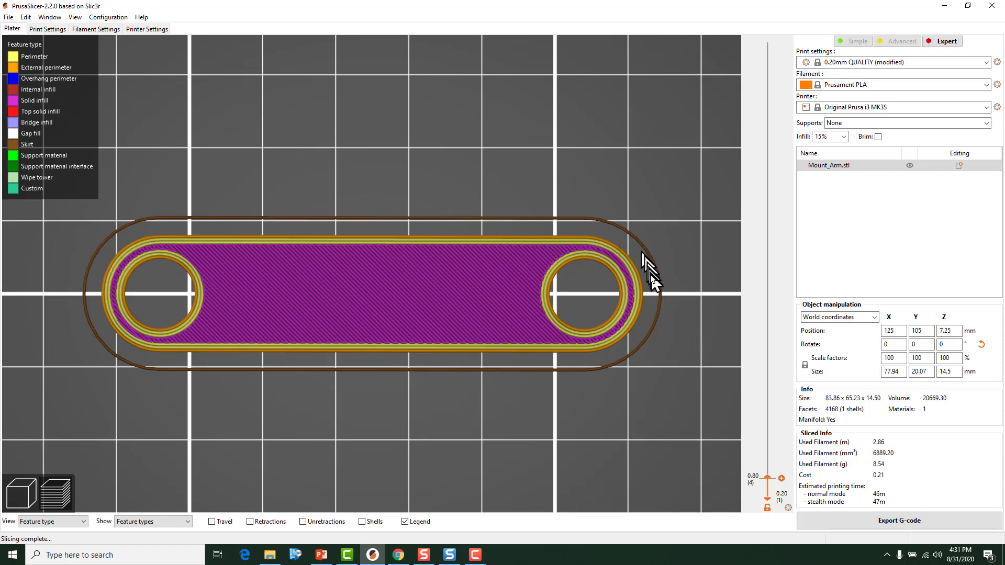
mouse_move(177, 272)
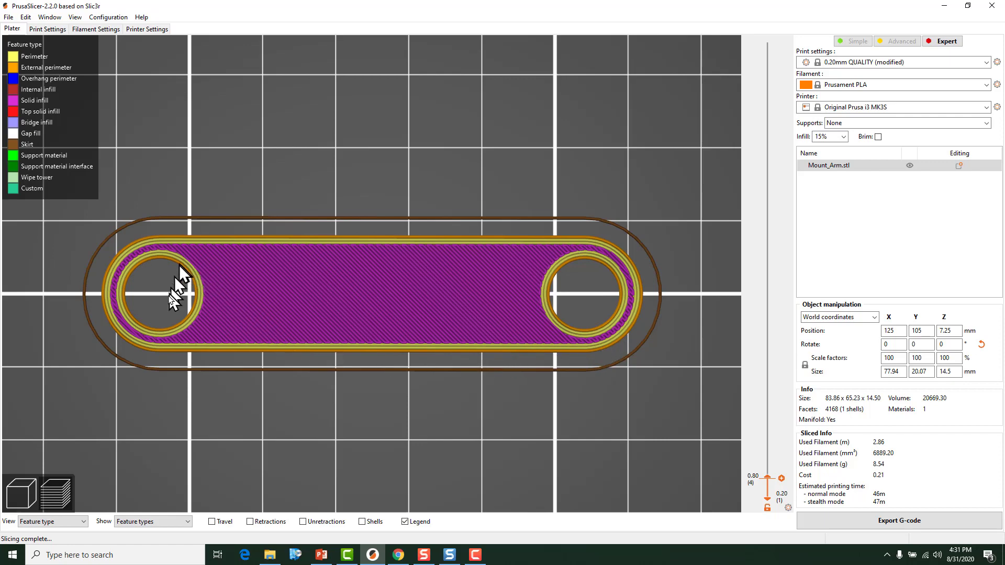
mouse_move(220, 305)
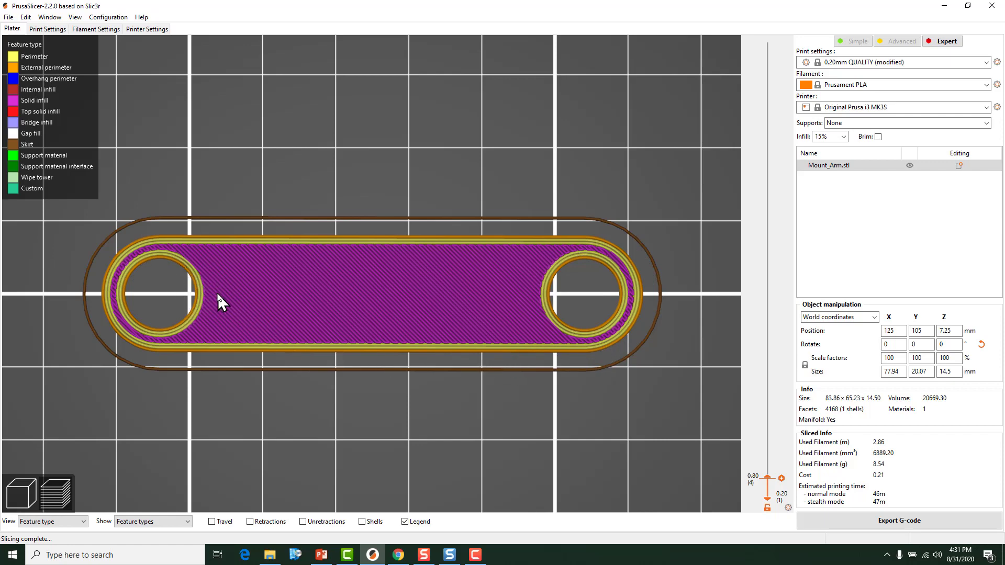
mouse_move(209, 297)
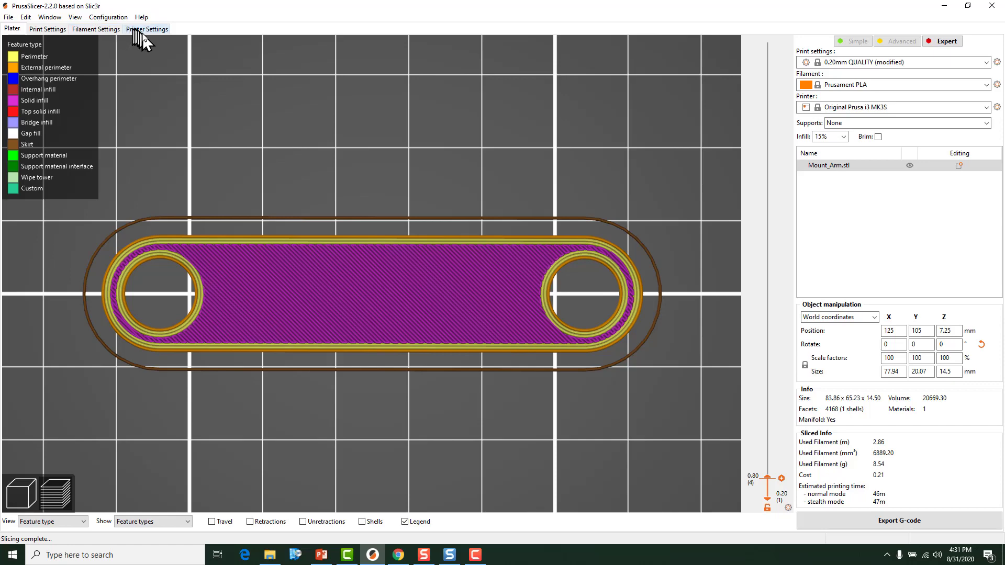
mouse_move(216, 262)
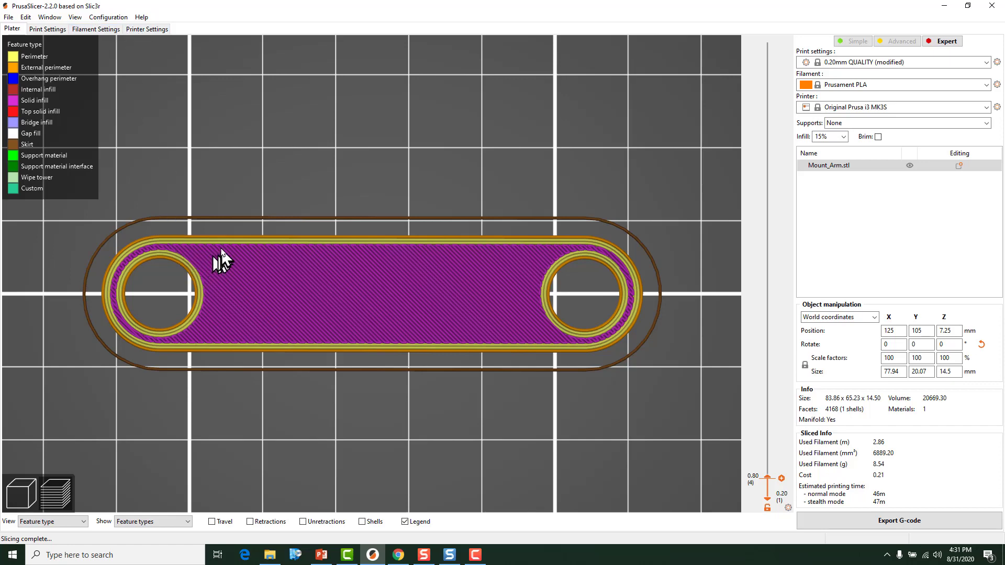
mouse_move(187, 285)
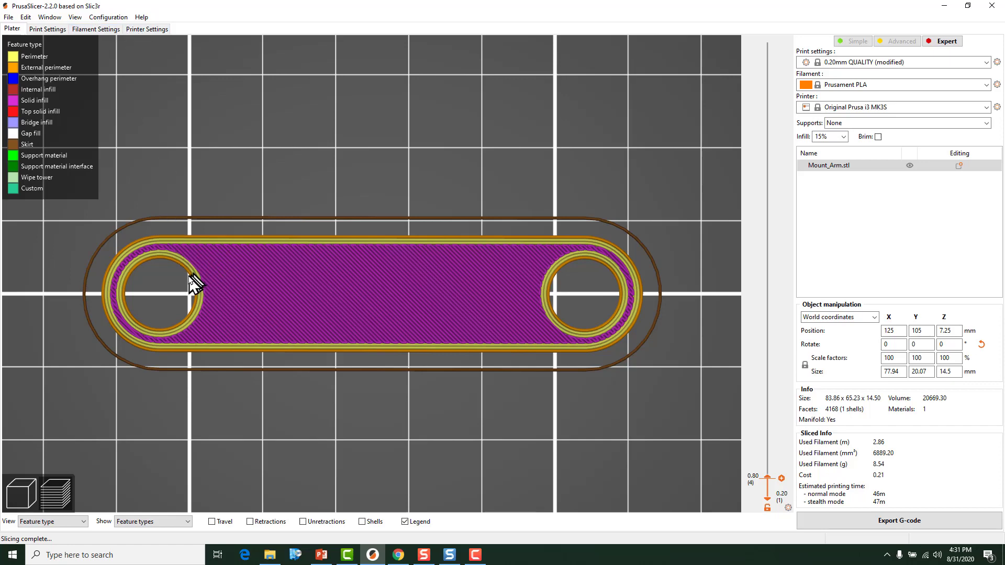
mouse_move(122, 288)
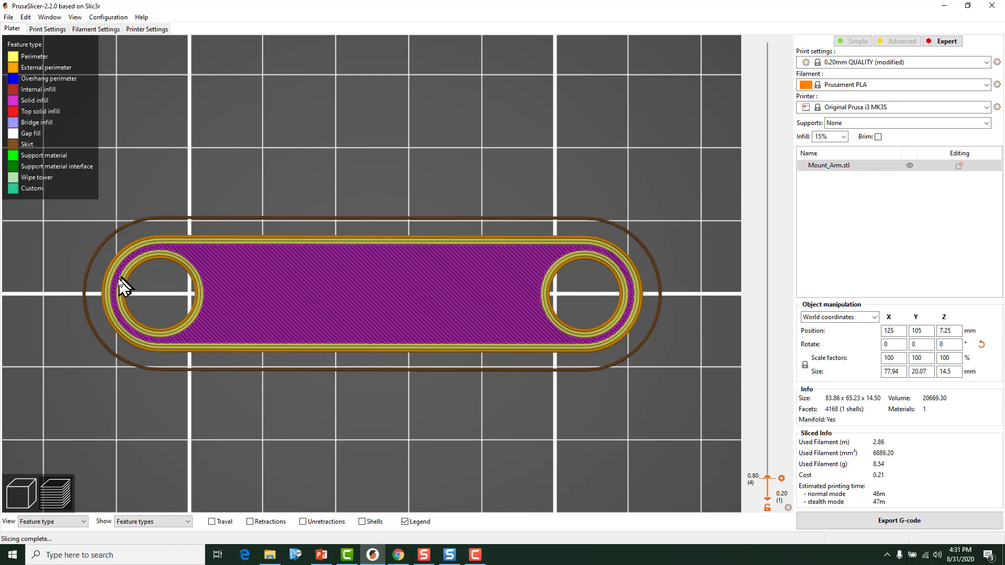
mouse_move(202, 296)
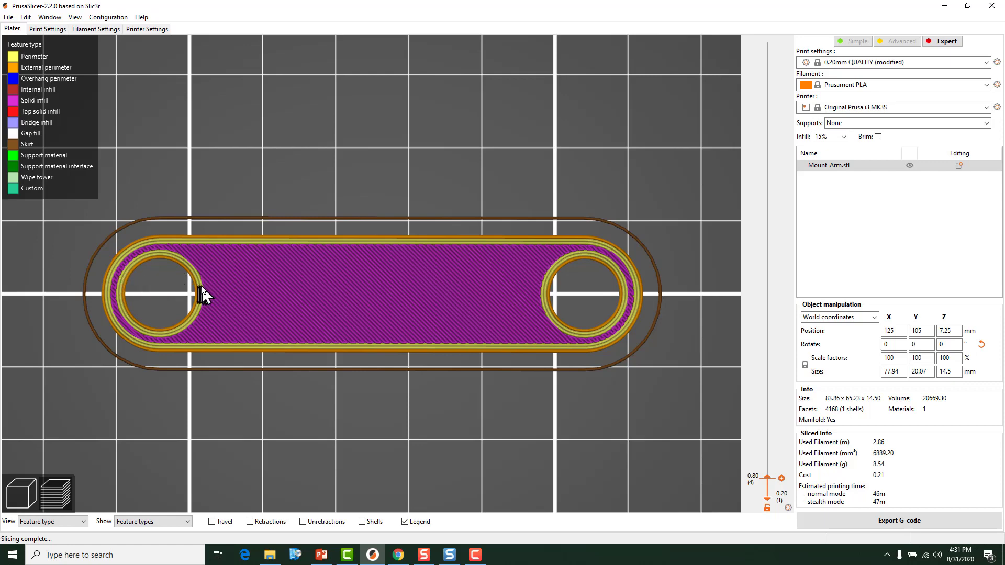
mouse_move(193, 303)
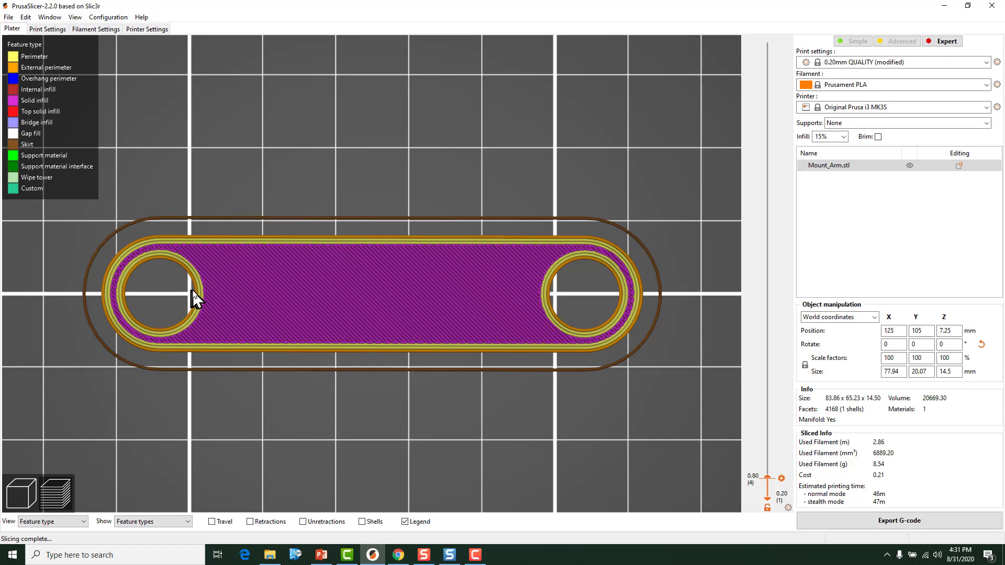
mouse_move(199, 297)
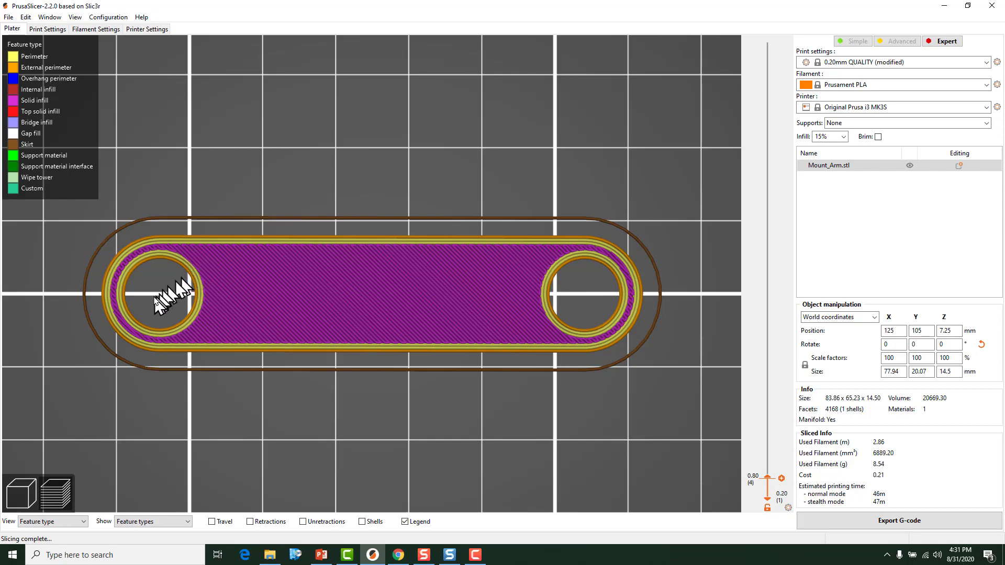
mouse_move(162, 307)
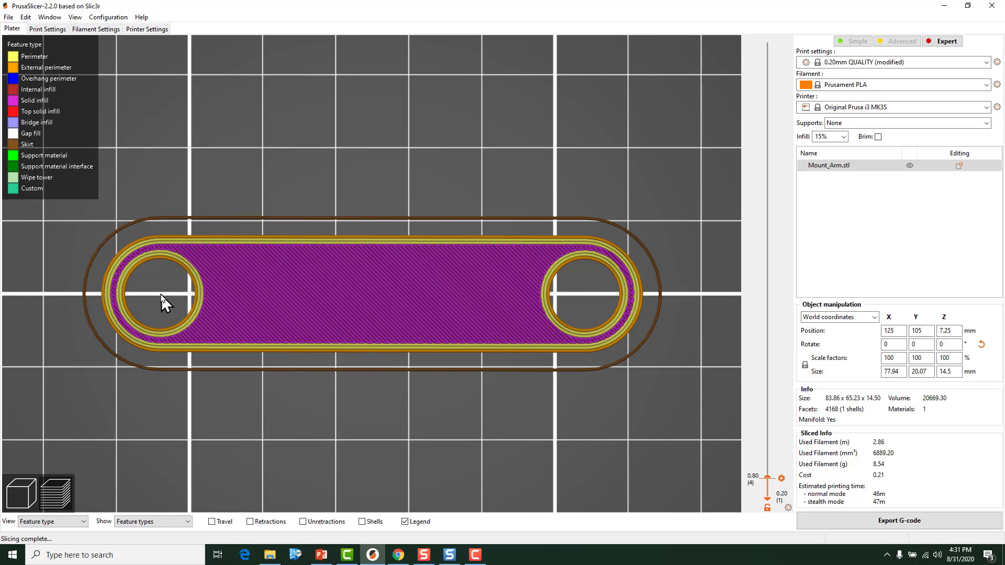
mouse_move(165, 292)
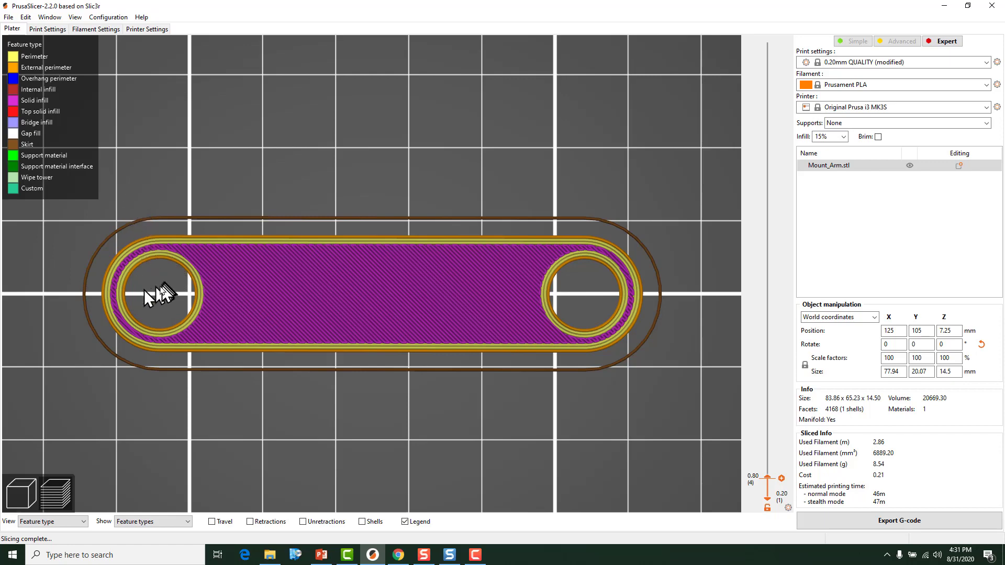
mouse_move(176, 265)
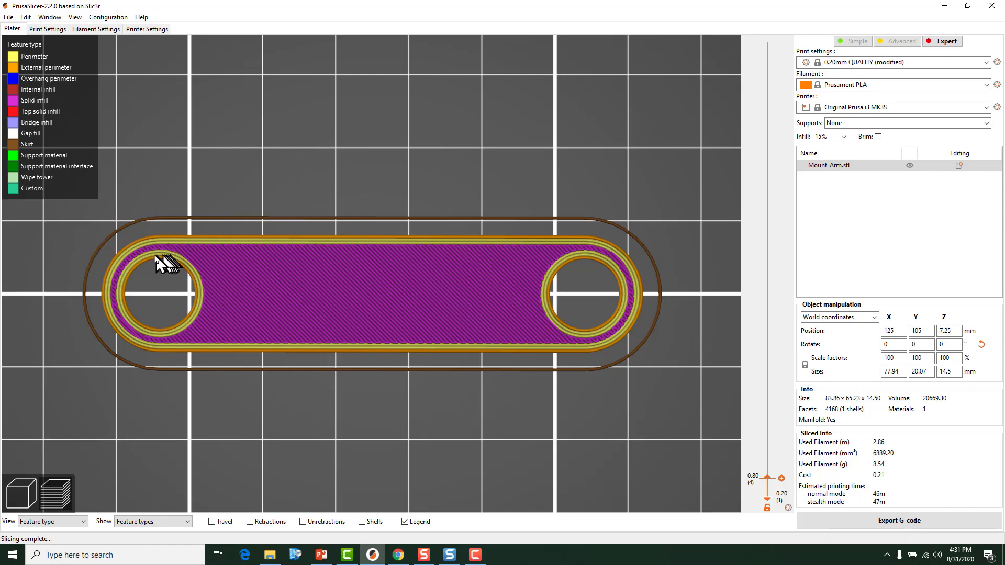
mouse_move(251, 229)
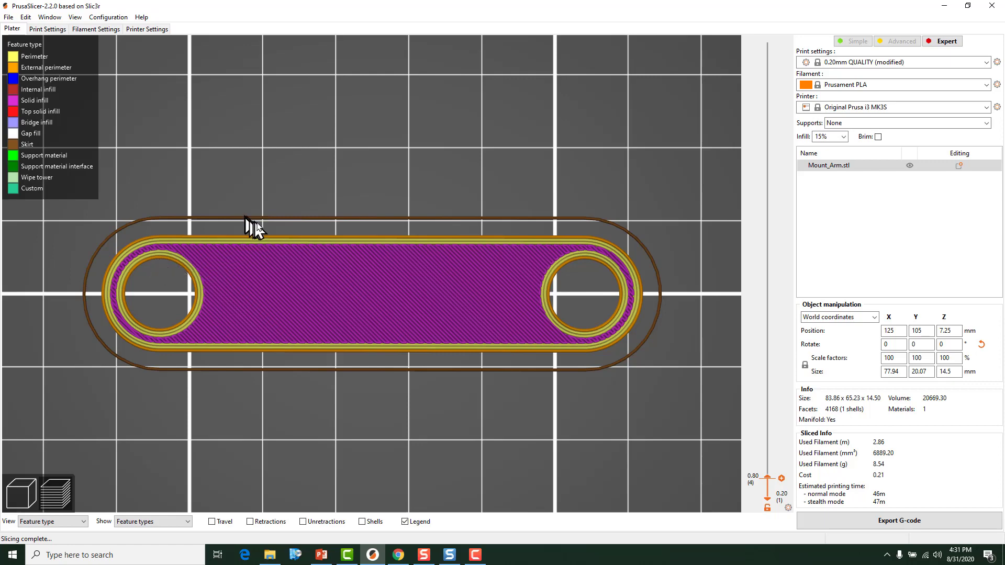
mouse_move(296, 330)
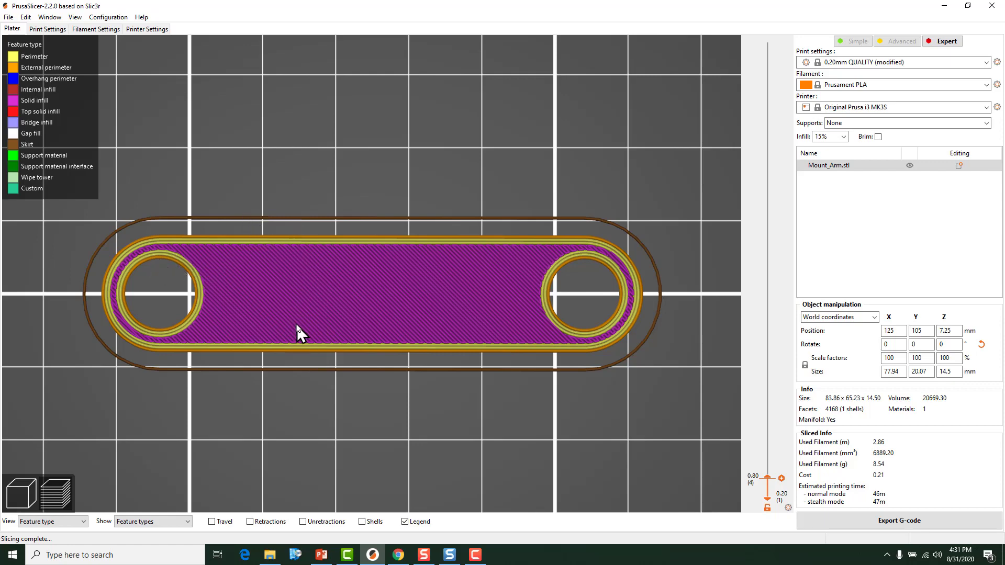
mouse_move(333, 323)
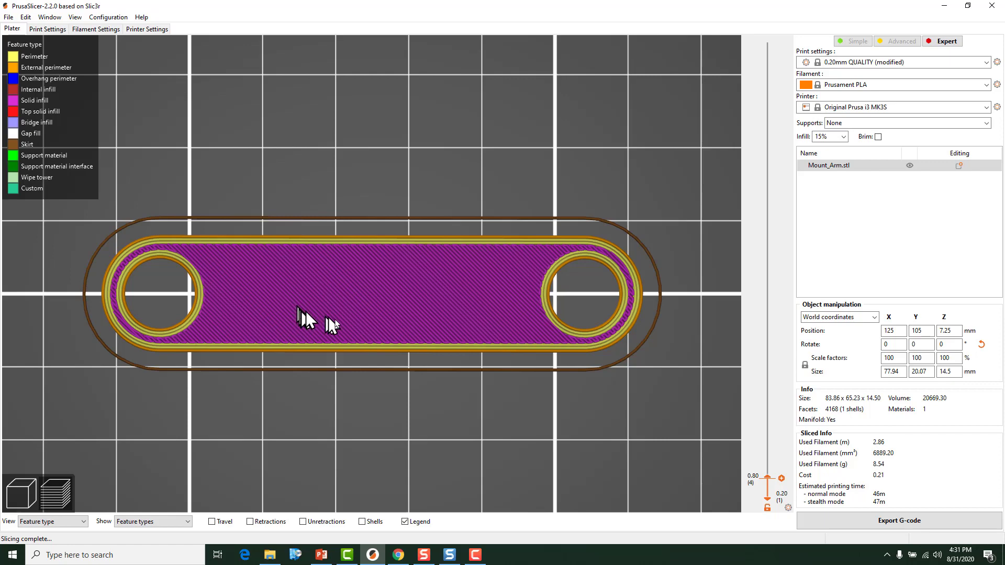
mouse_move(78, 94)
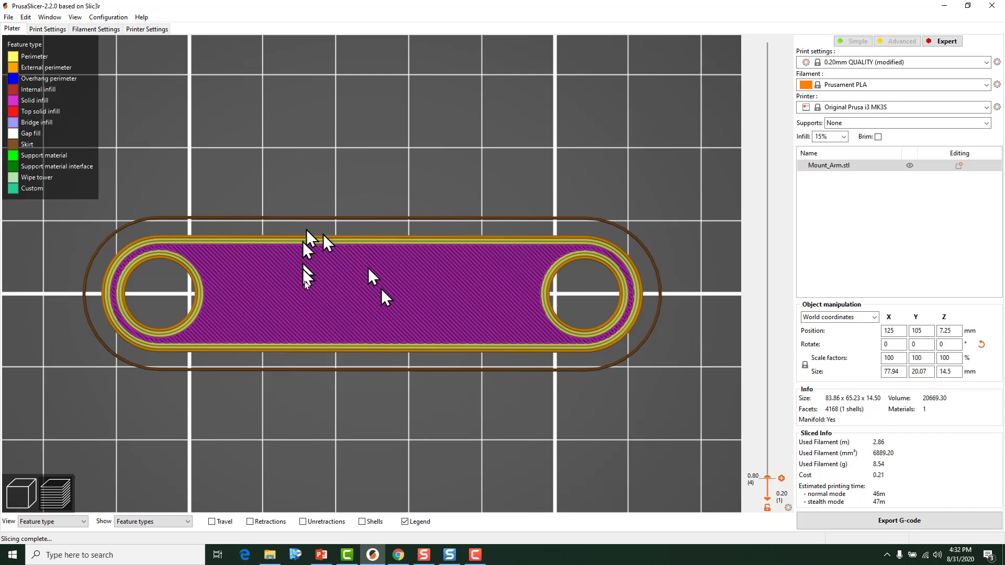
mouse_move(288, 261)
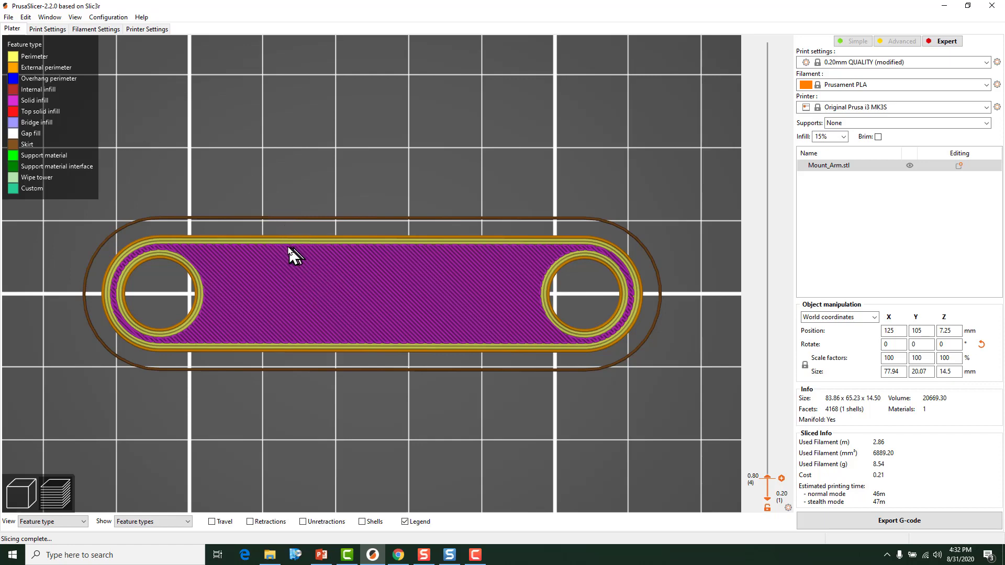
mouse_move(109, 50)
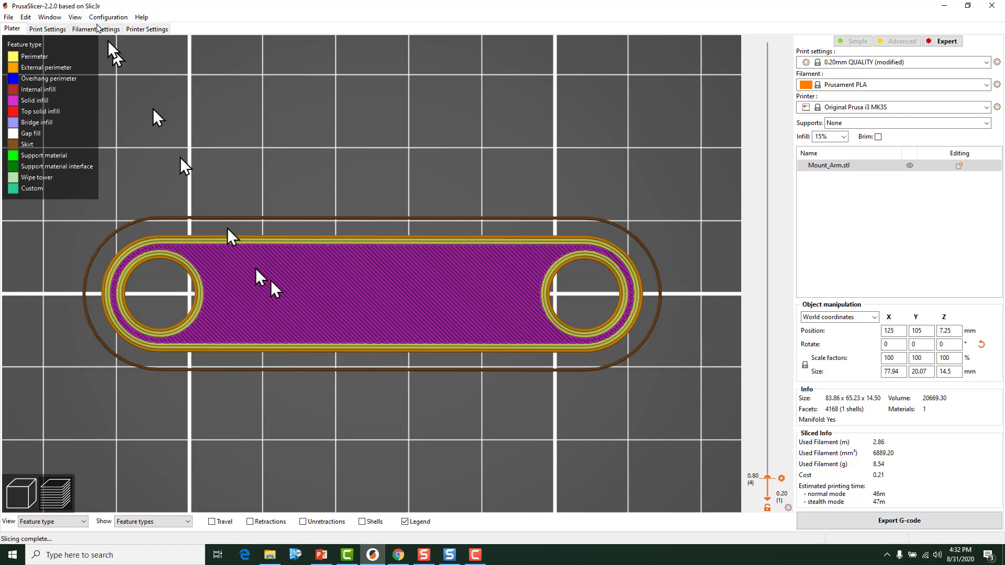
mouse_move(61, 37)
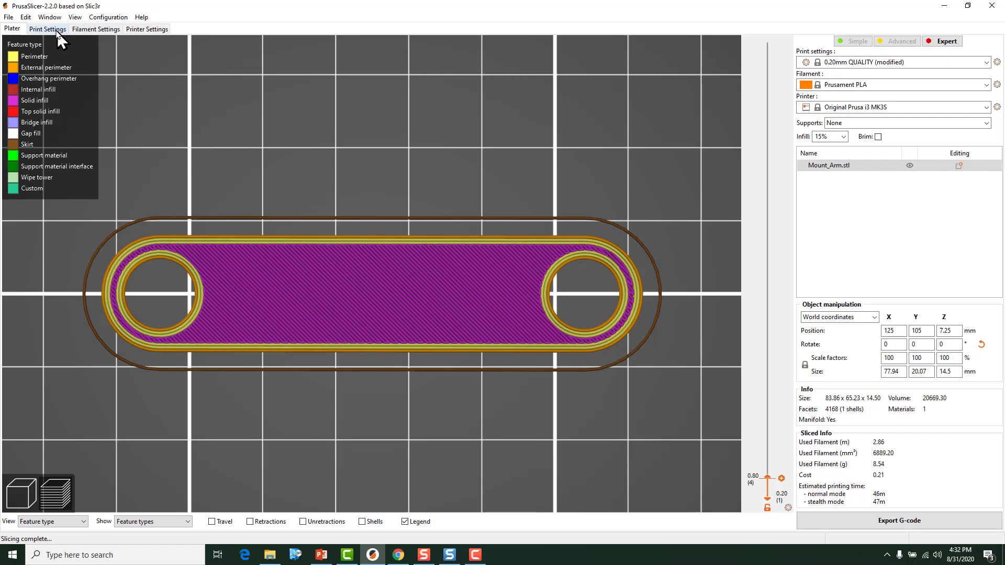
mouse_move(51, 35)
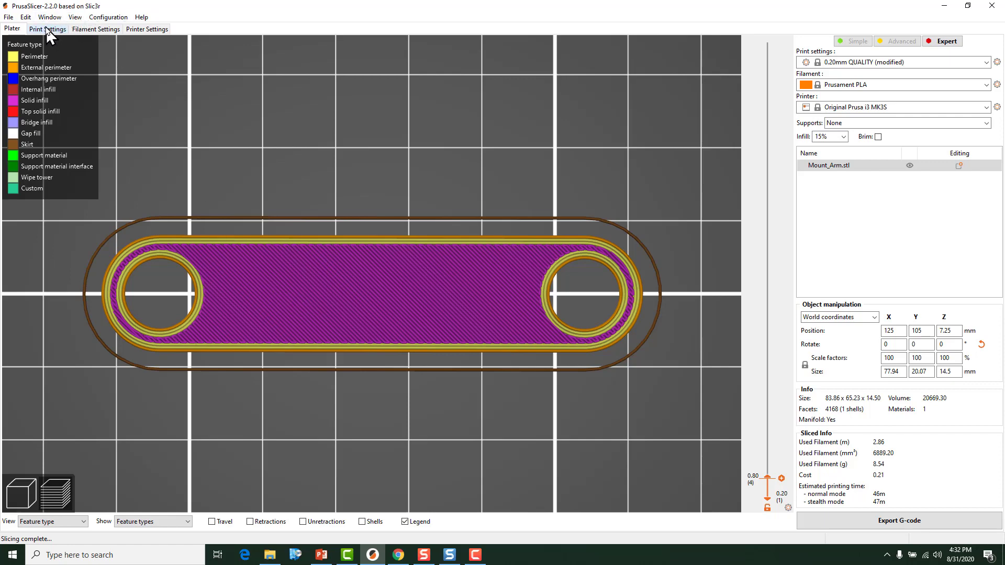
Enter -0.0875 mm for XY Size Compensation and return to the part view
left_click(48, 28)
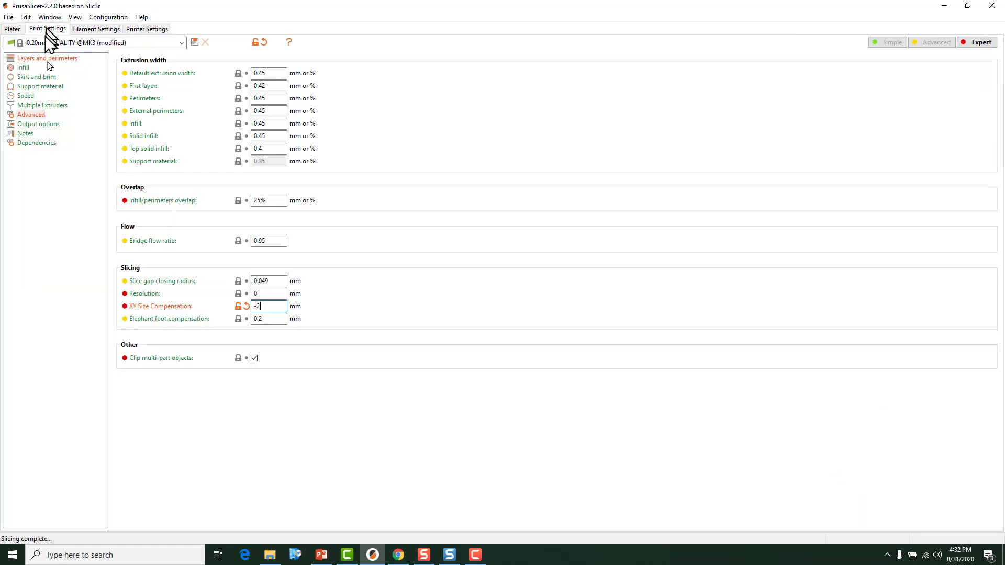
mouse_move(398, 335)
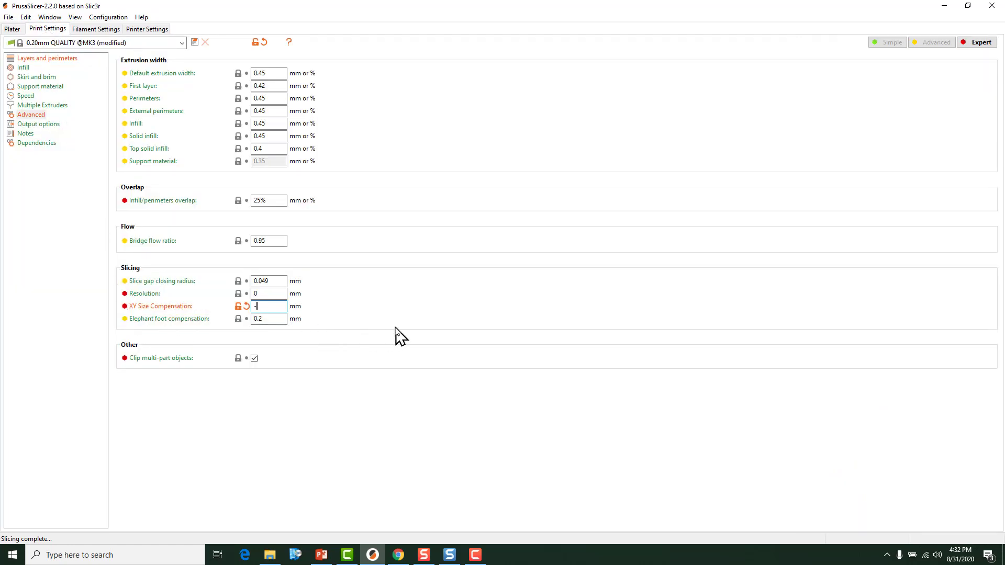
type(".17")
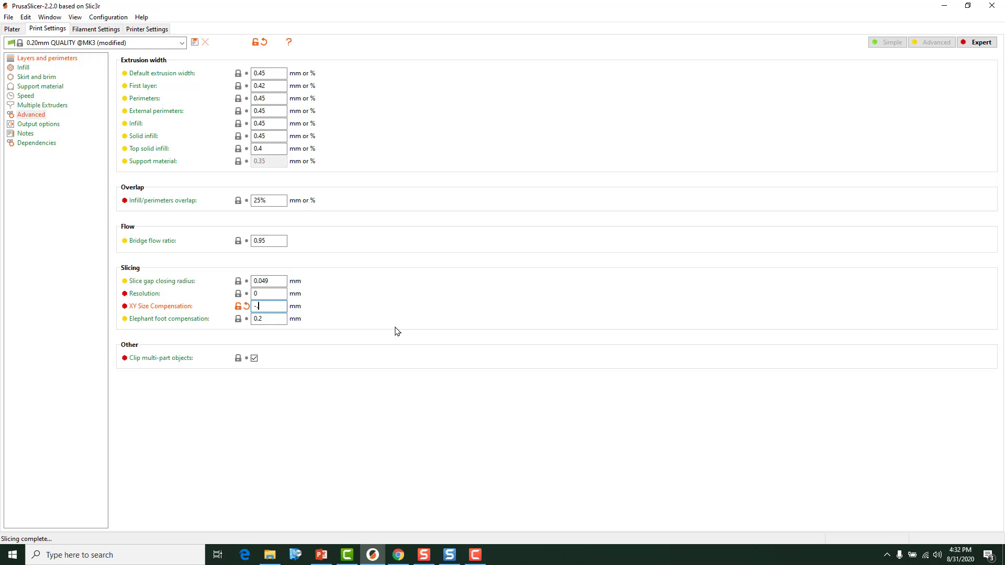
type(".875")
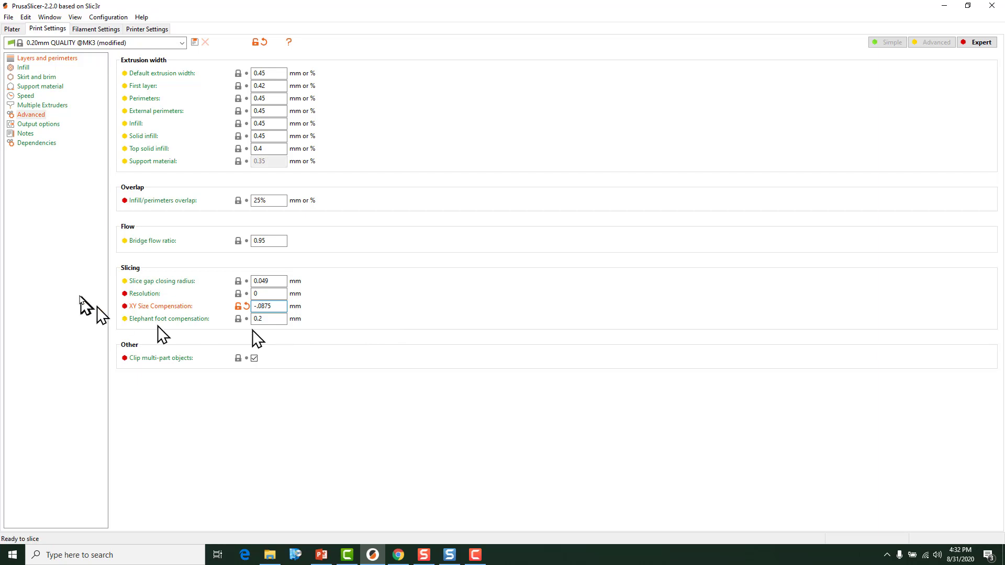
left_click(11, 30)
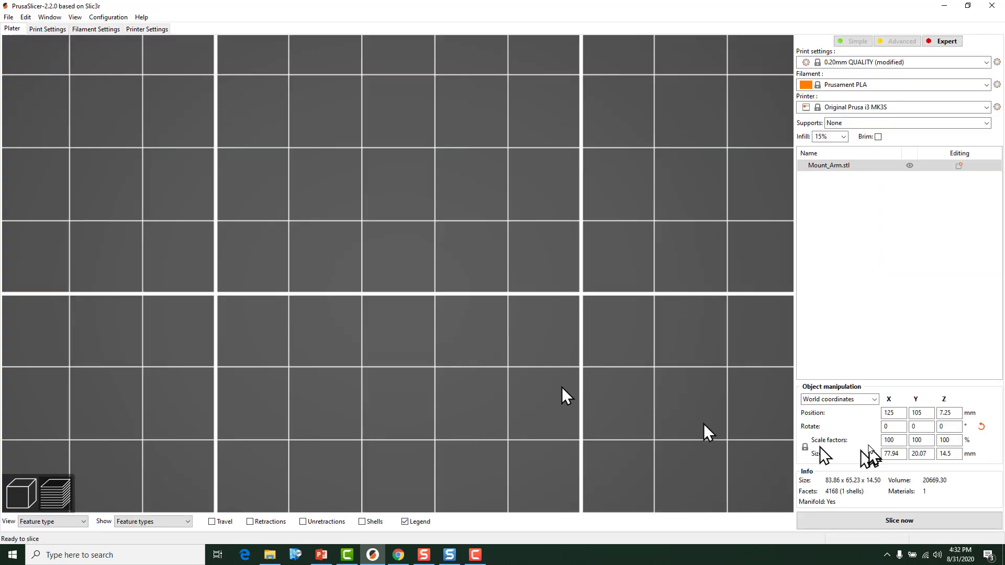
left_click(900, 520)
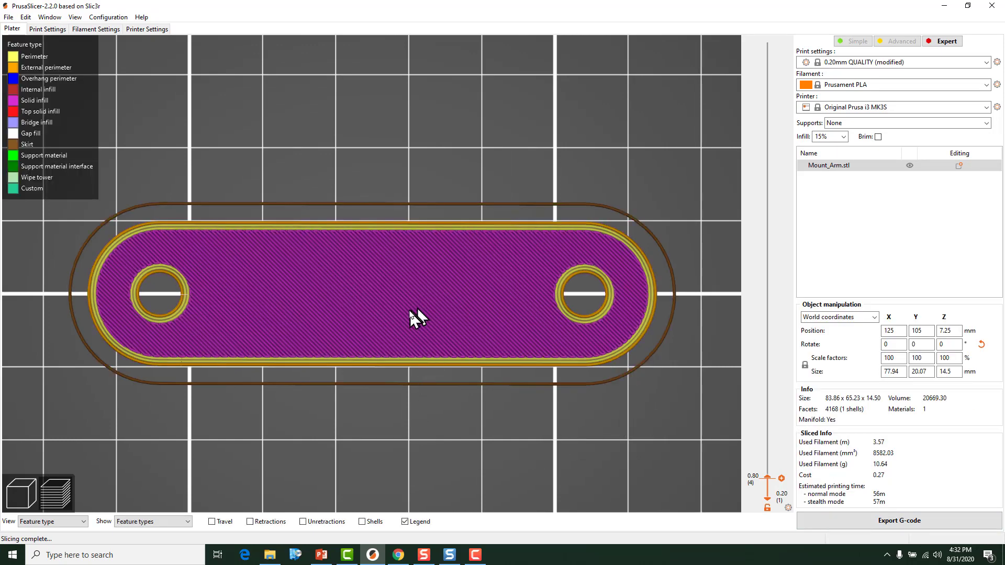
mouse_move(344, 350)
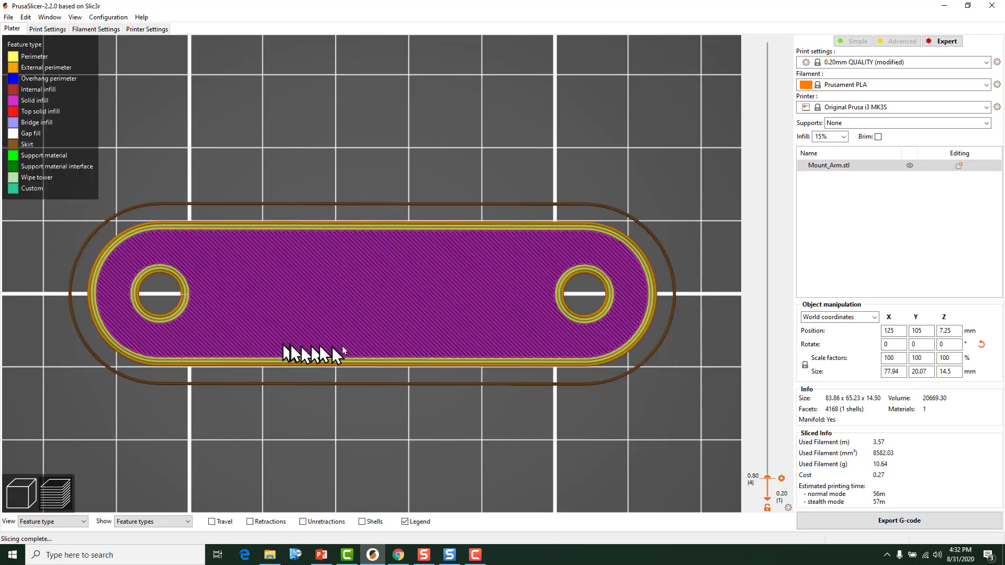
mouse_move(185, 277)
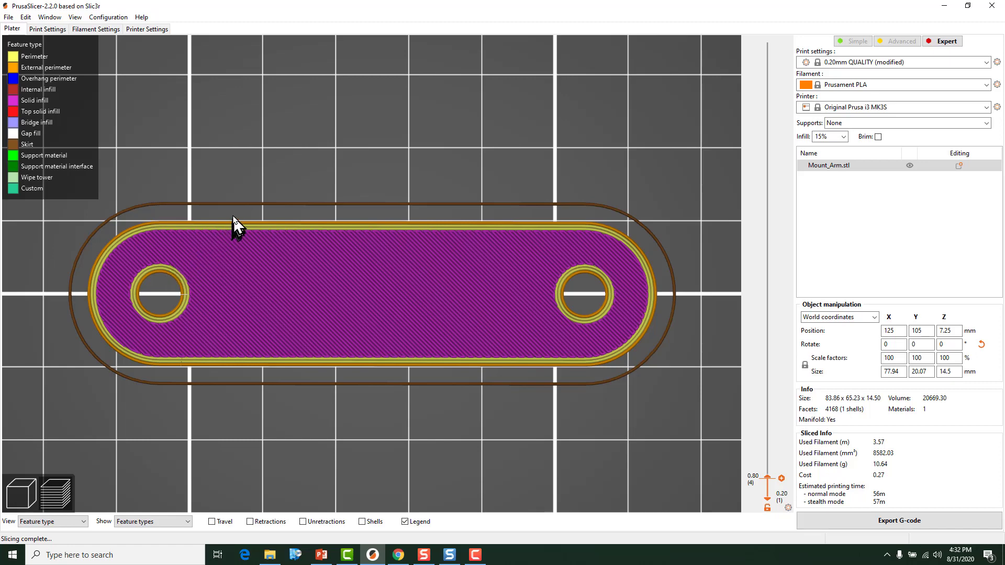
mouse_move(276, 372)
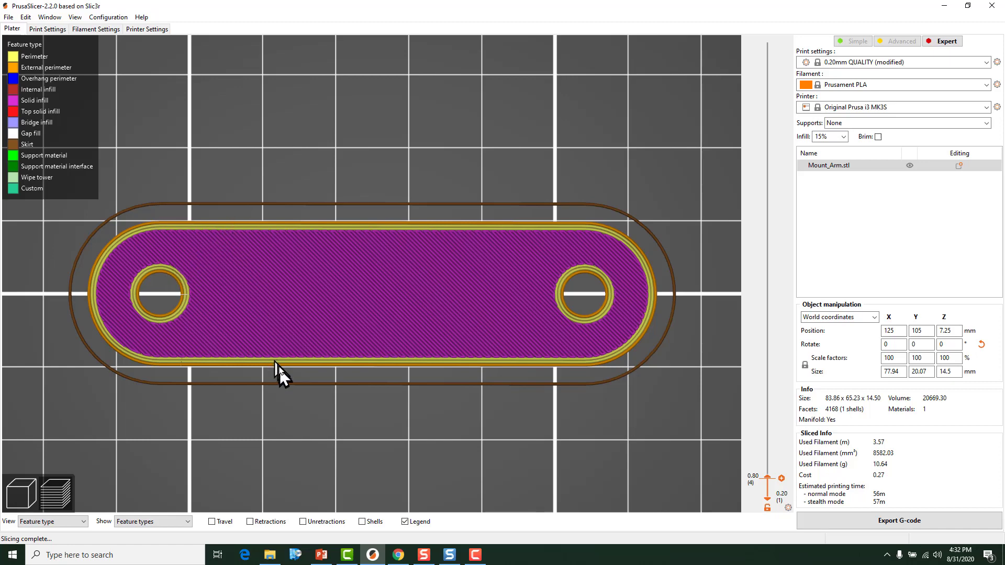
mouse_move(268, 388)
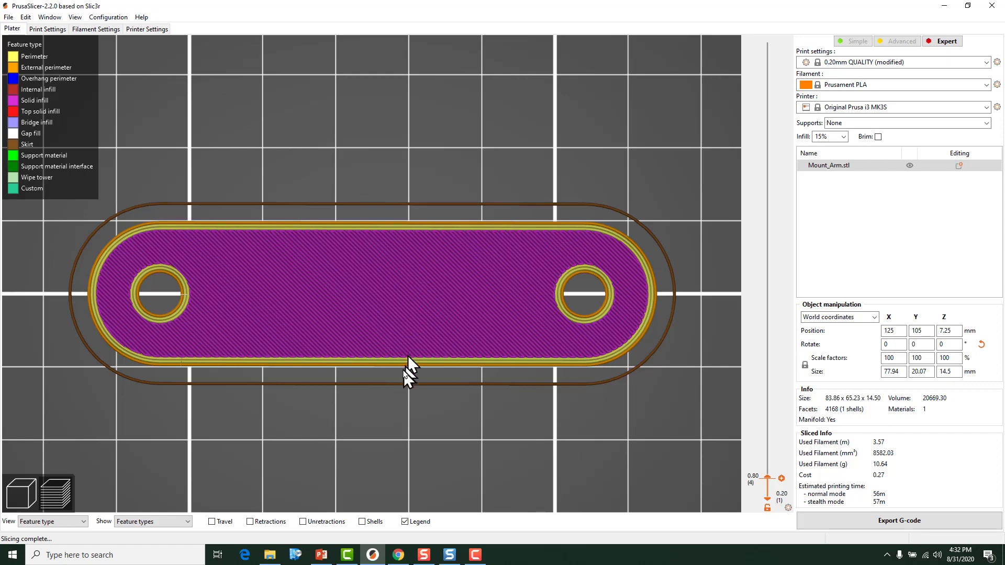
mouse_move(369, 230)
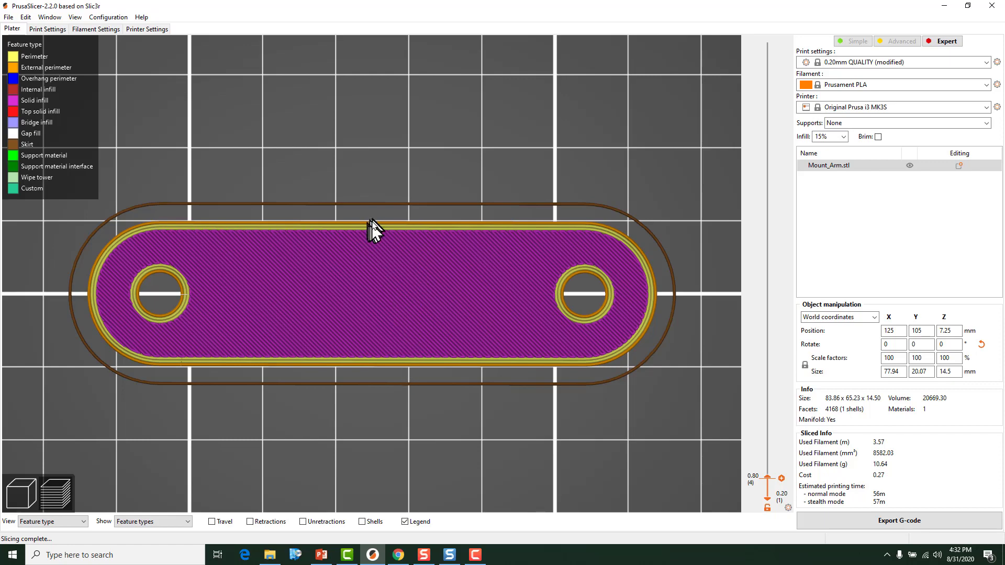
mouse_move(376, 375)
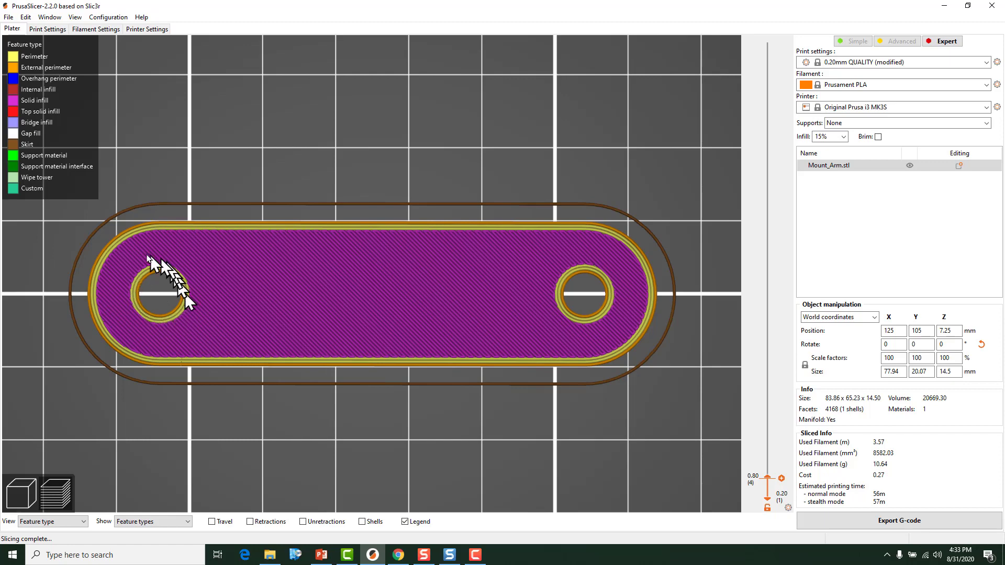
mouse_move(242, 304)
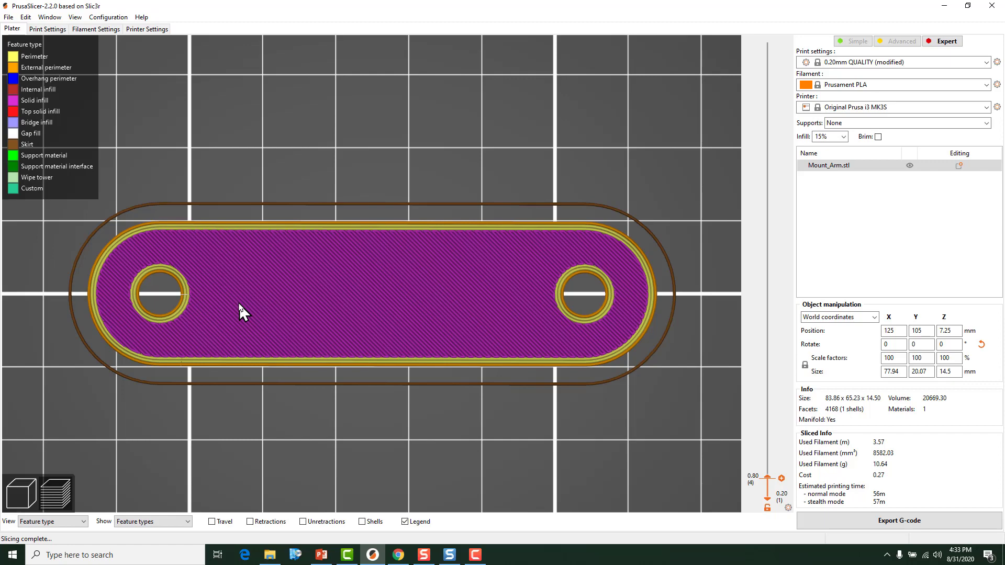
mouse_move(237, 317)
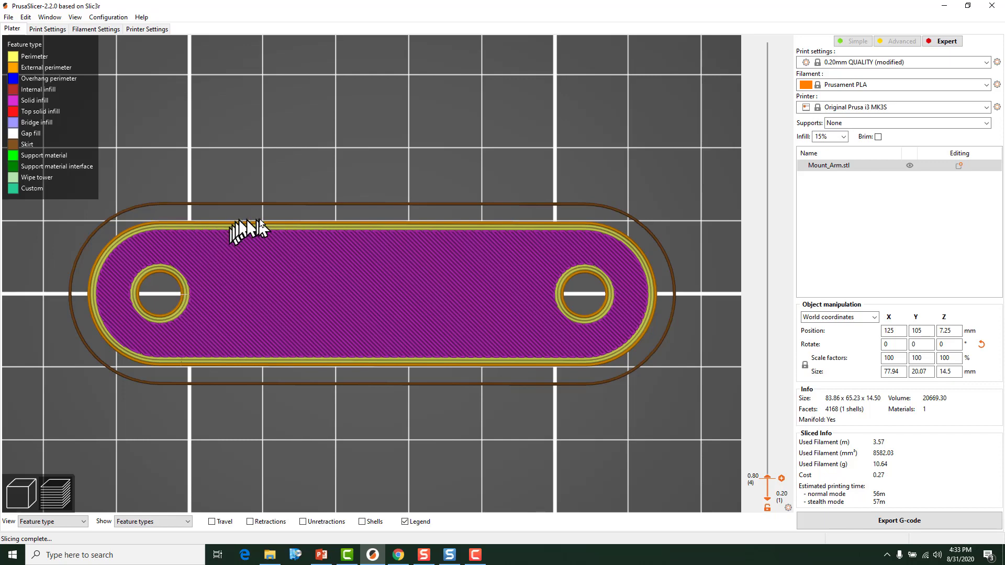
mouse_move(349, 366)
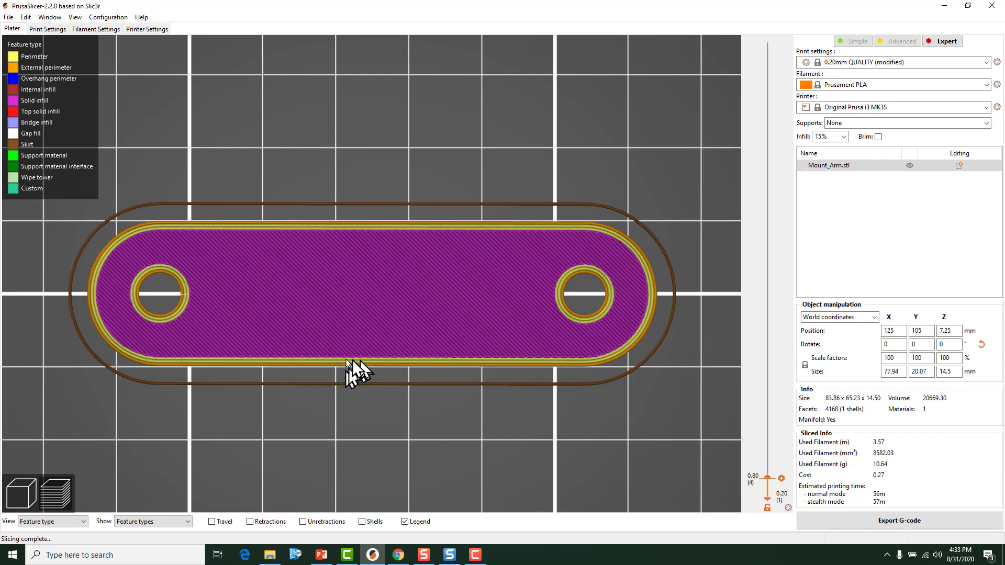
mouse_move(326, 397)
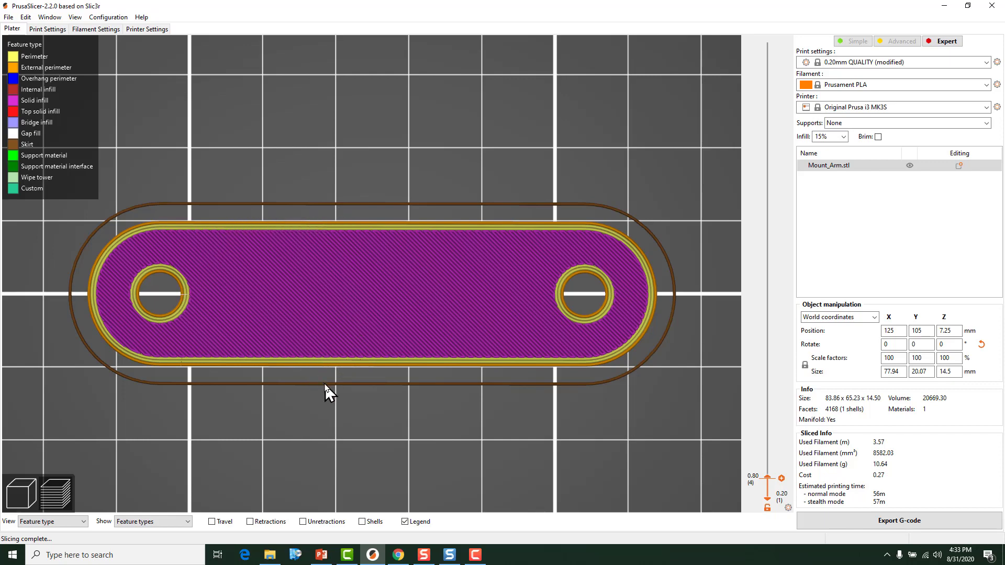
mouse_move(319, 399)
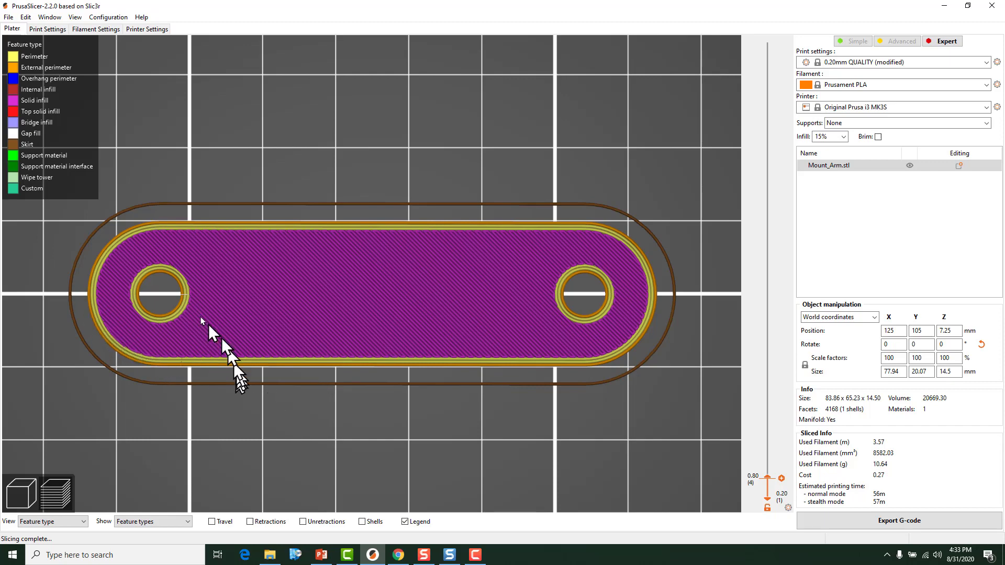
mouse_move(289, 288)
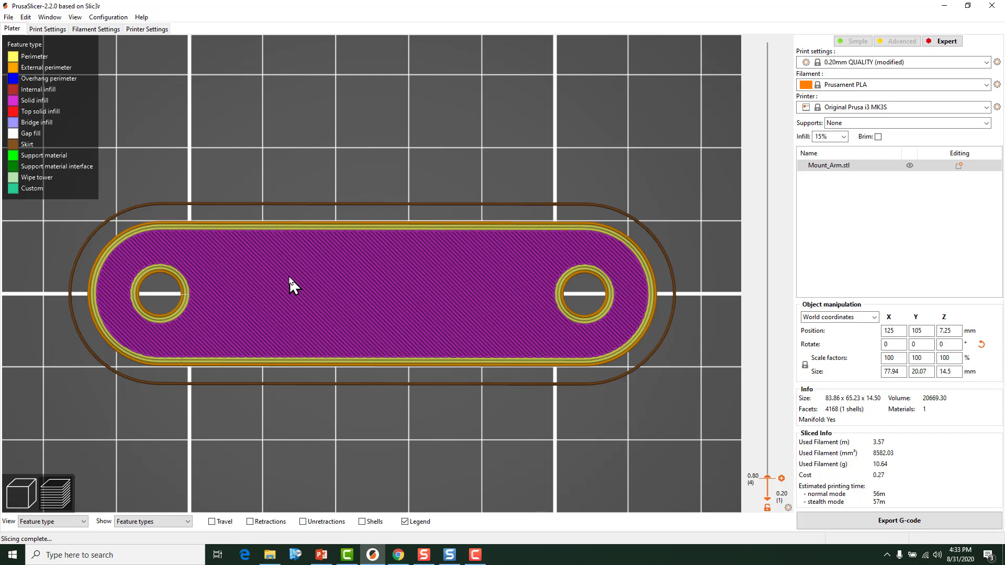
mouse_move(286, 268)
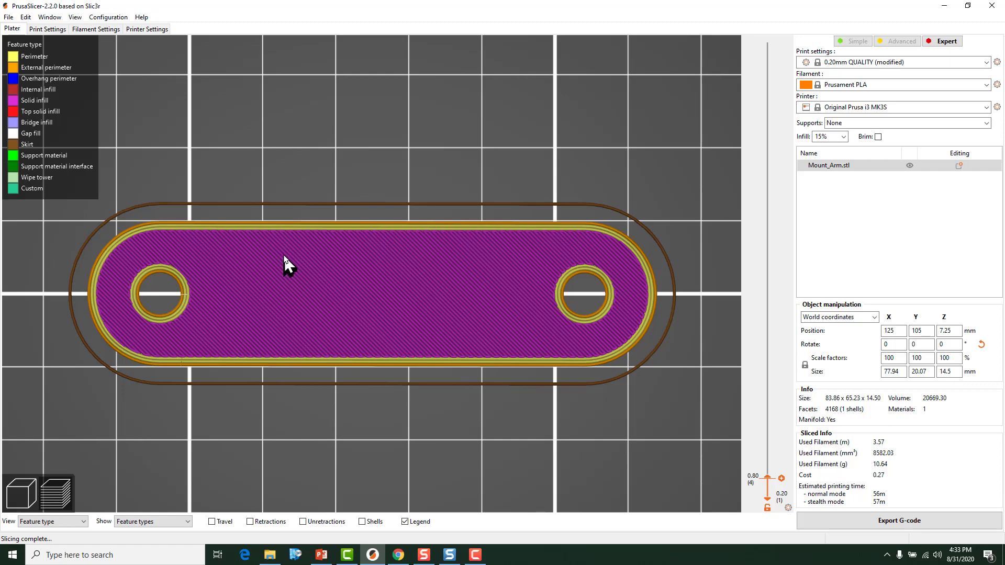
mouse_move(281, 271)
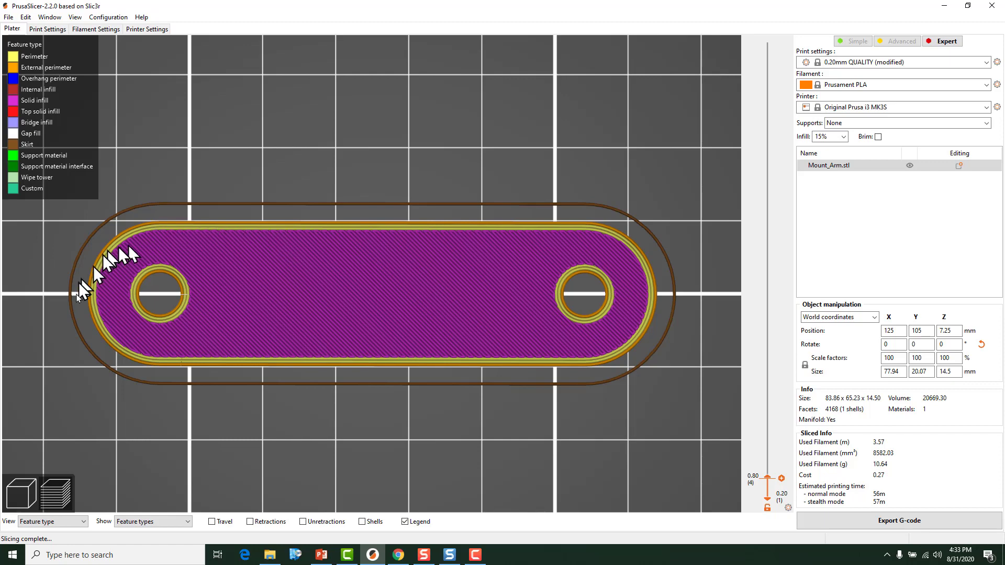
mouse_move(282, 265)
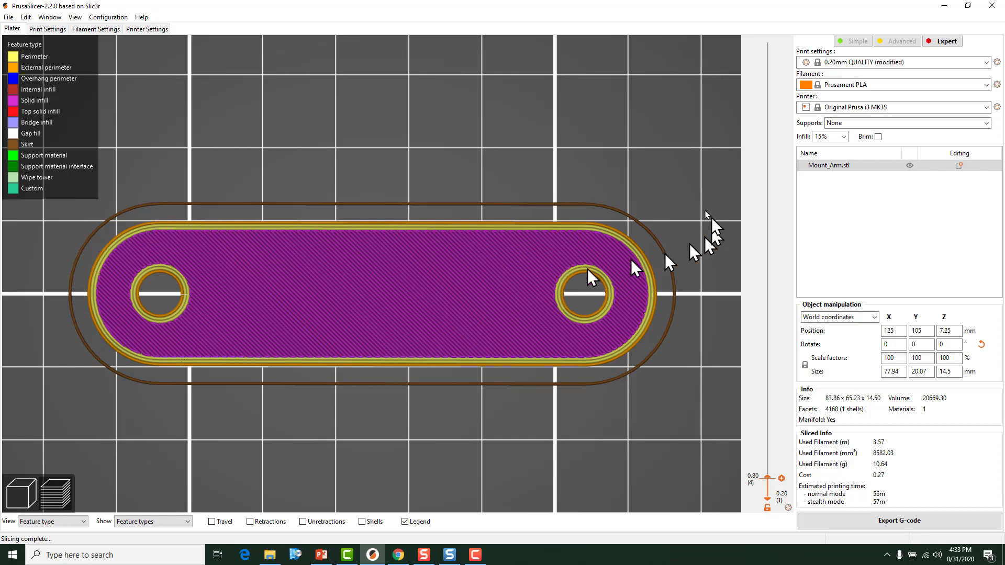
mouse_move(373, 306)
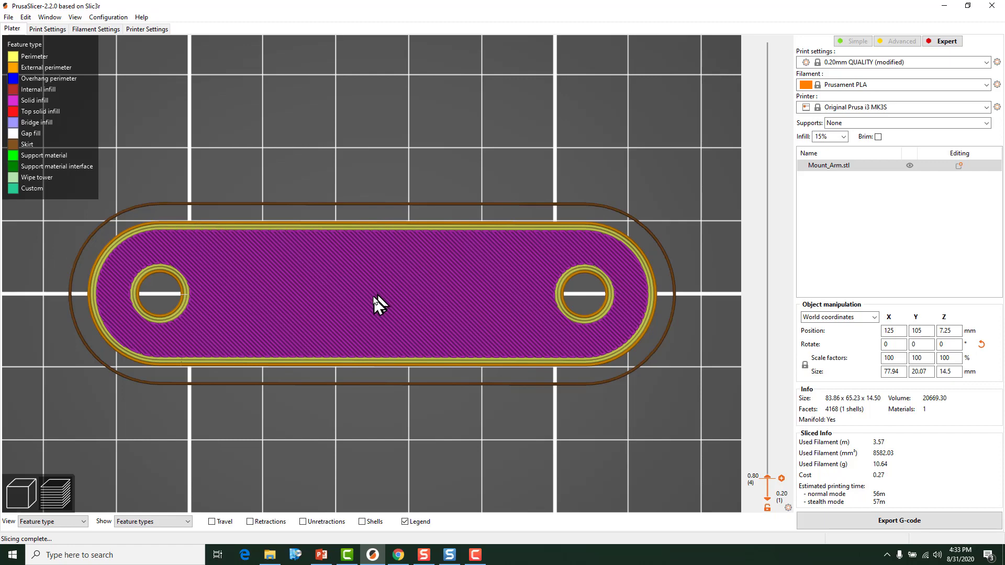
mouse_move(165, 289)
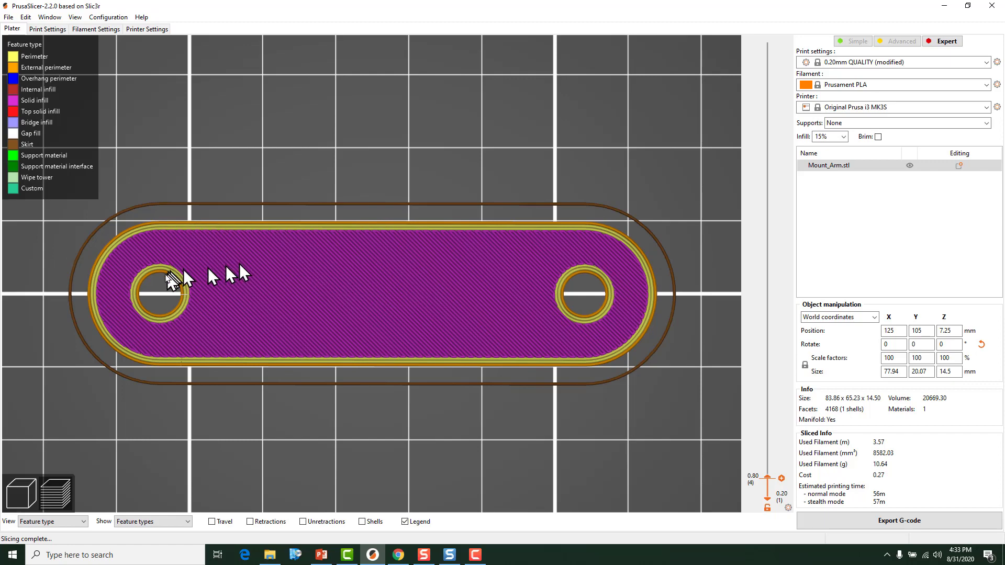
mouse_move(241, 265)
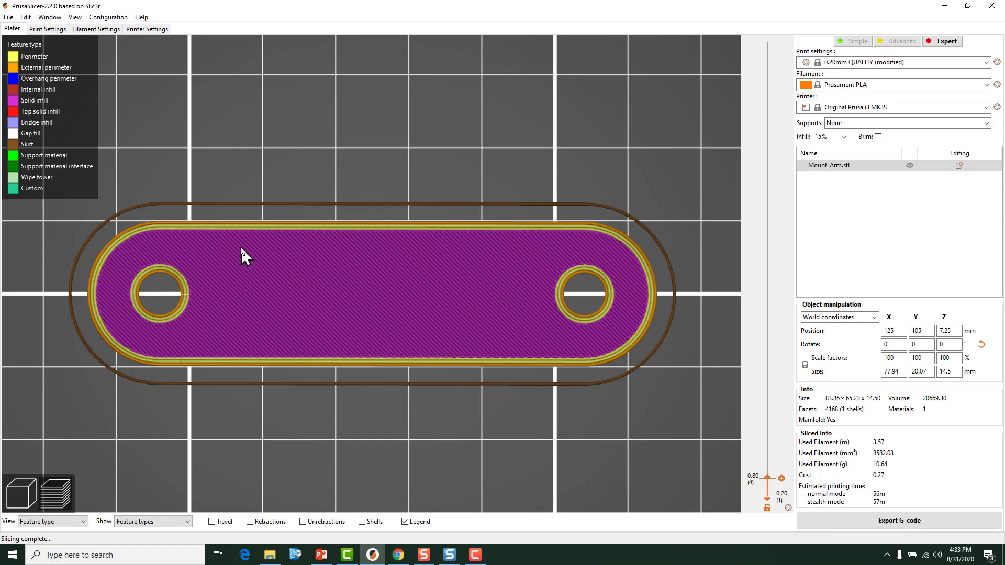
mouse_move(241, 274)
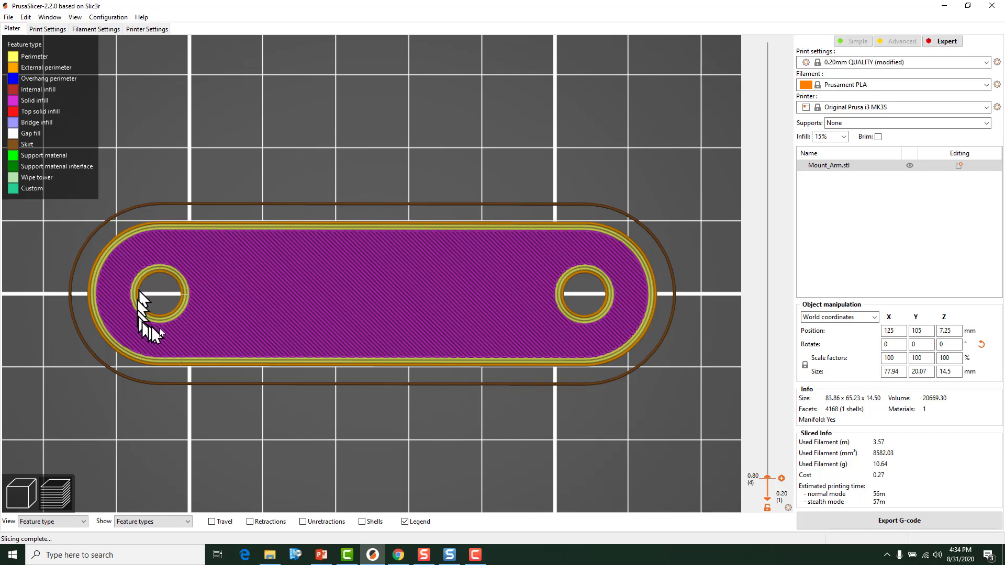
mouse_move(198, 271)
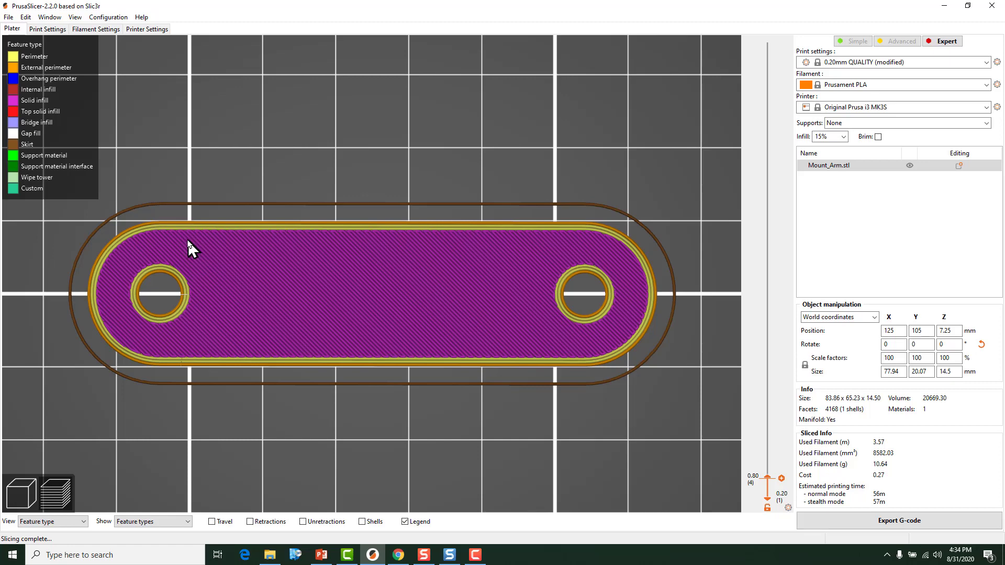
mouse_move(188, 253)
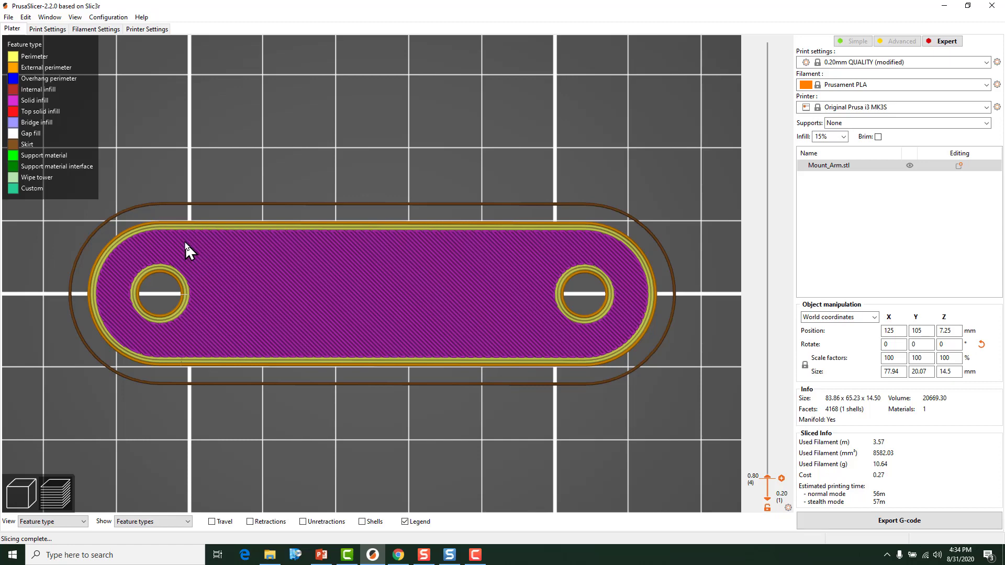
mouse_move(190, 234)
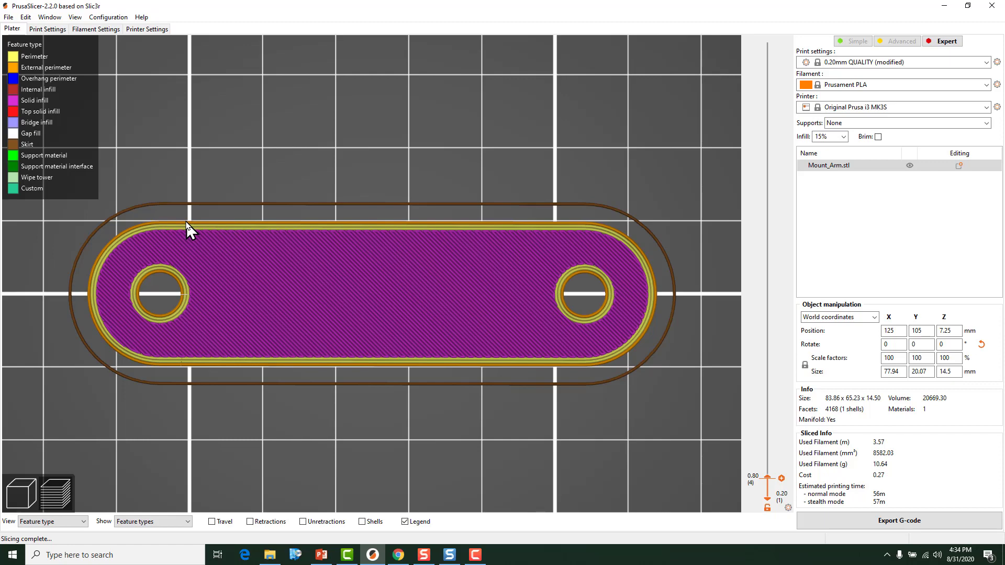
mouse_move(182, 224)
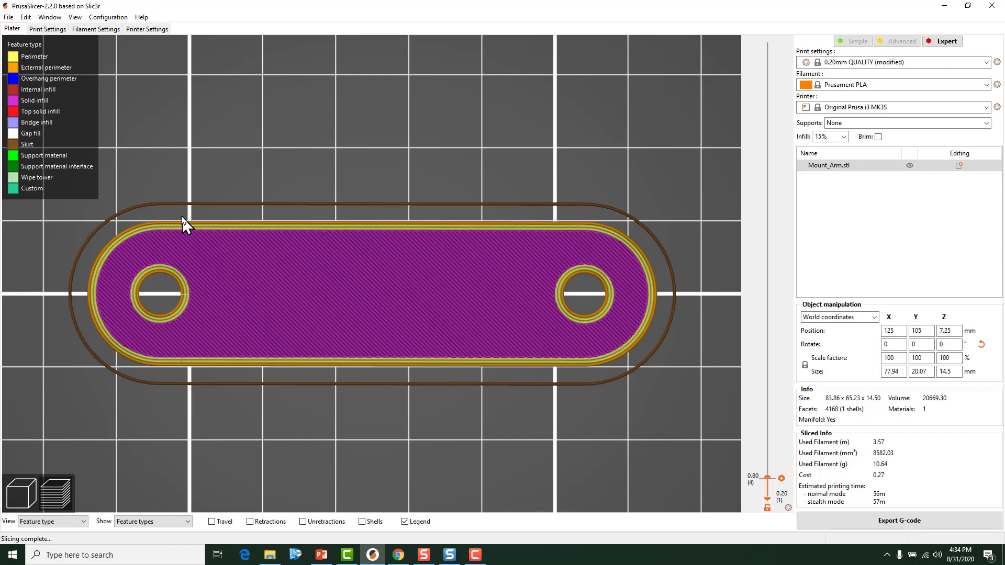
mouse_move(163, 230)
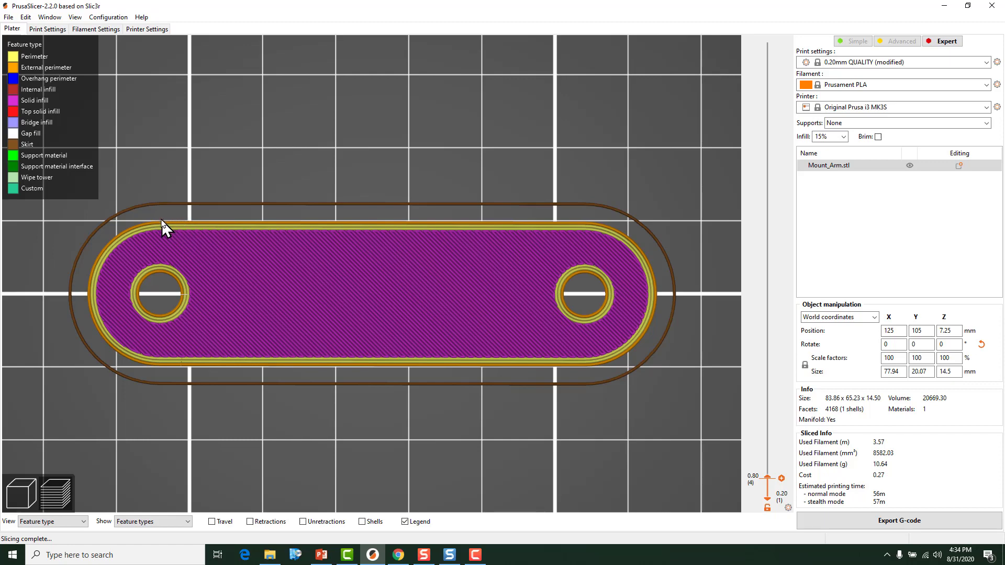
mouse_move(193, 234)
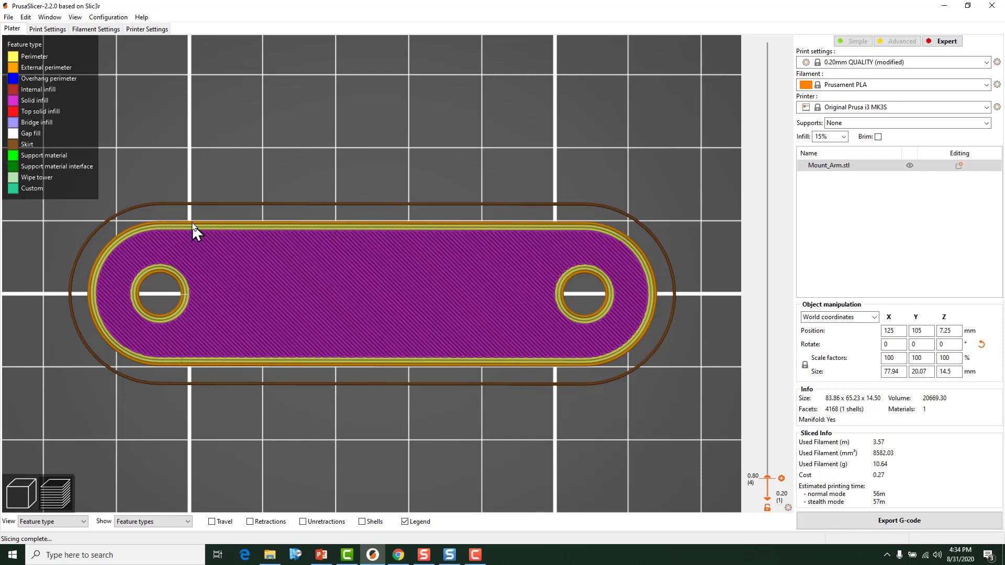
mouse_move(176, 241)
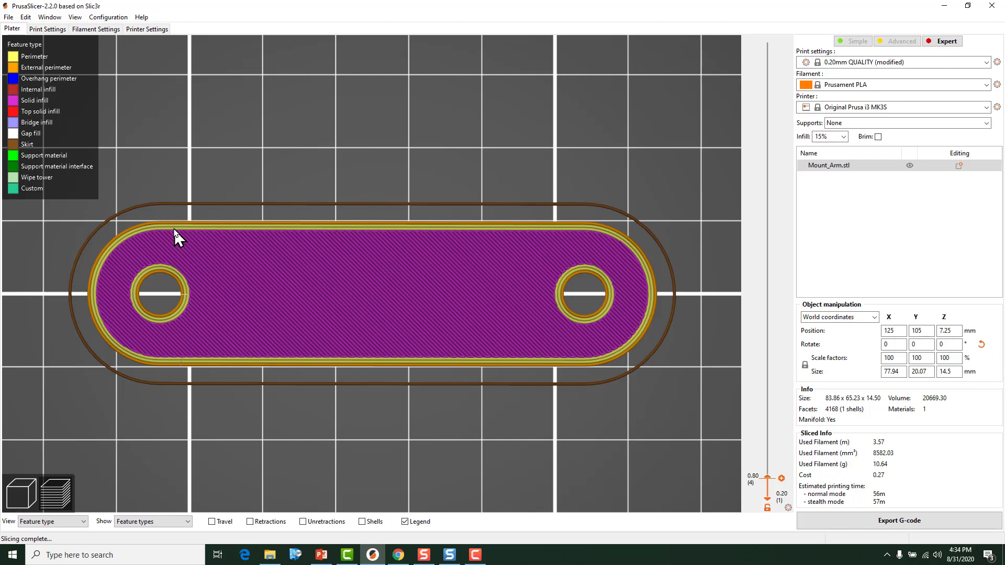
mouse_move(194, 256)
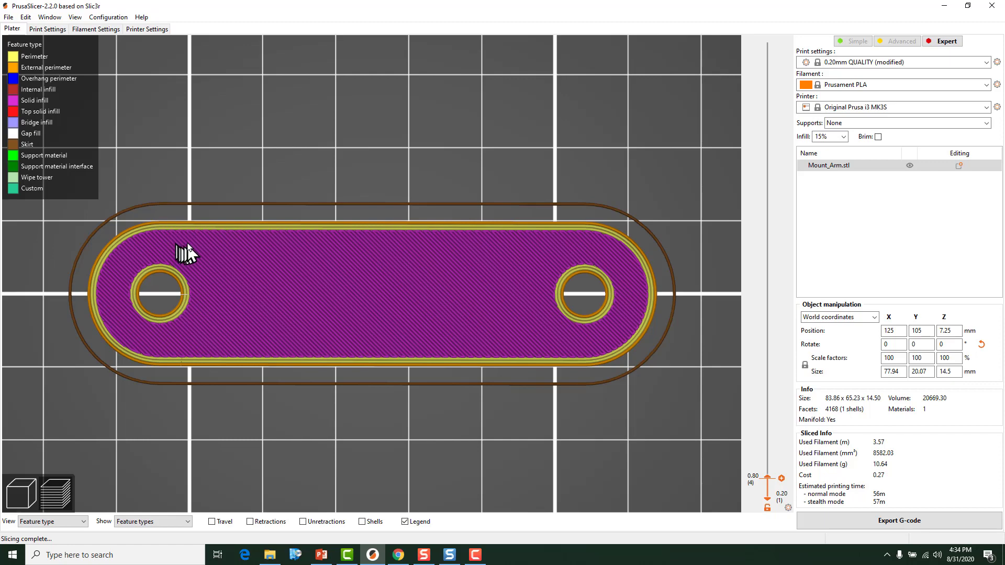
mouse_move(149, 294)
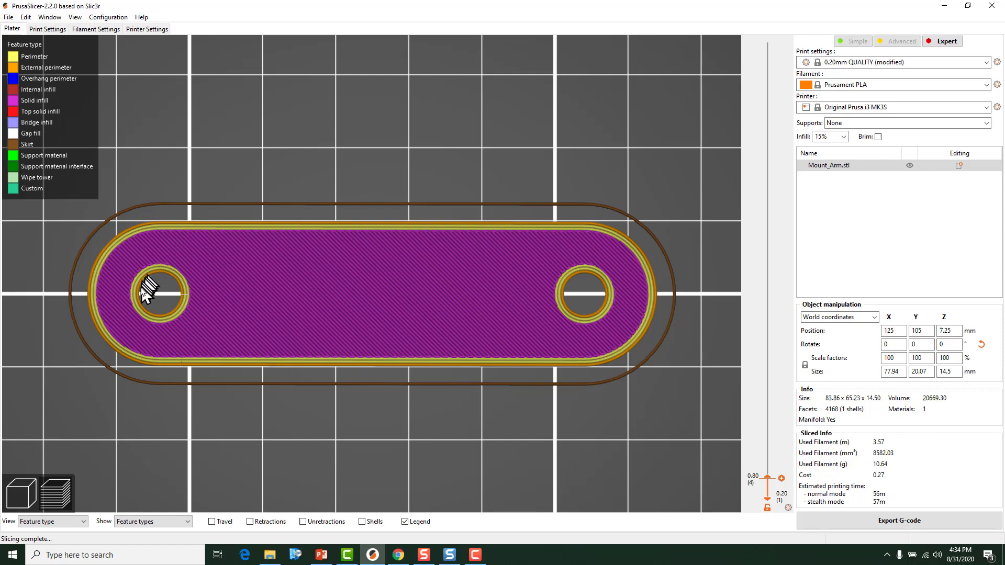
mouse_move(148, 284)
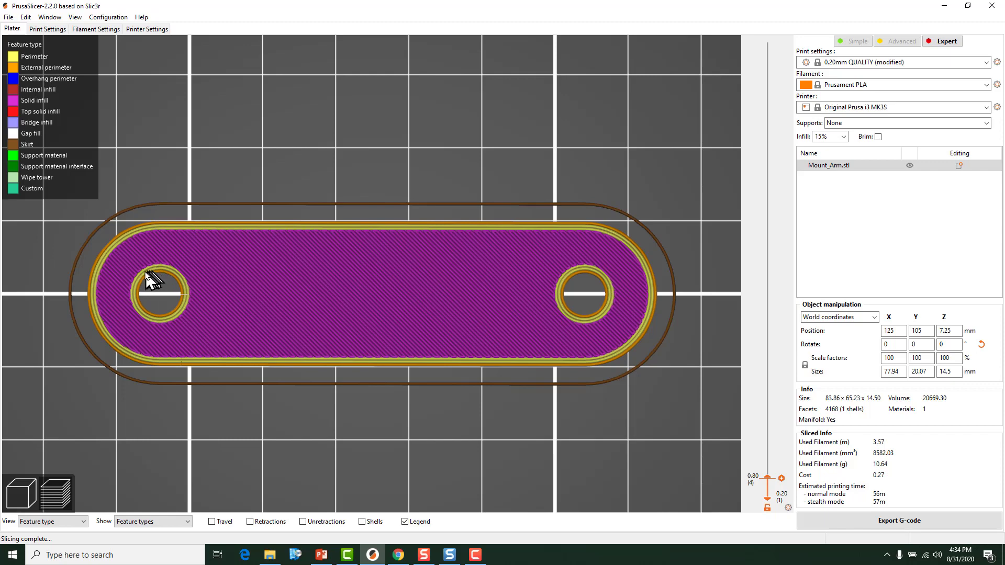
mouse_move(168, 272)
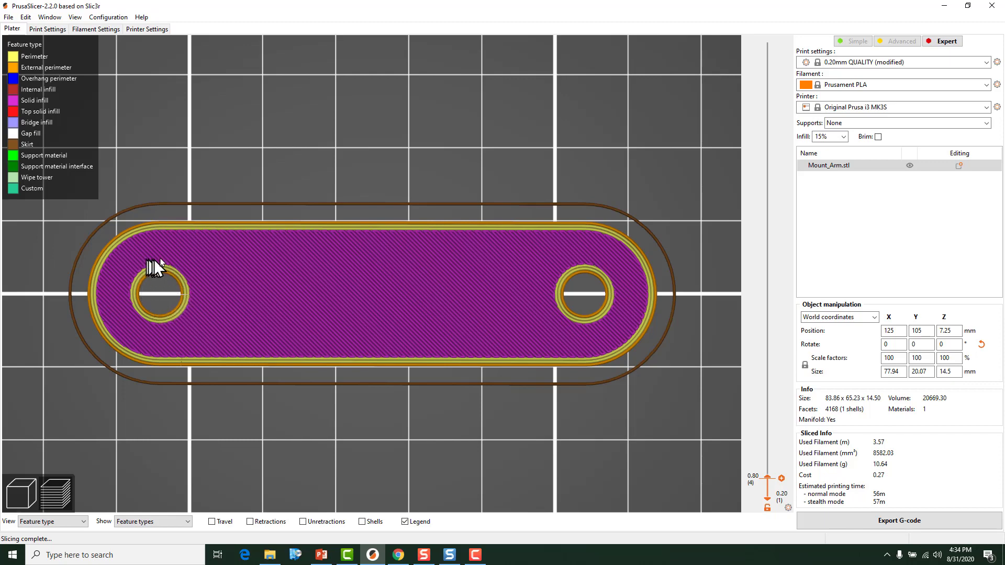
mouse_move(205, 280)
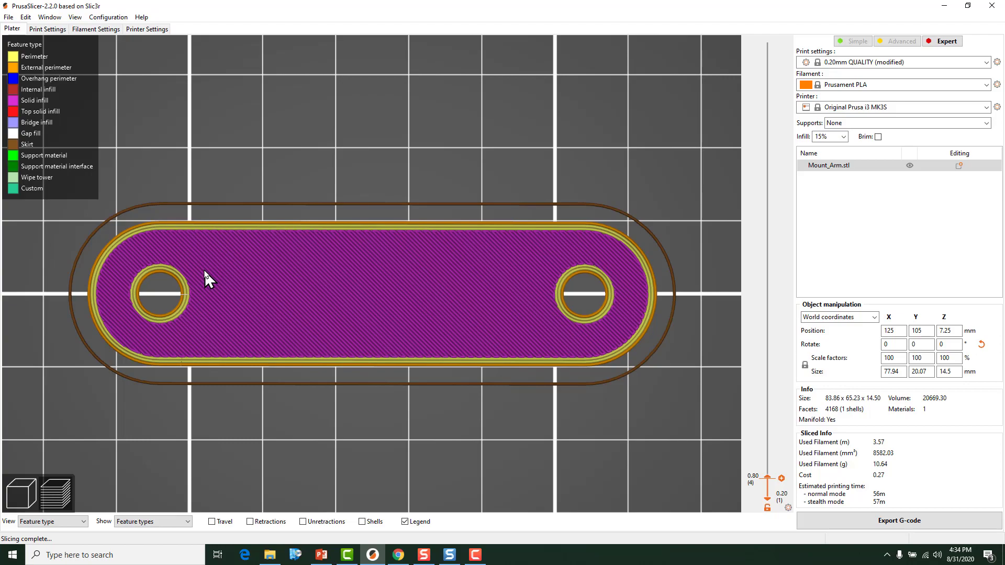